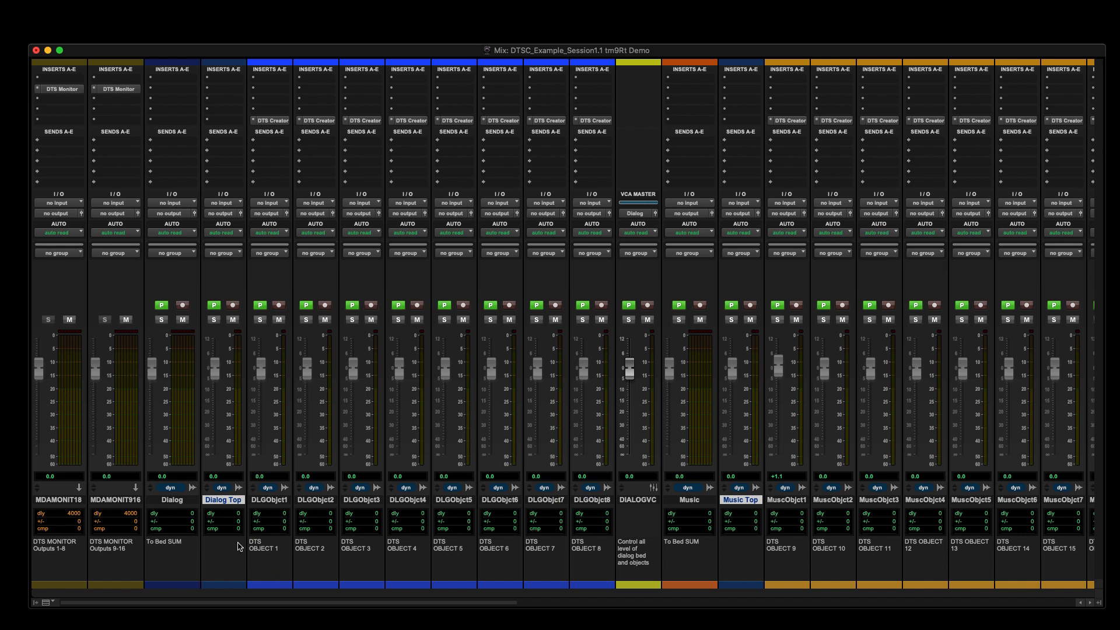
pyautogui.moveTo(481, 528)
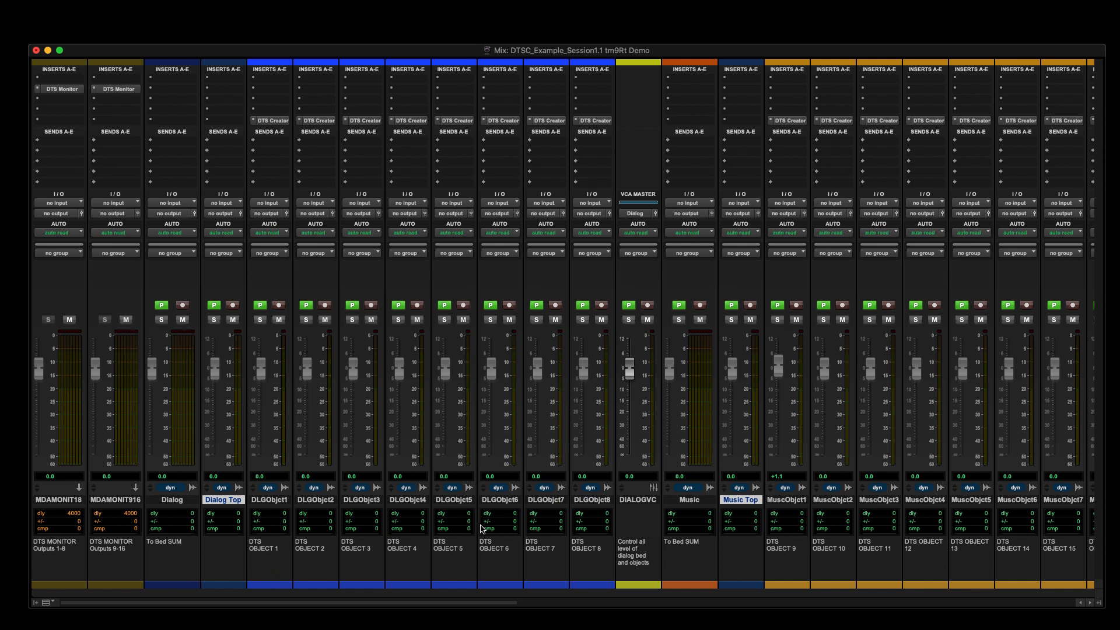
# Review the DTS, BEDS SUM, OBJECT INPUT and MCHP bus paths in I/O Setup, then close it
pyautogui.hscroll(3)
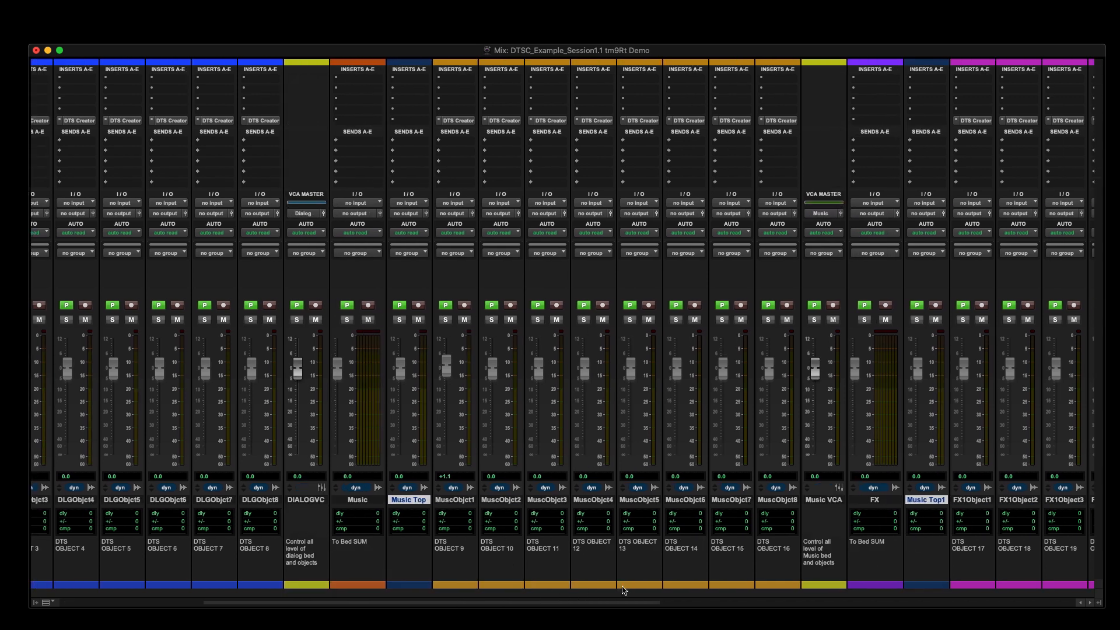
pyautogui.hscroll(3)
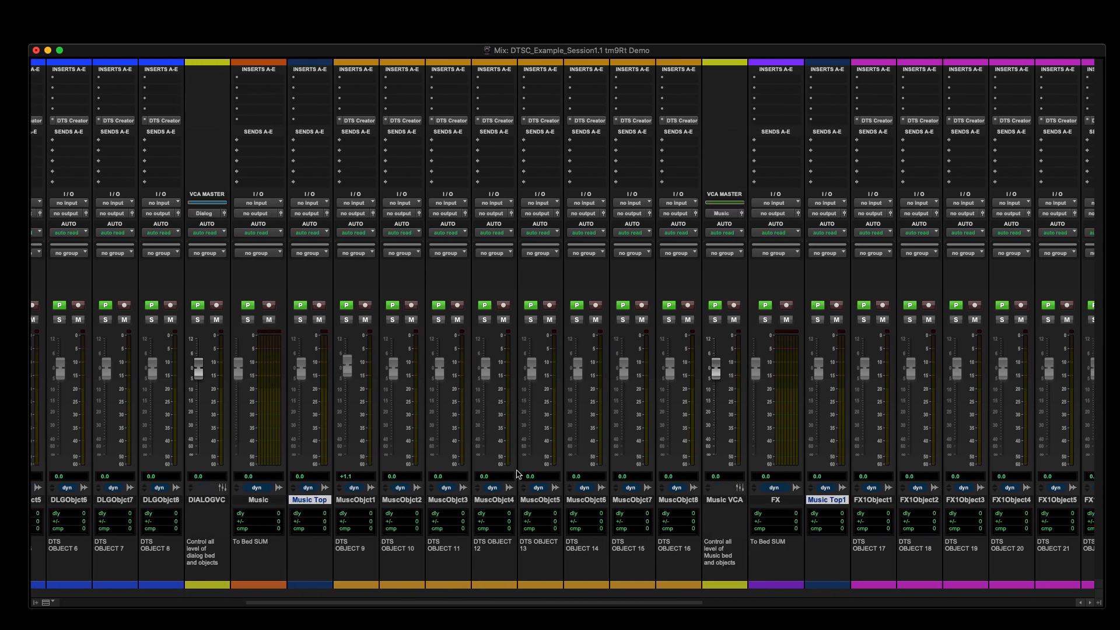
pyautogui.moveTo(634, 601)
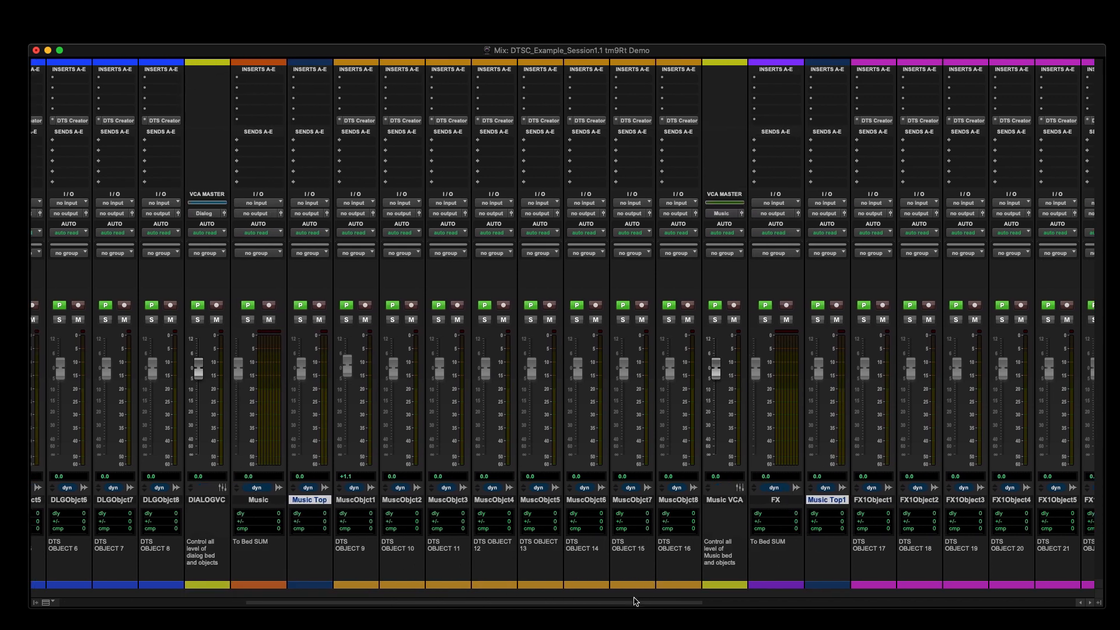
pyautogui.hscroll(3)
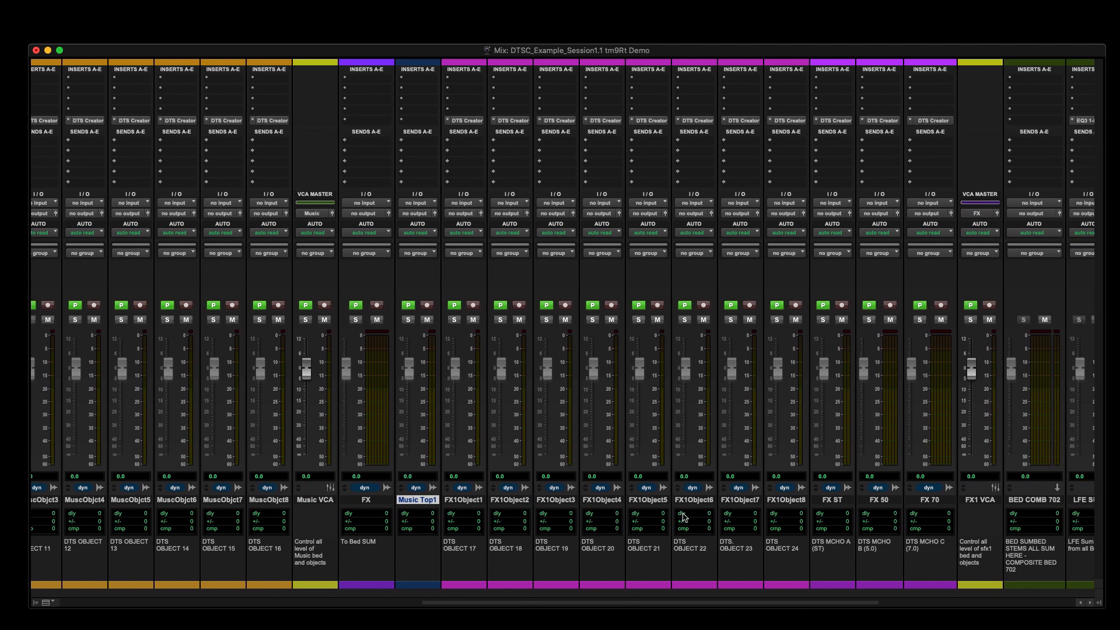
pyautogui.moveTo(846, 606)
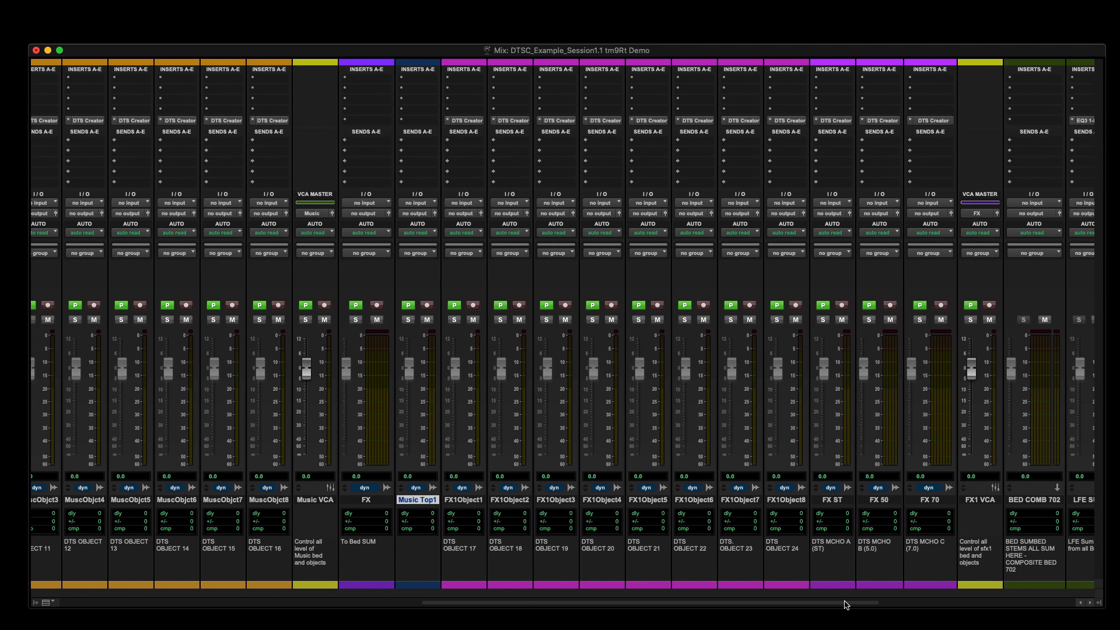
pyautogui.hscroll(3)
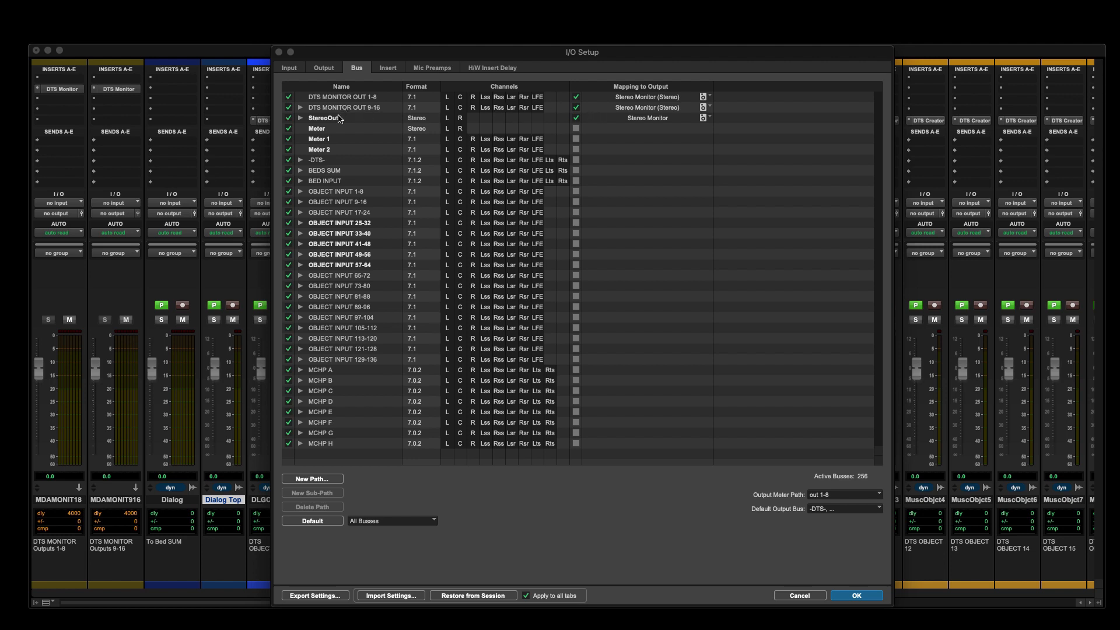
pyautogui.moveTo(331, 163)
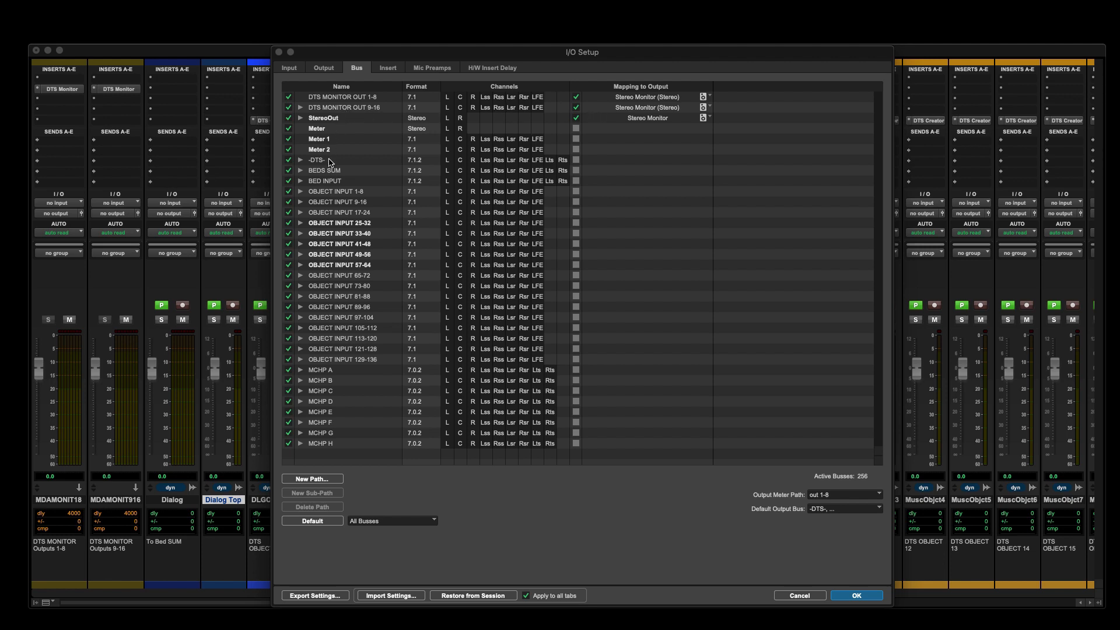
pyautogui.moveTo(328, 165)
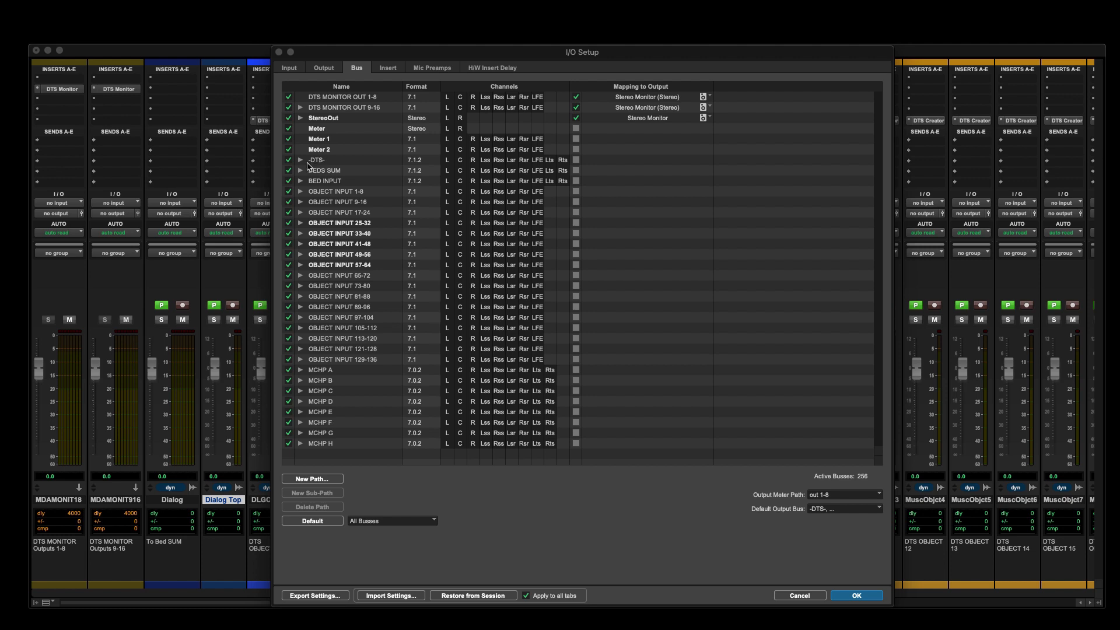
pyautogui.moveTo(336, 175)
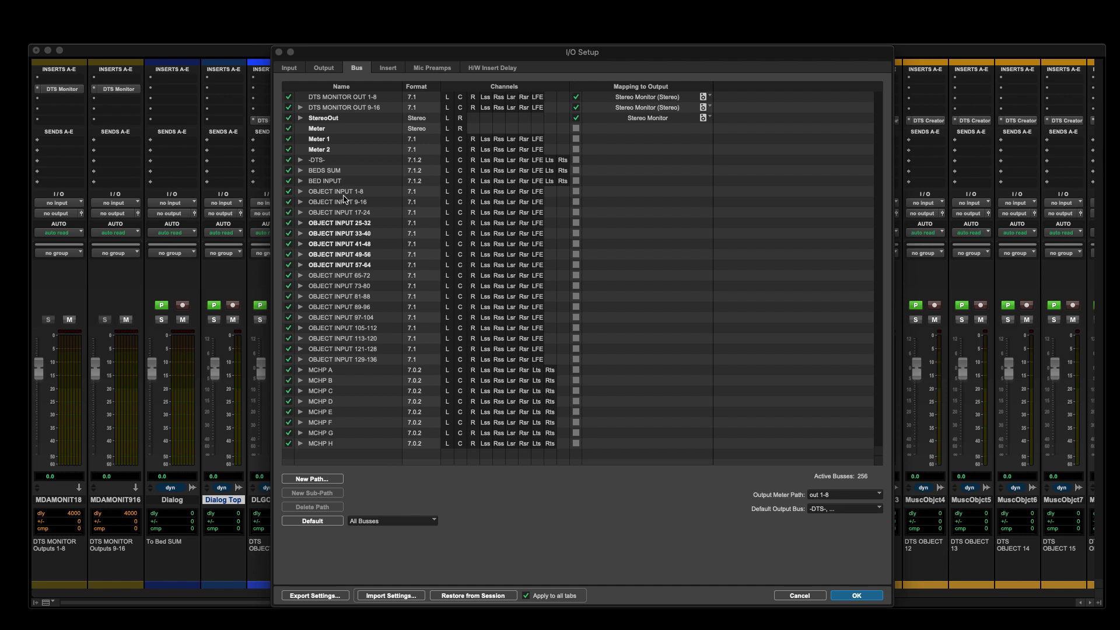
pyautogui.click(855, 595)
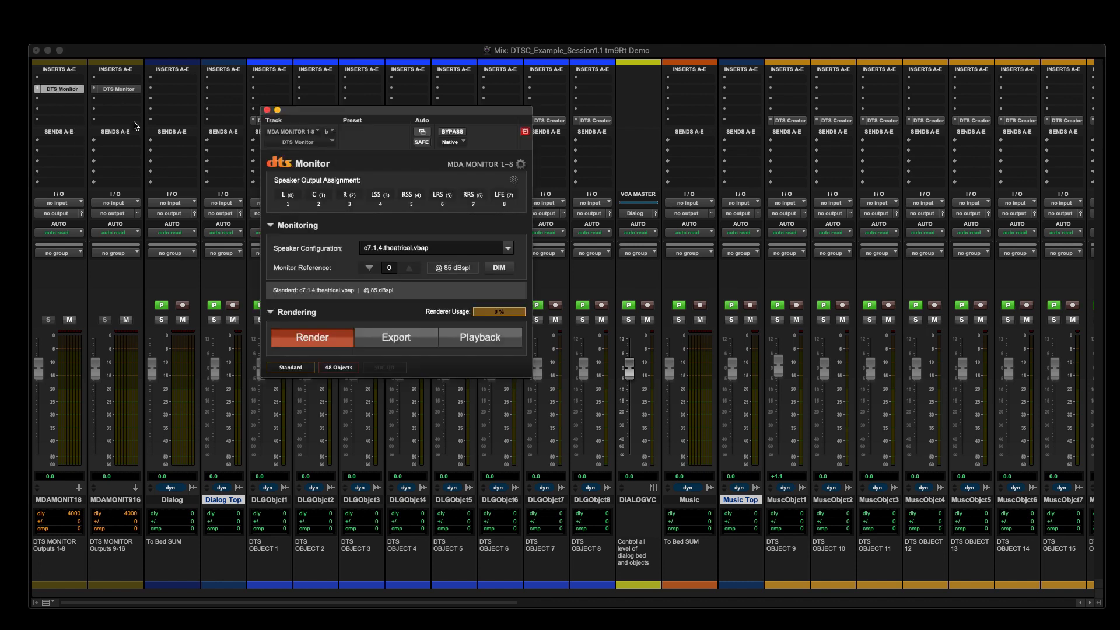
pyautogui.moveTo(124, 92)
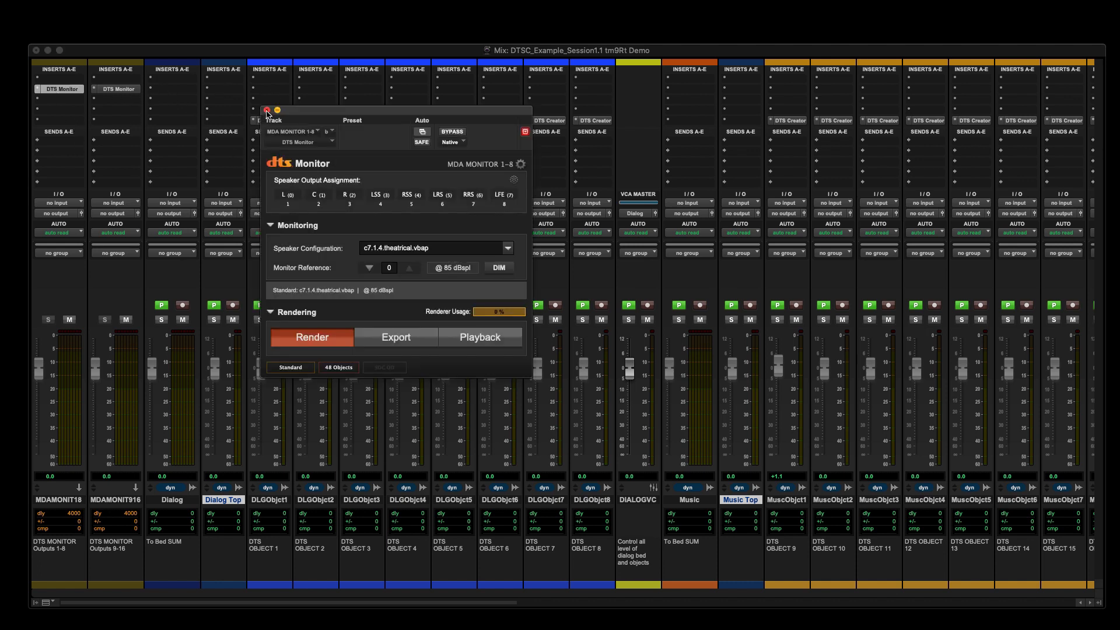
# Confirm the c7.1.4 DTS Monitor config and send the two MDA monitor tracks to DTS MONITOR OUT 1-8 and 9-16
pyautogui.click(267, 111)
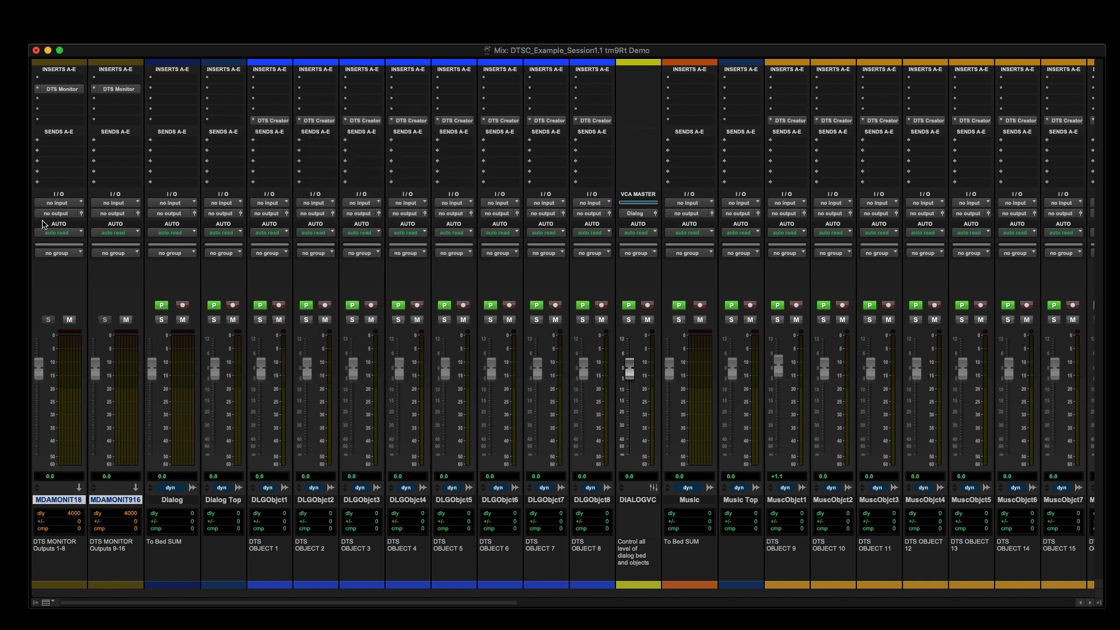
pyautogui.moveTo(57, 213)
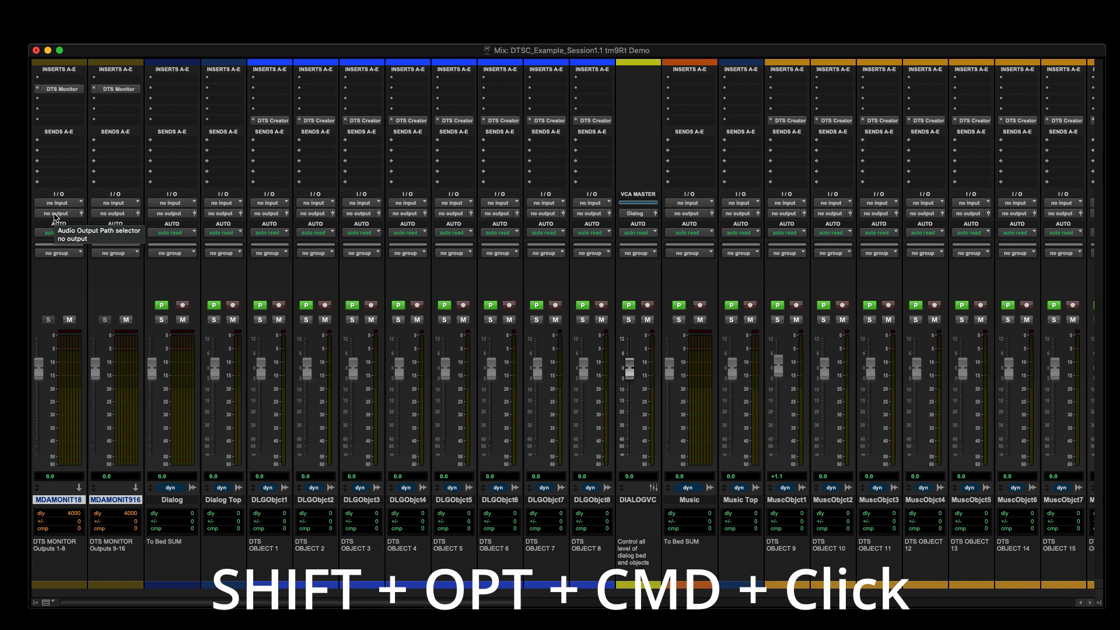
pyautogui.click(59, 213)
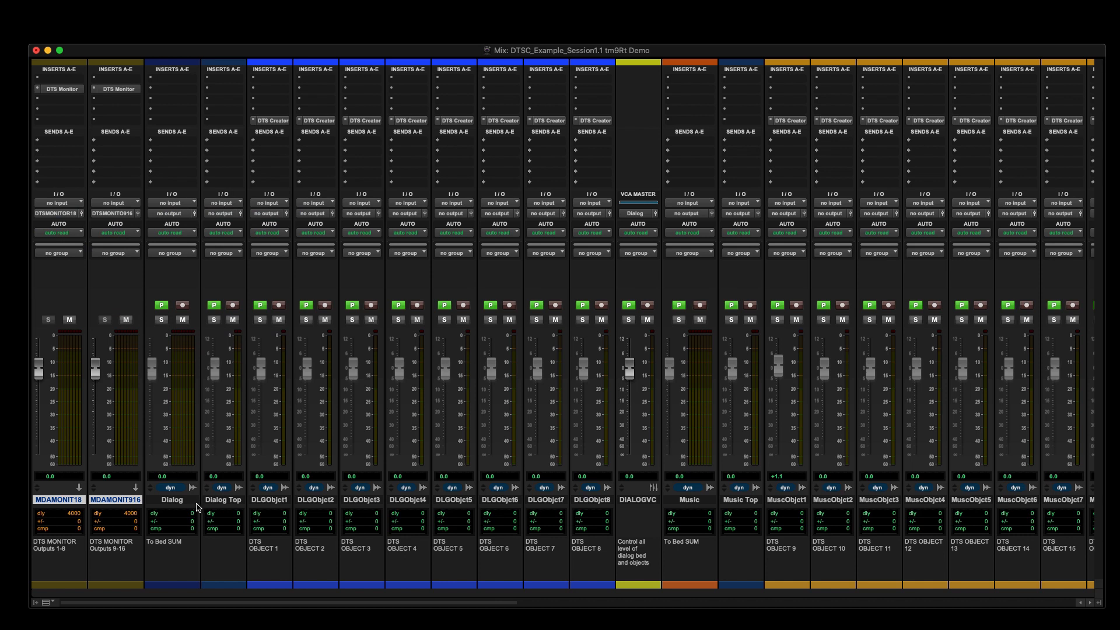
pyautogui.moveTo(596, 541)
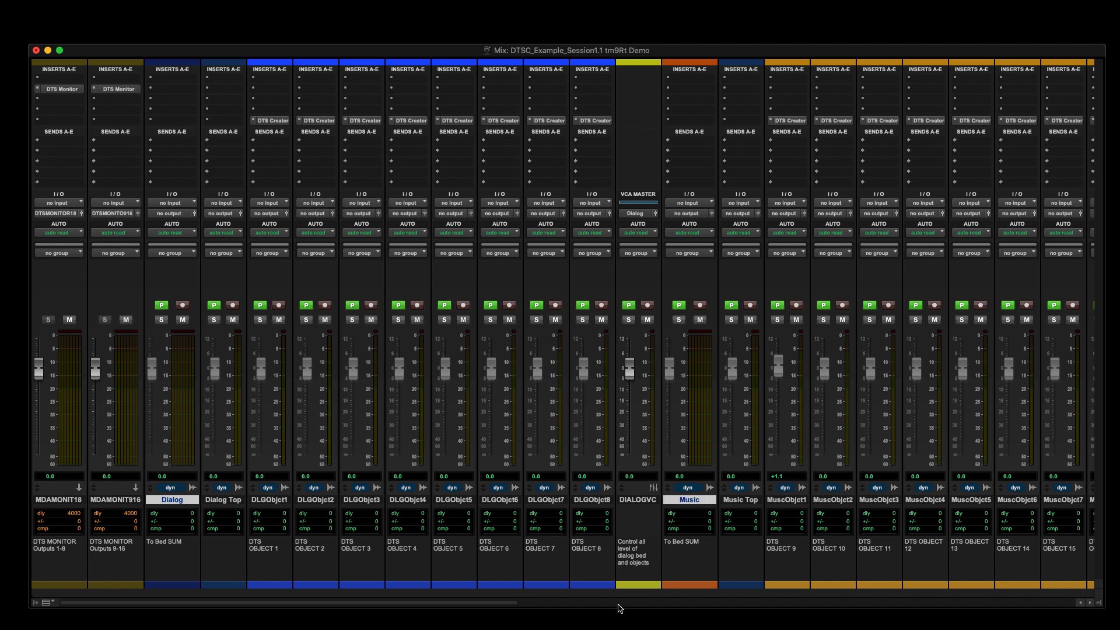
# Route the FX track's output to the BEDS SUM 7.1 bus
pyautogui.hscroll(3)
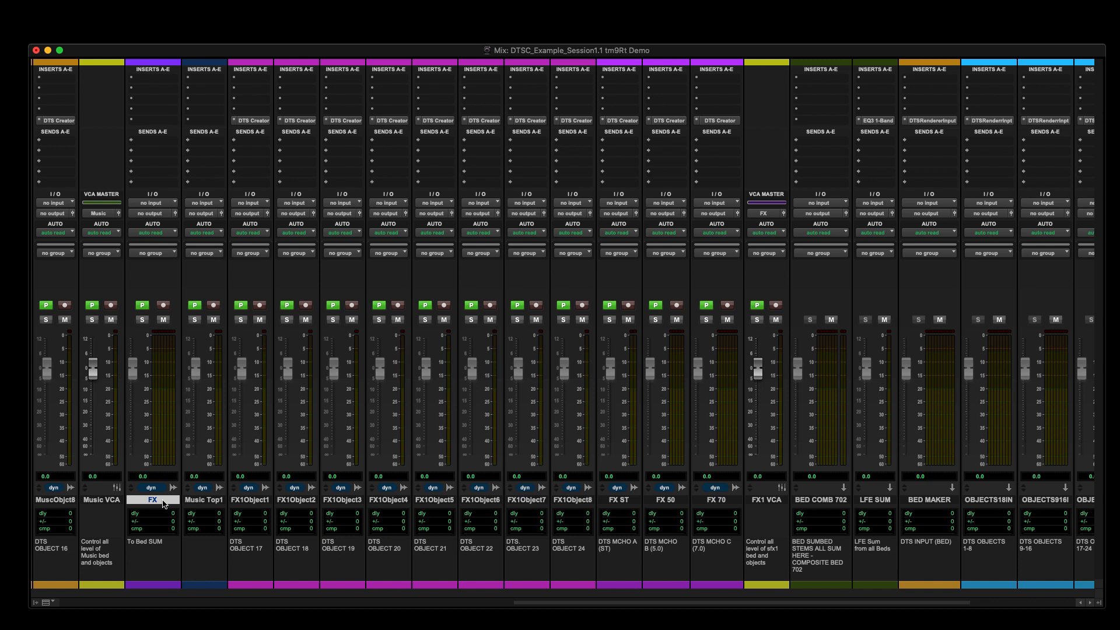
pyautogui.click(151, 213)
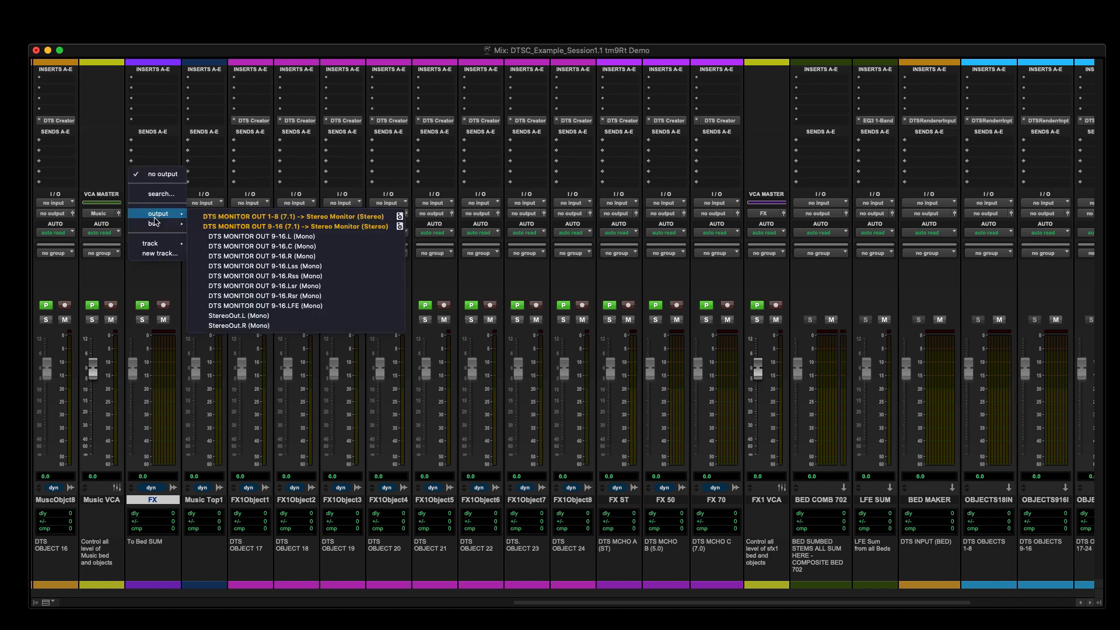
pyautogui.moveTo(153, 224)
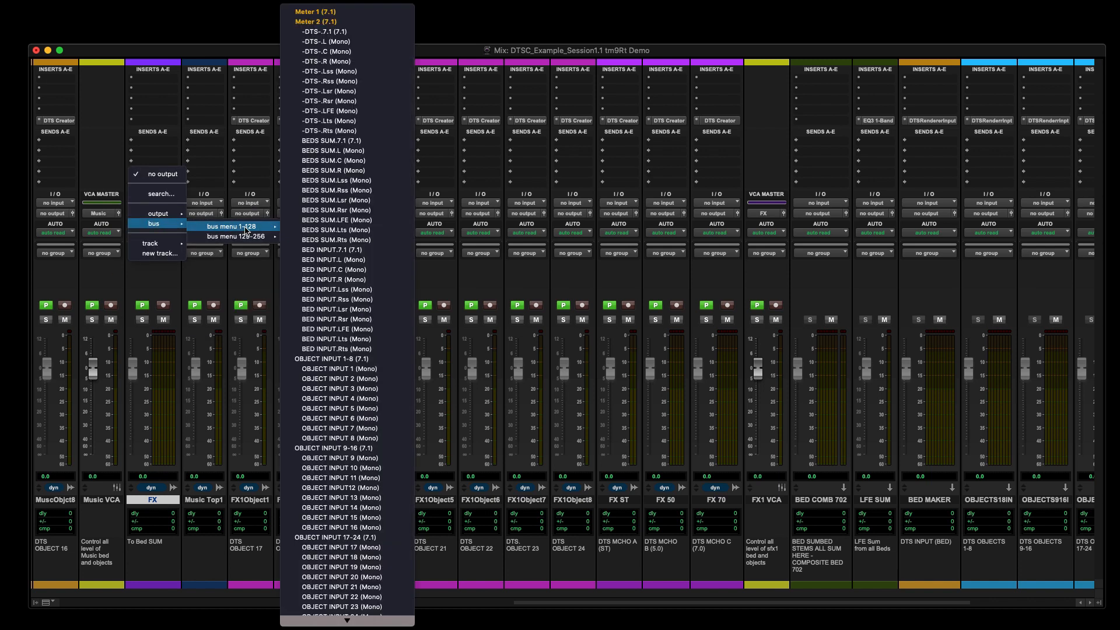
pyautogui.moveTo(336, 200)
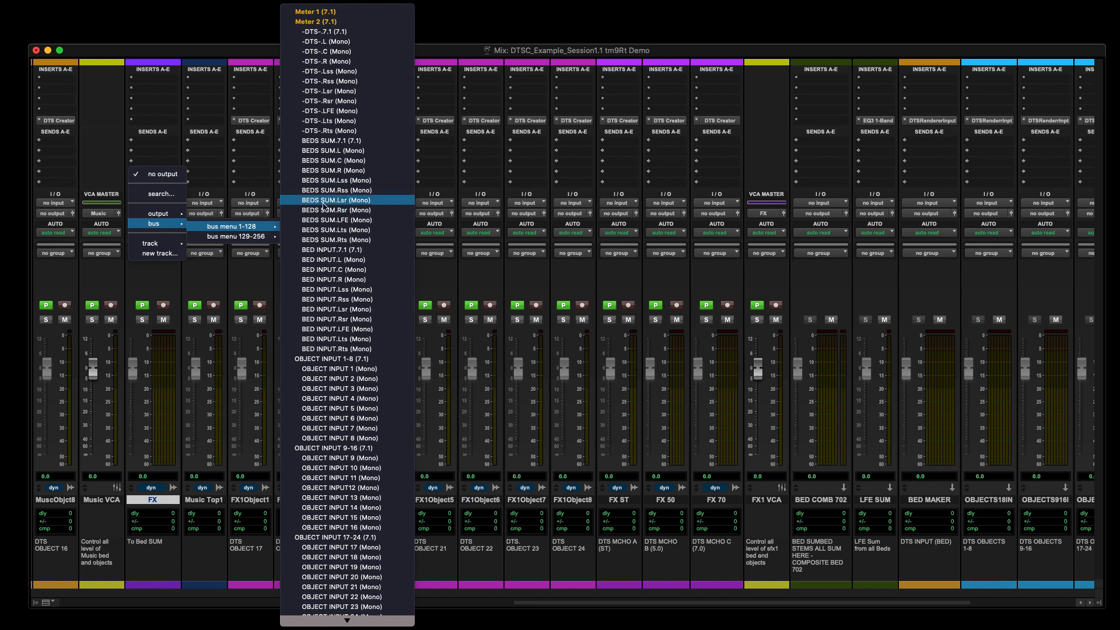
pyautogui.moveTo(346, 141)
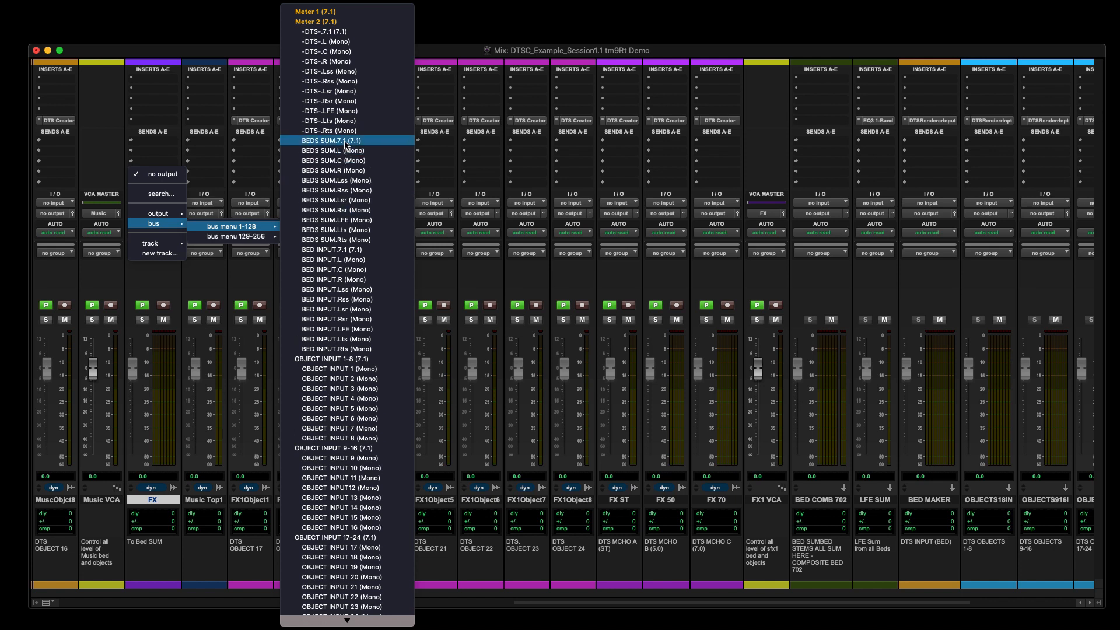
pyautogui.click(332, 140)
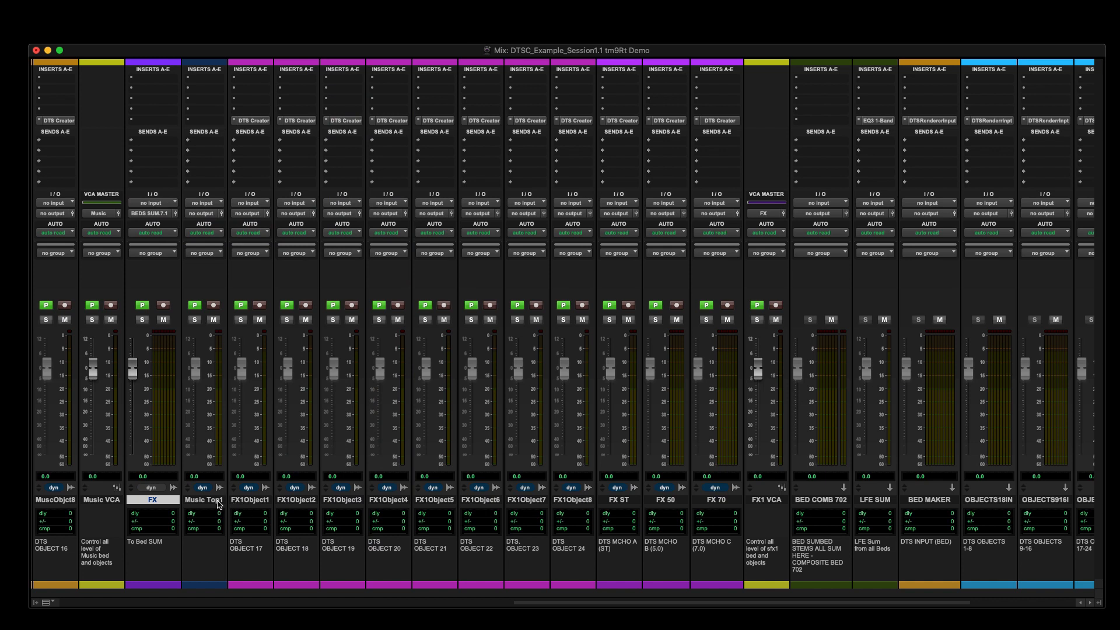
# Select Music Top and Dialog Top and route their outputs to BEDS SUM LCR
pyautogui.doubleClick(203, 500)
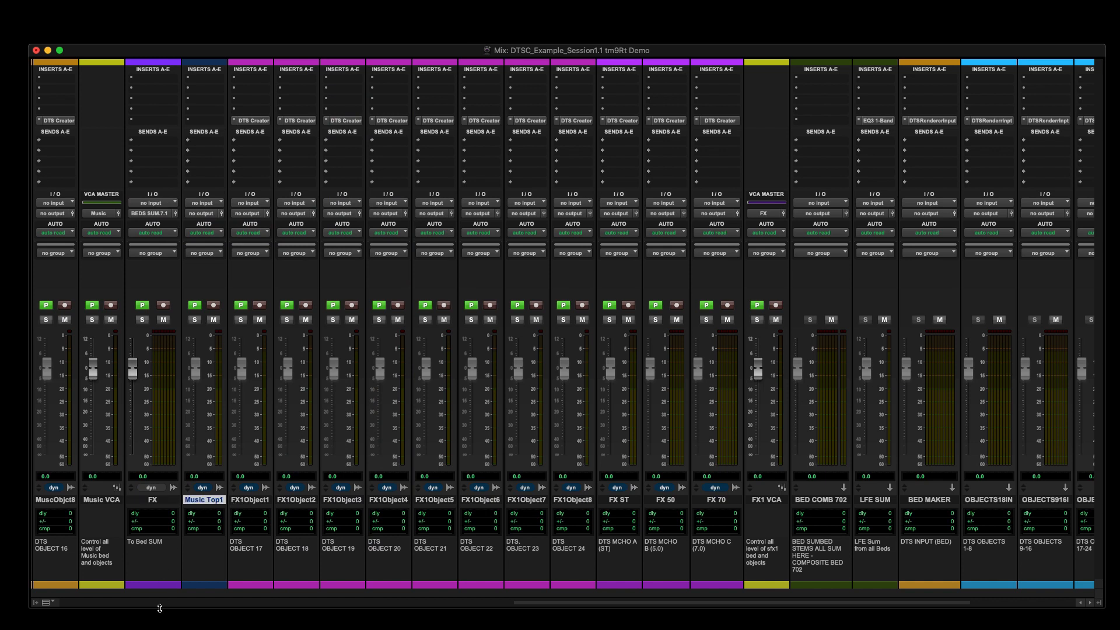
pyautogui.hscroll(-3)
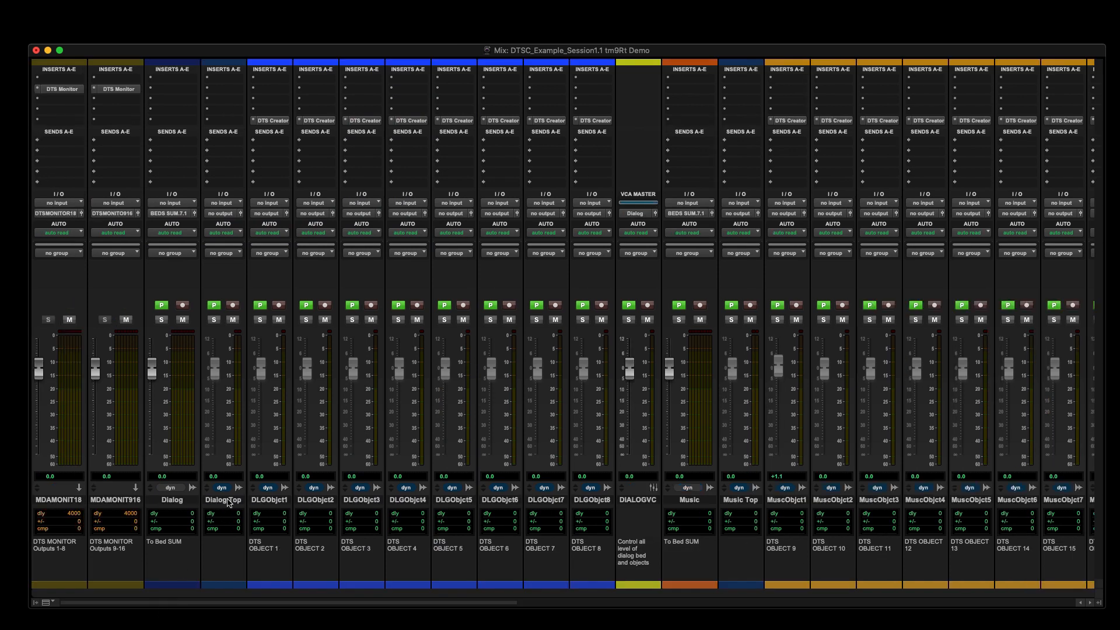
pyautogui.doubleClick(223, 500)
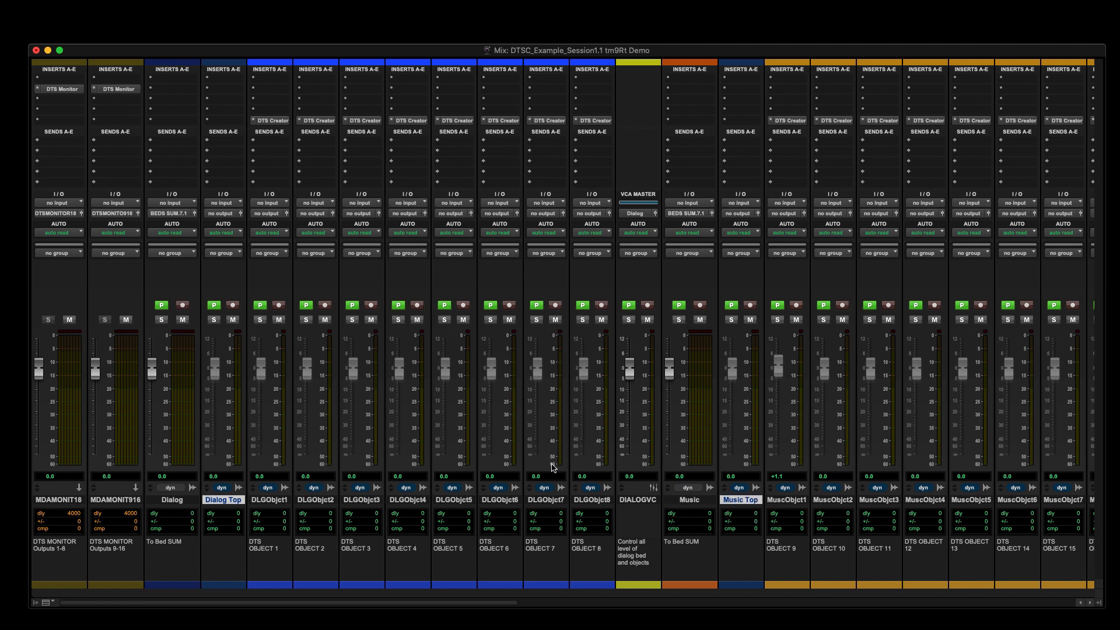
pyautogui.click(223, 213)
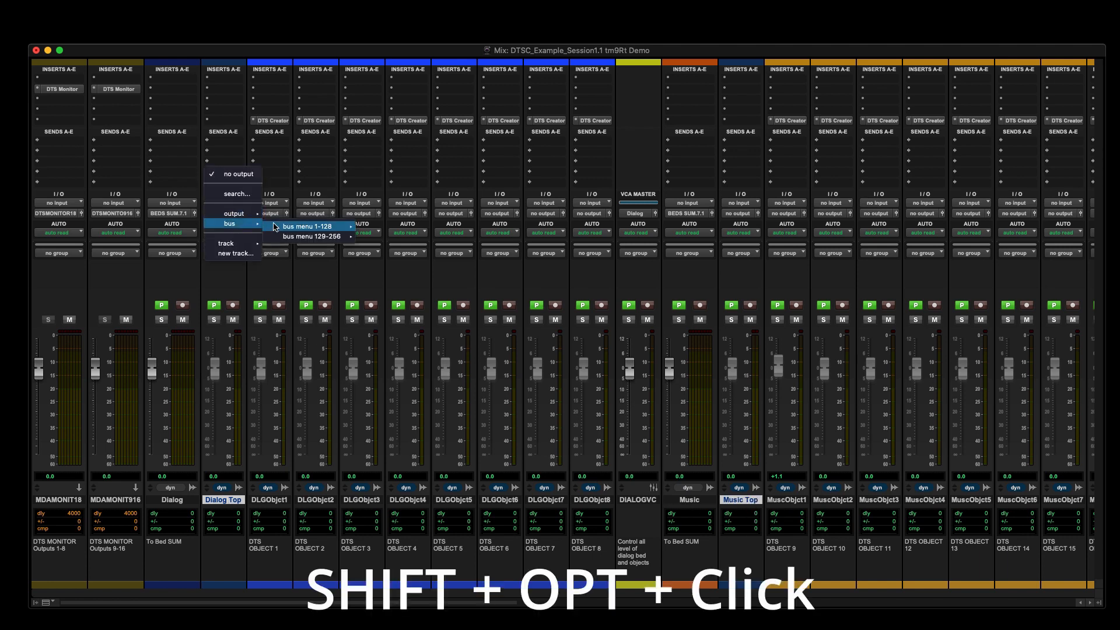
pyautogui.click(308, 226)
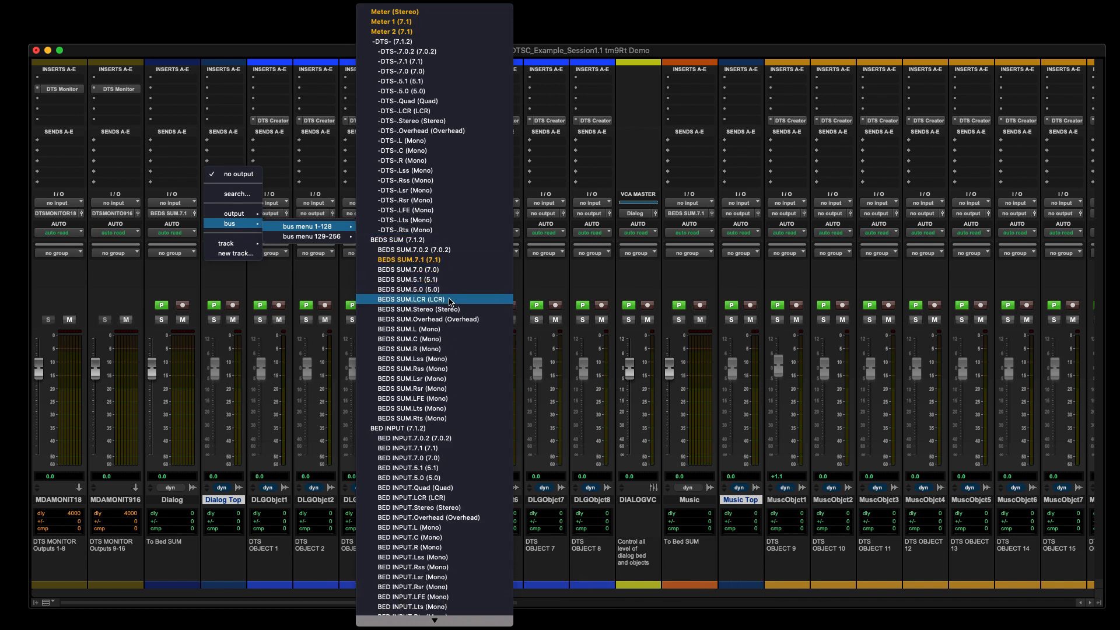
pyautogui.click(426, 298)
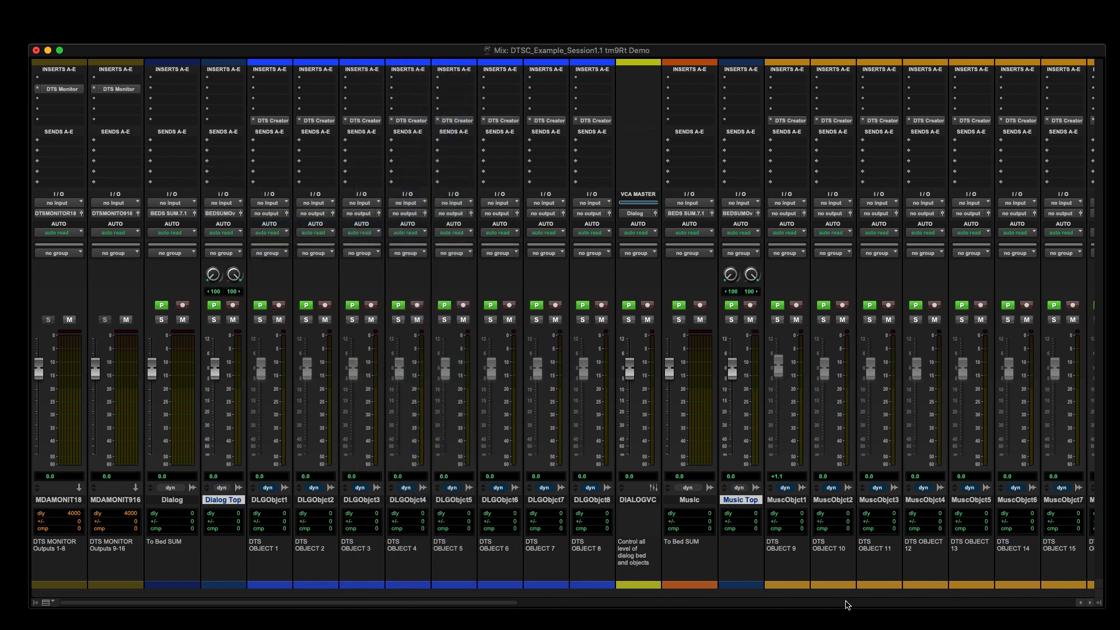
# Feed the BED COMB 702 track's input from the BEDS SUM 7.0.2 bus
pyautogui.hscroll(3)
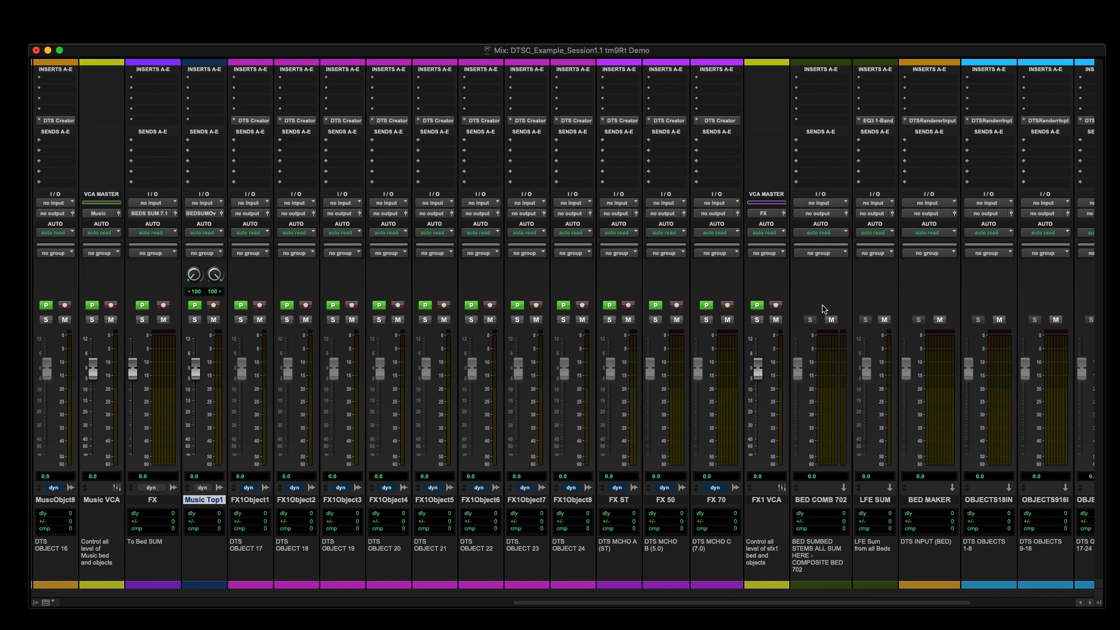
pyautogui.moveTo(761, 258)
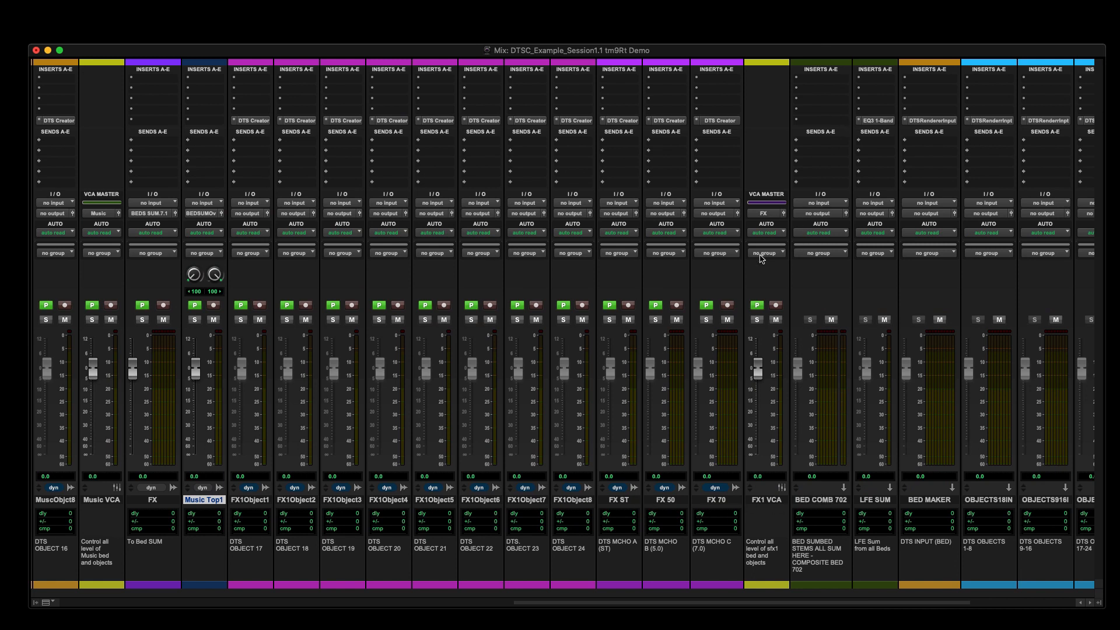
pyautogui.moveTo(836, 241)
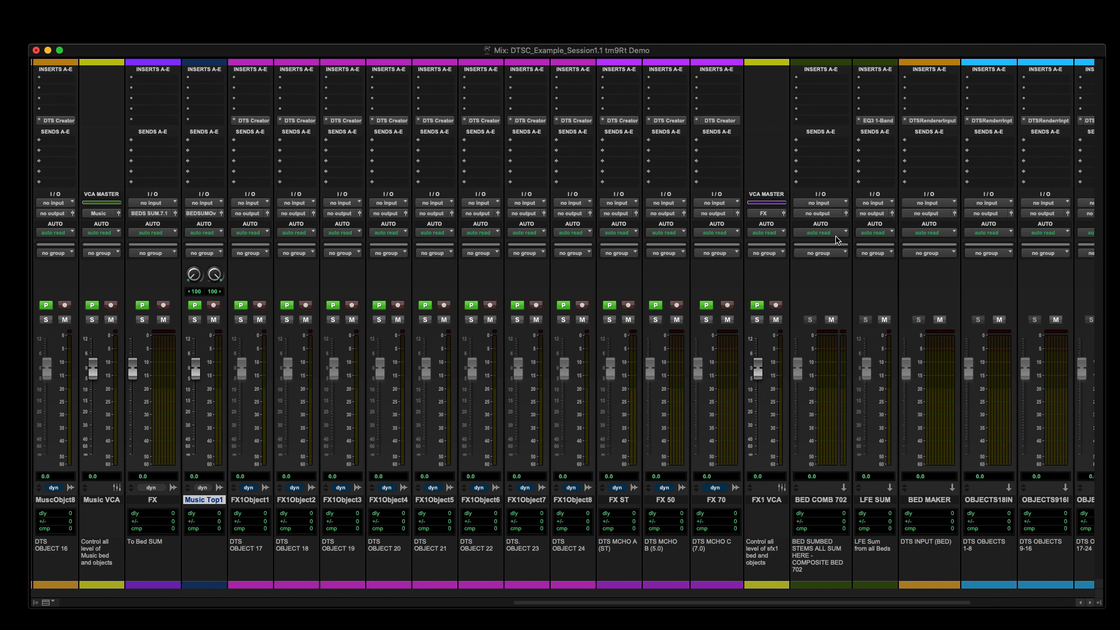
pyautogui.click(821, 202)
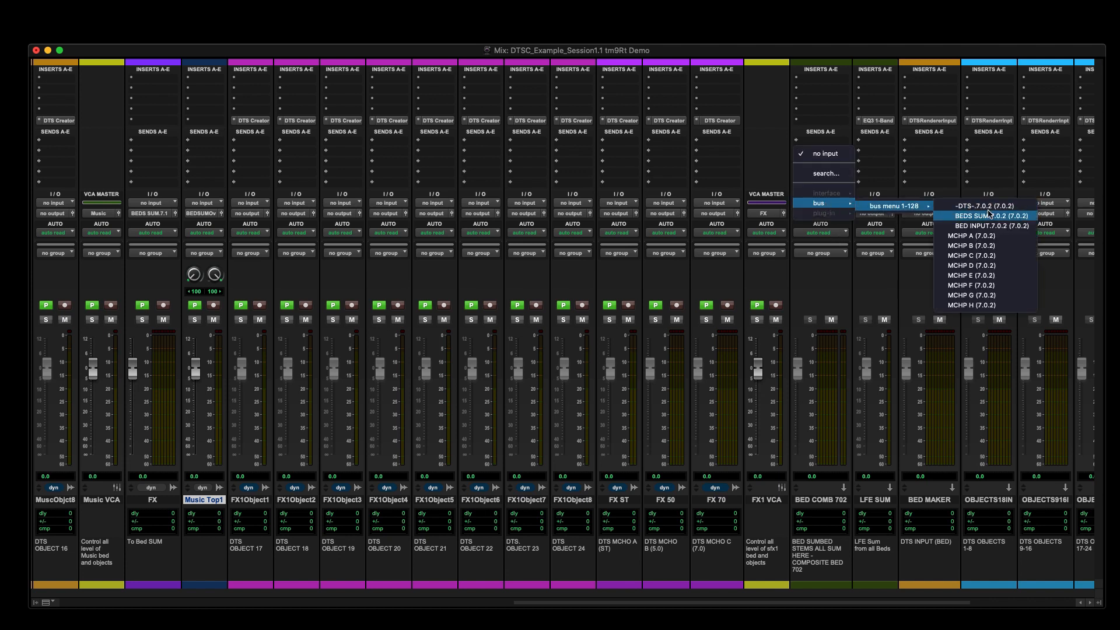
pyautogui.click(990, 215)
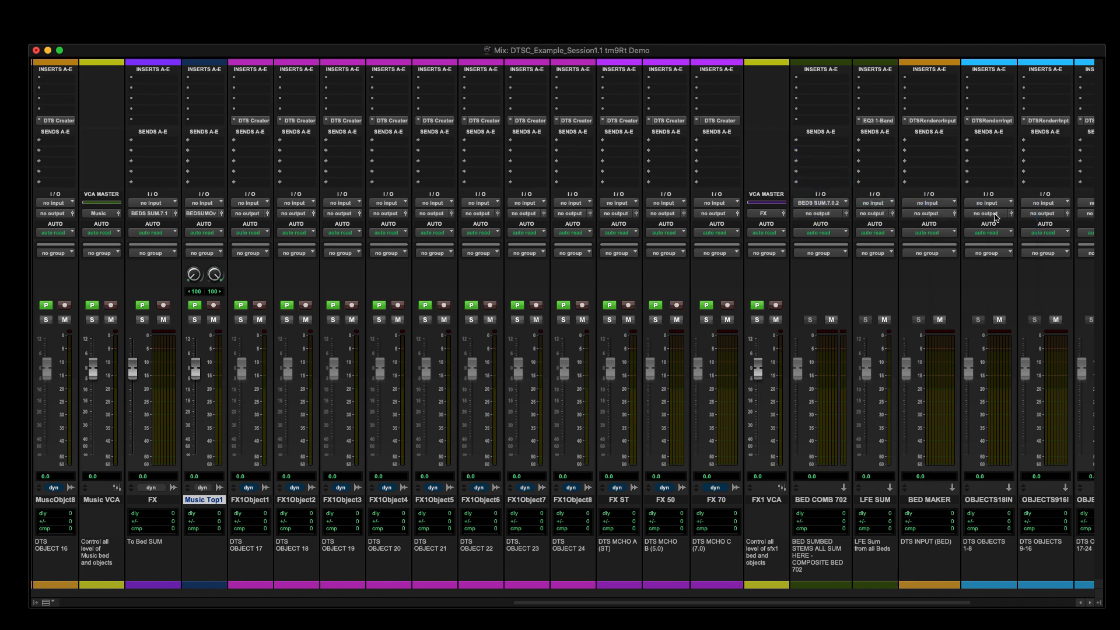
pyautogui.moveTo(873, 198)
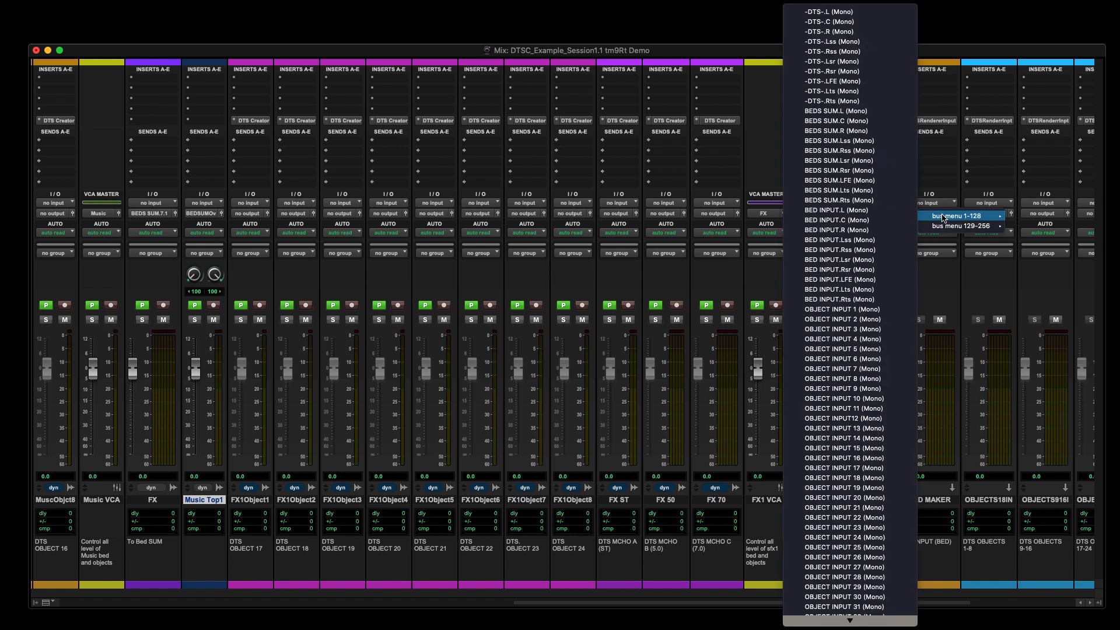
pyautogui.moveTo(840, 189)
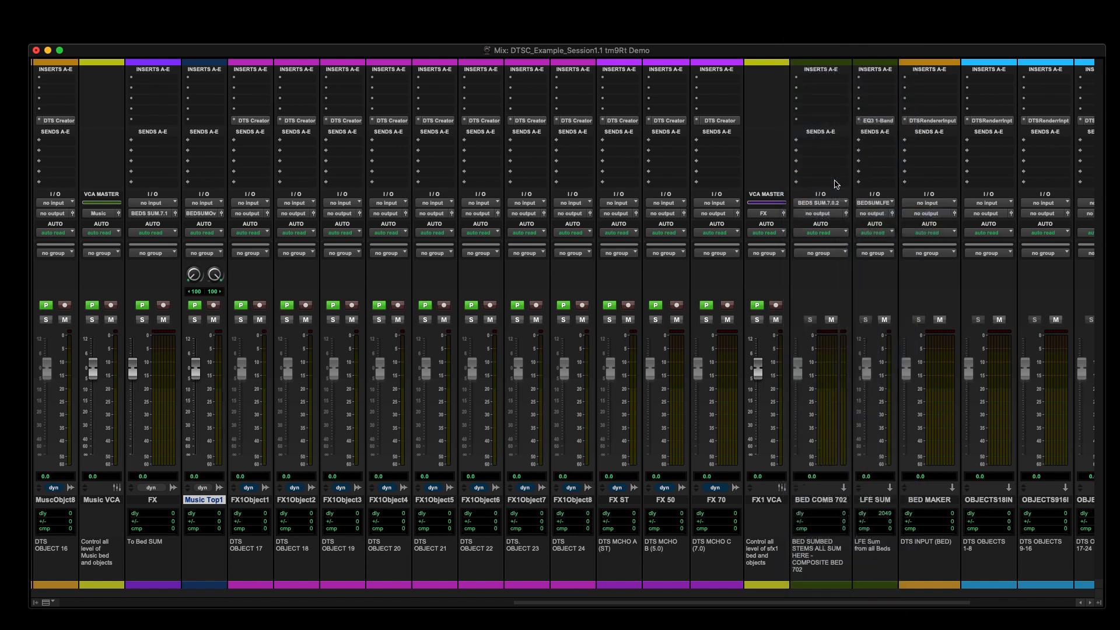
pyautogui.moveTo(838, 456)
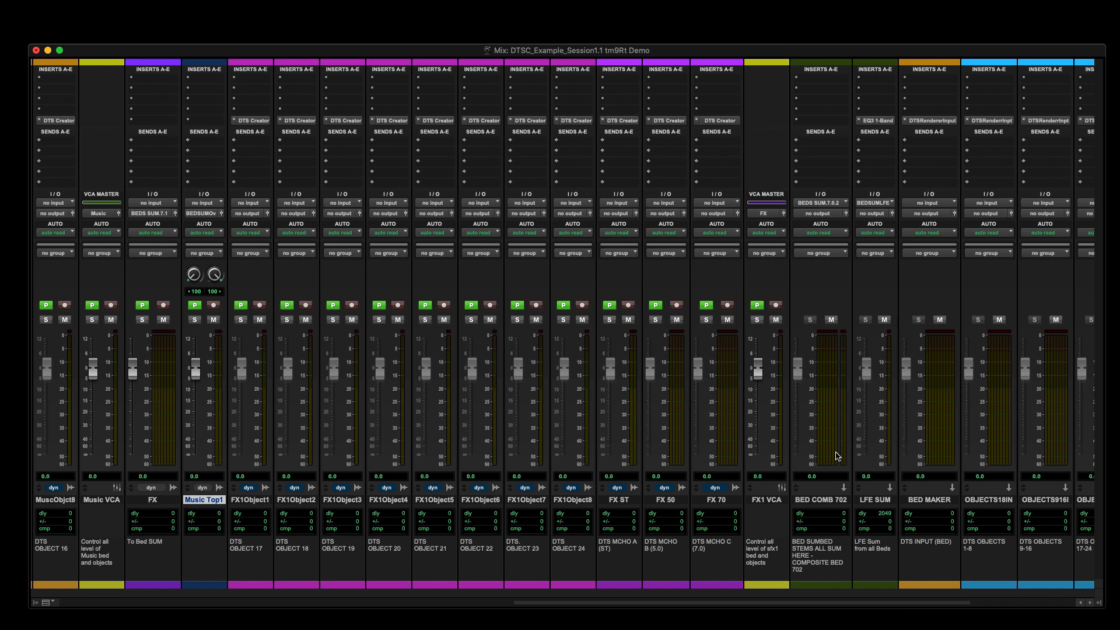
pyautogui.moveTo(877, 459)
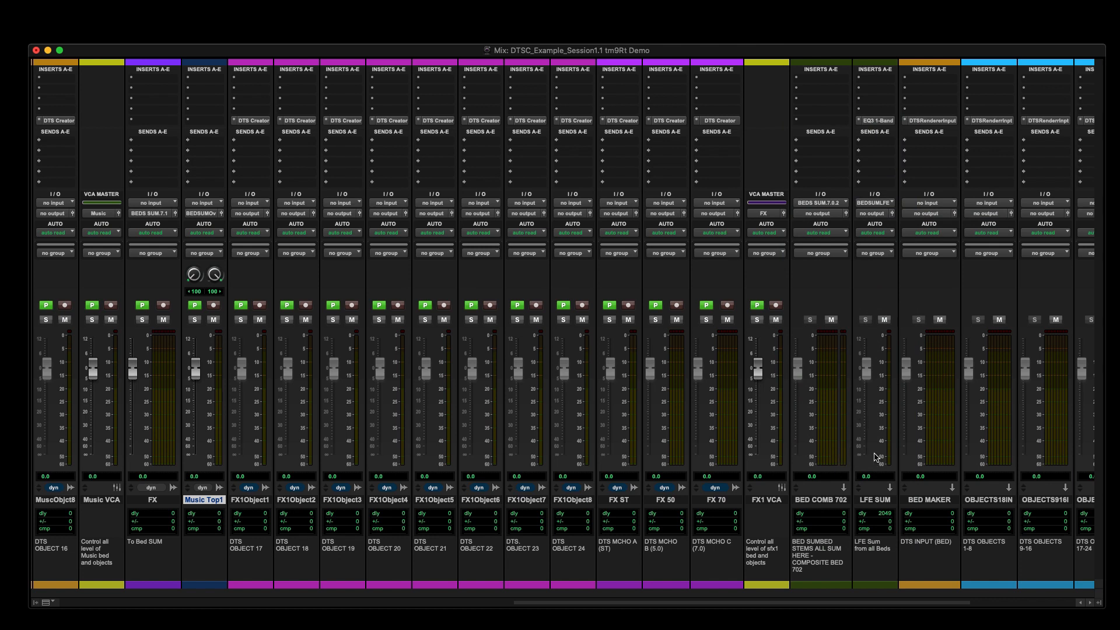
pyautogui.moveTo(948, 166)
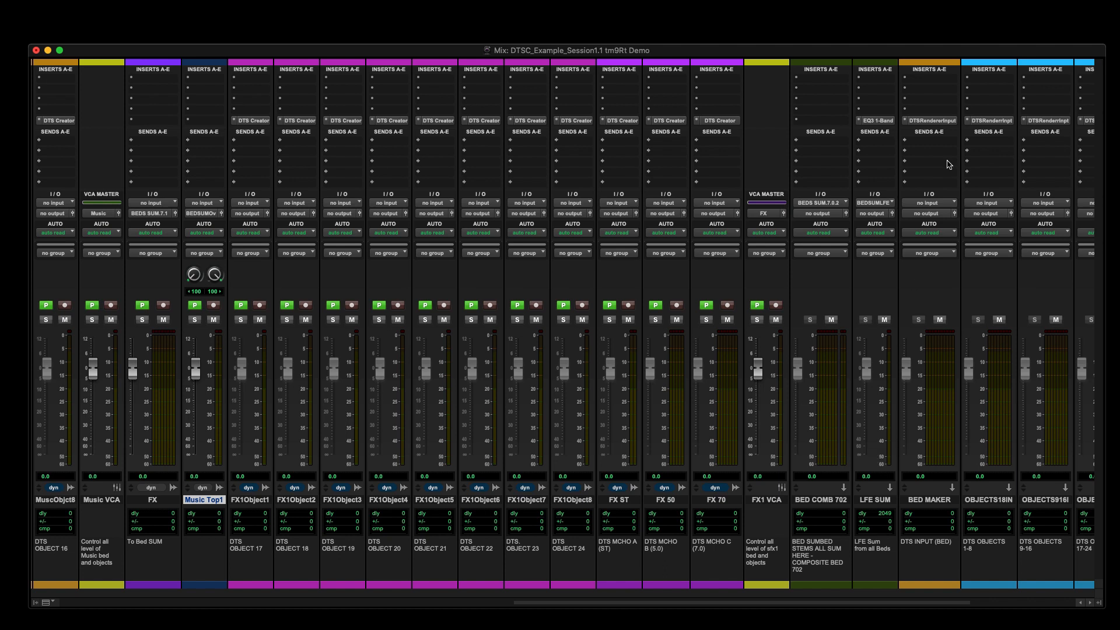
pyautogui.moveTo(818, 220)
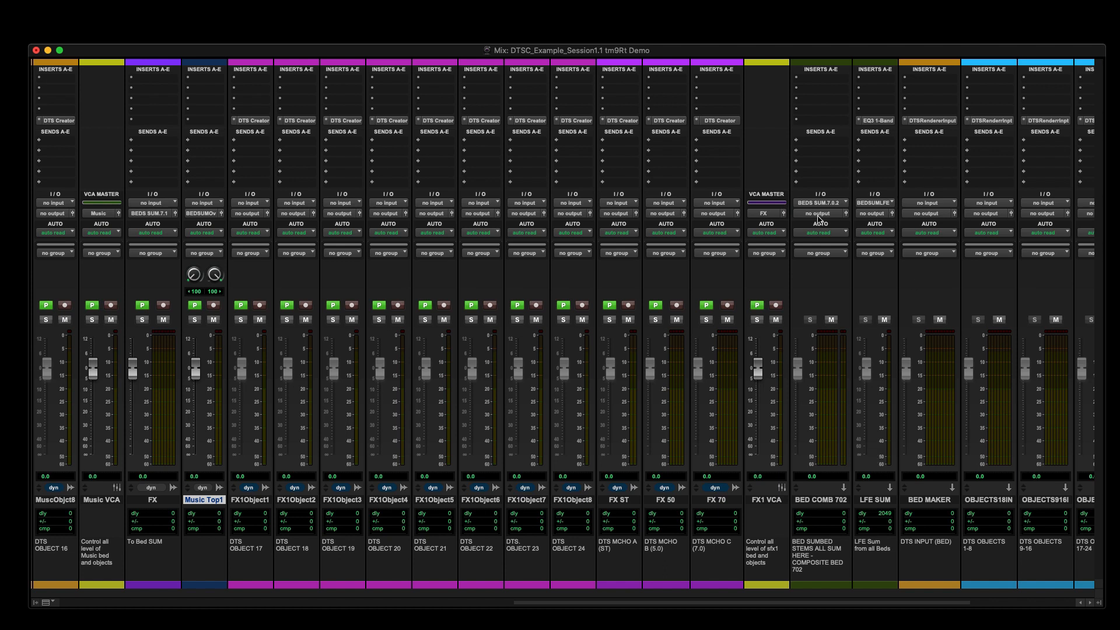
pyautogui.moveTo(820, 213)
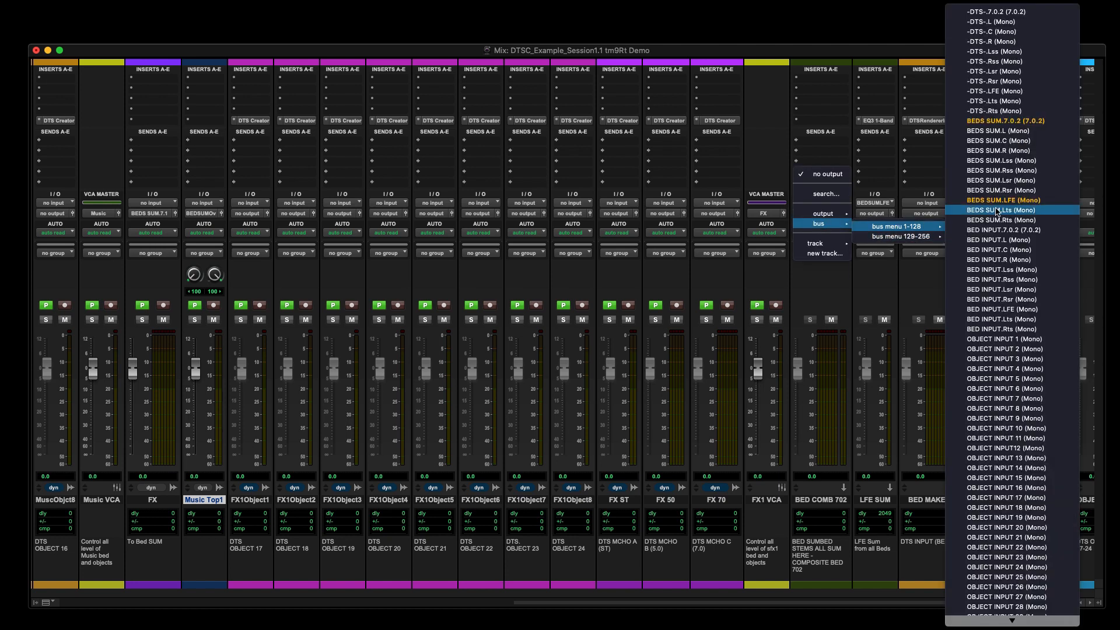
pyautogui.moveTo(1000, 230)
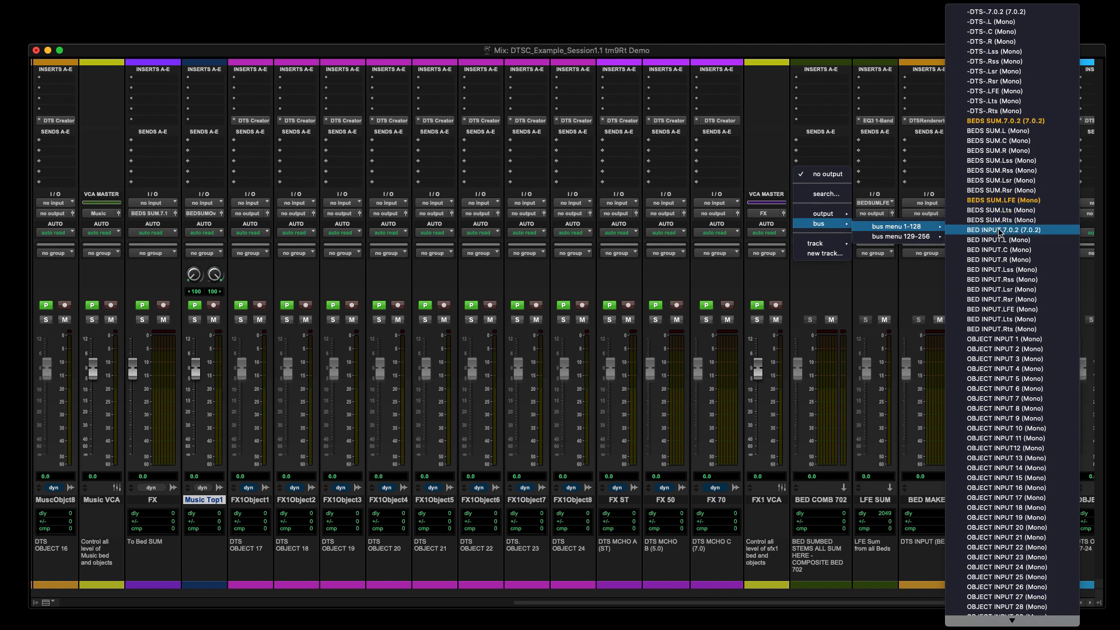
# Send BED COMB 702 to BED INPUT 7.0.2 and LFE SUM to BED INPUT LFE
pyautogui.click(1014, 229)
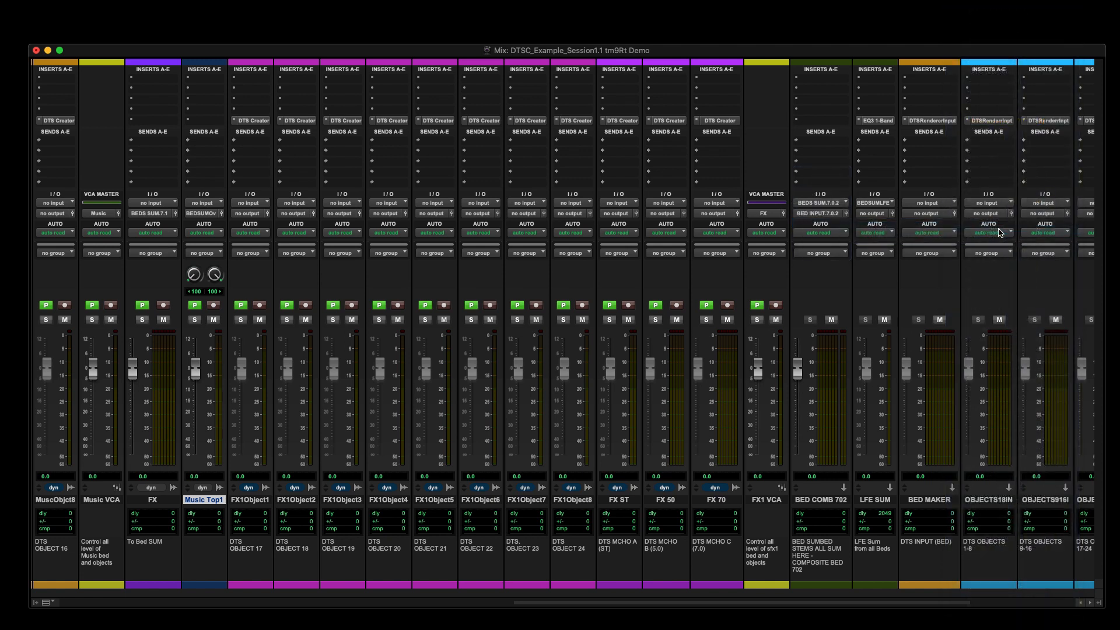
pyautogui.click(872, 213)
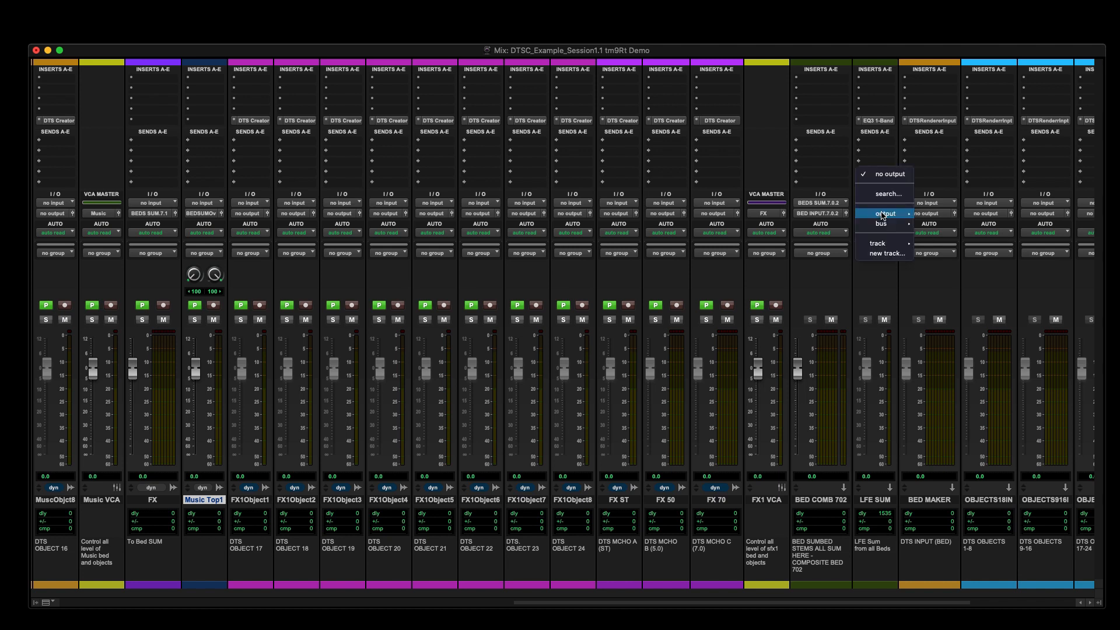
pyautogui.click(883, 213)
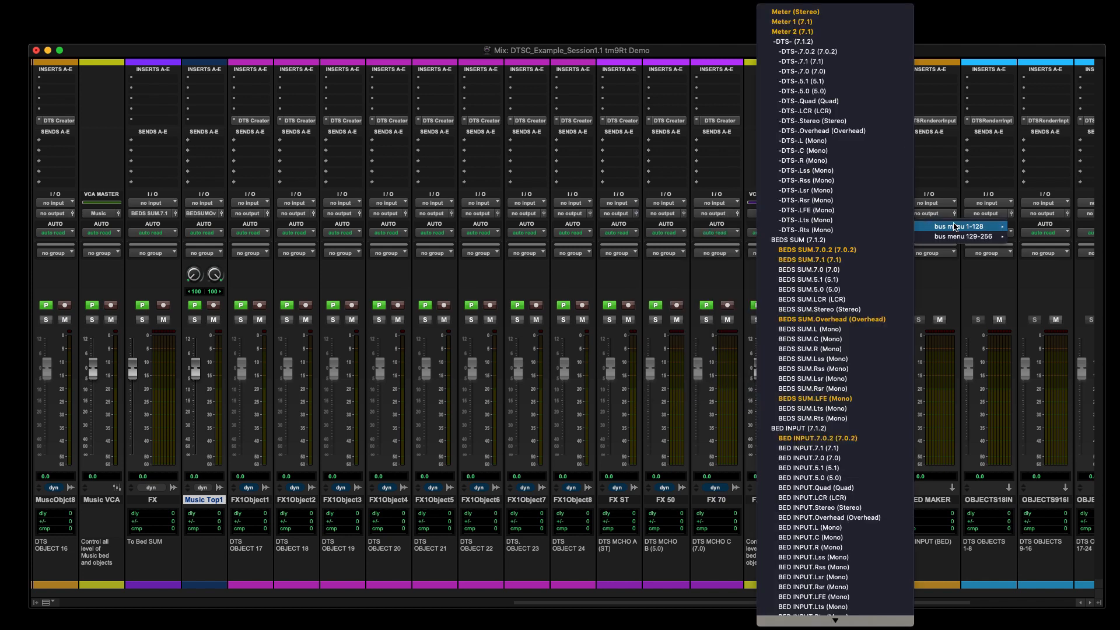
pyautogui.moveTo(828, 487)
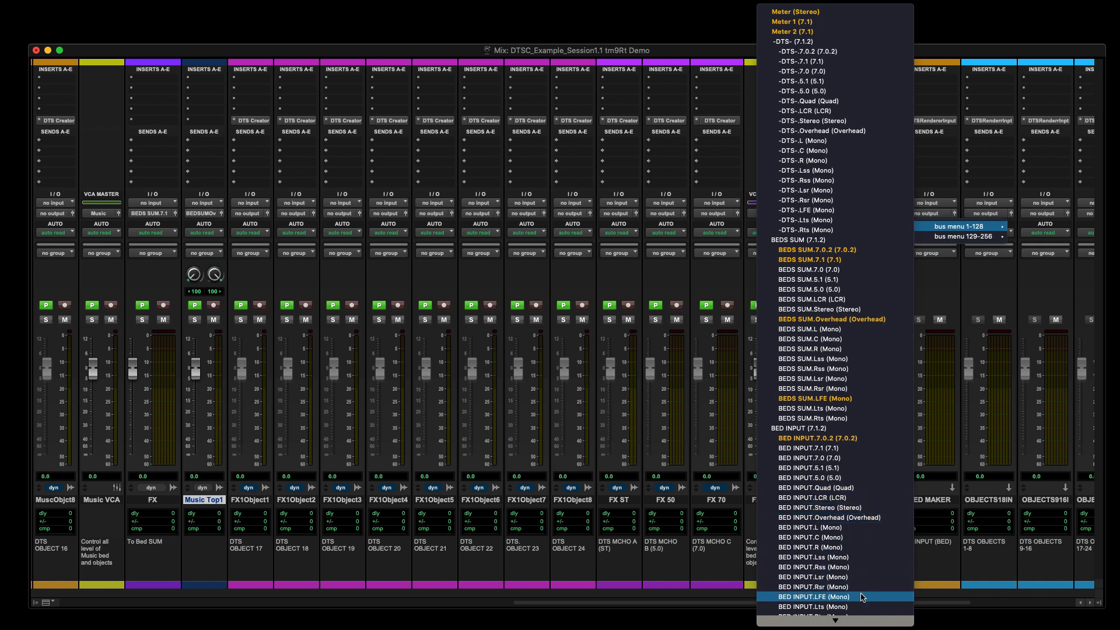
pyautogui.click(810, 596)
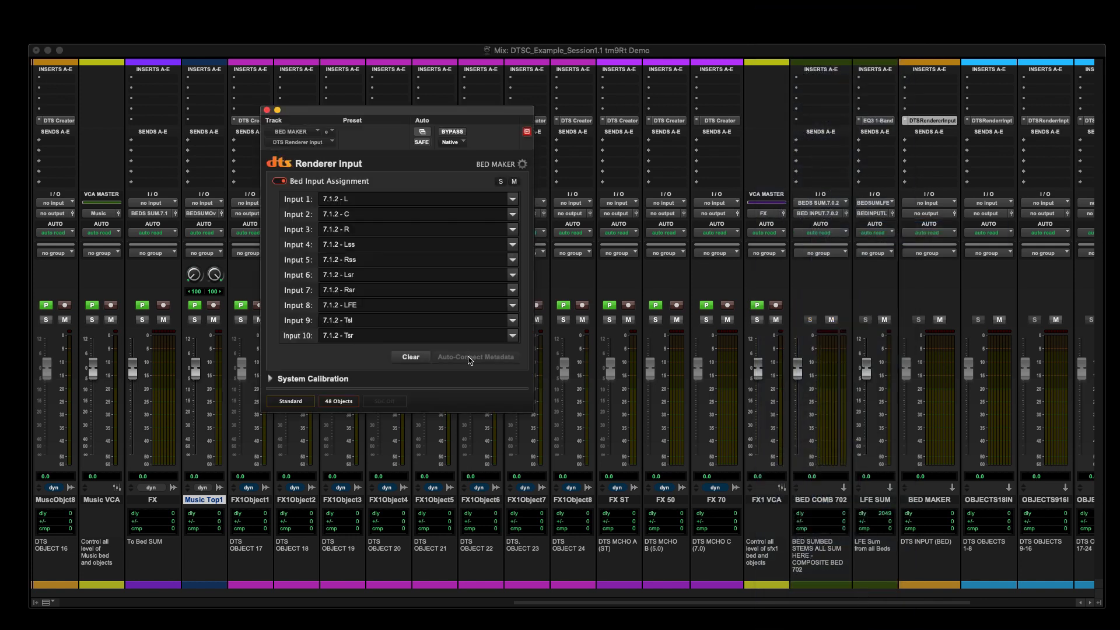
# Close the Renderer Input window and feed BED MAKER from the BED INPUT 7.1.2 bus
pyautogui.click(267, 111)
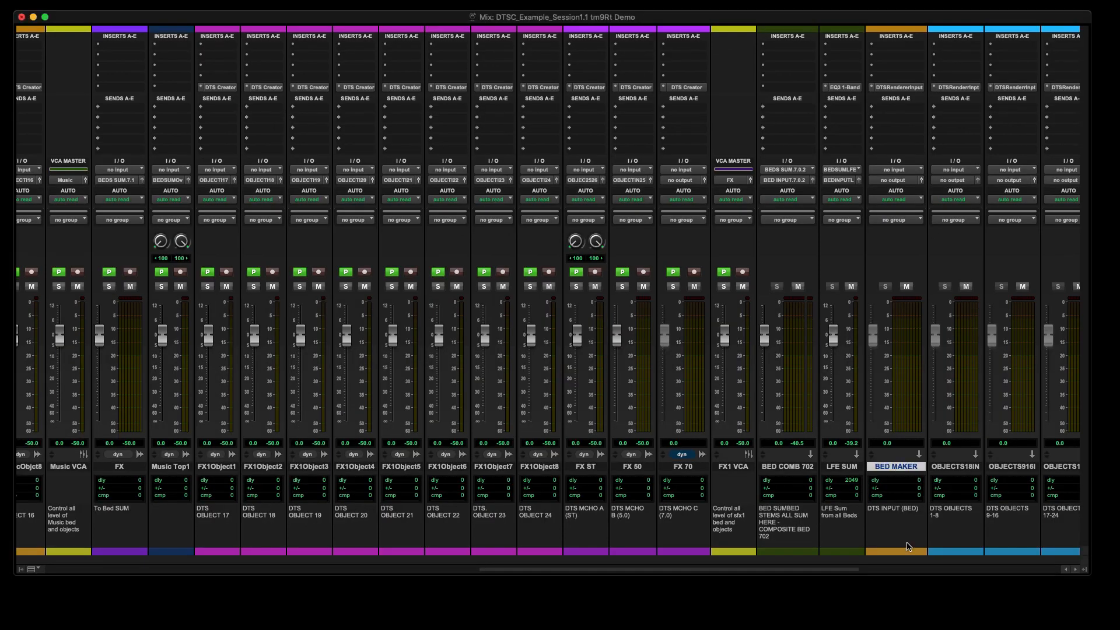
pyautogui.moveTo(847, 384)
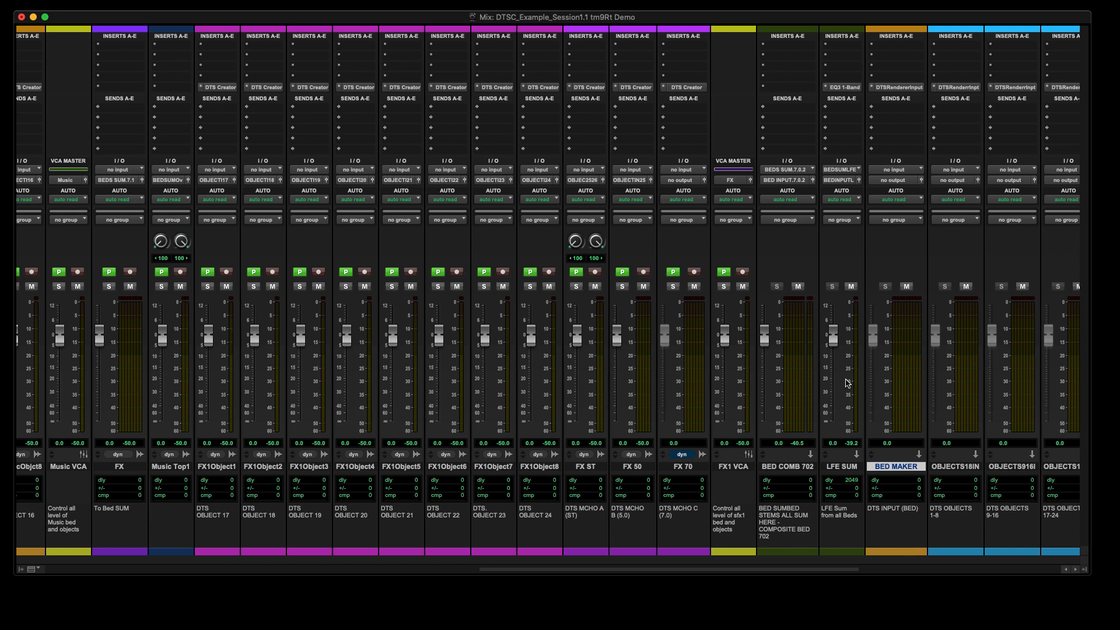
pyautogui.click(896, 169)
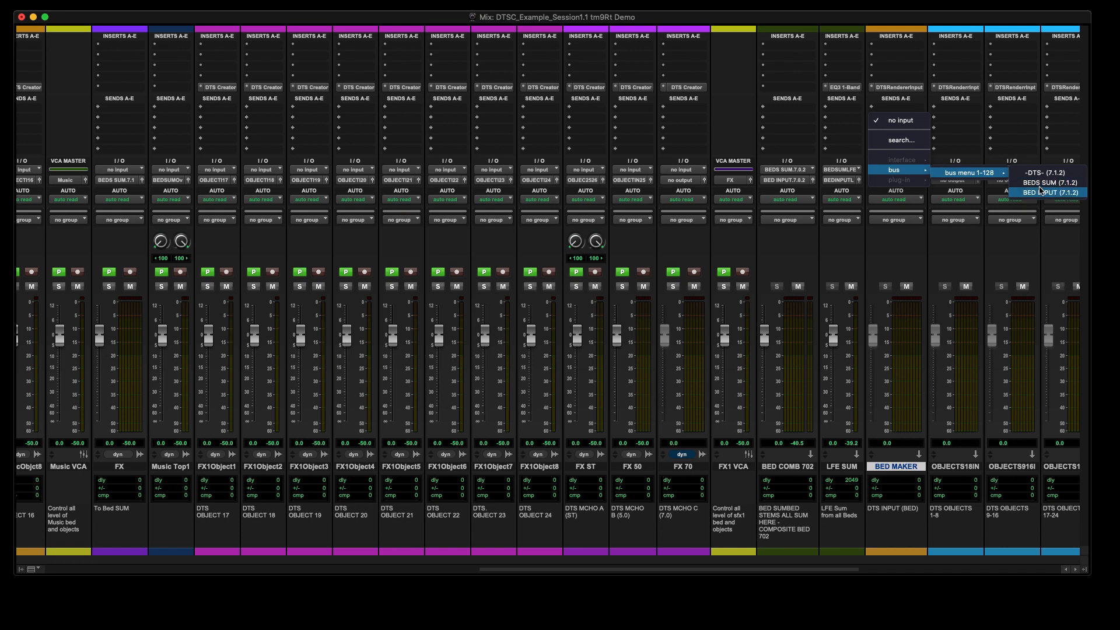
pyautogui.click(1050, 192)
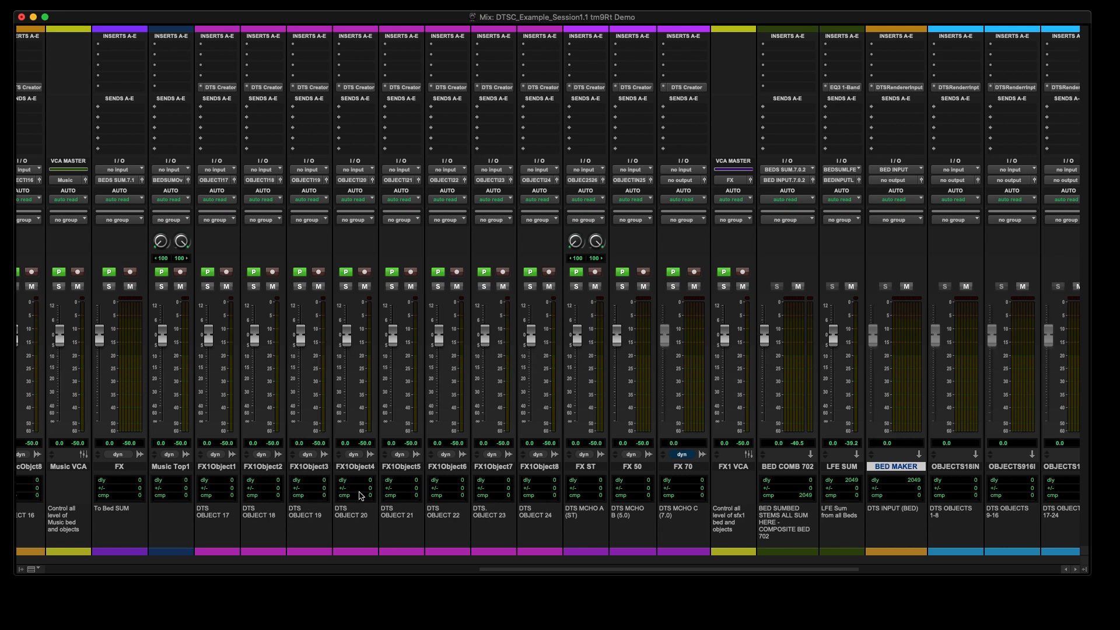
pyautogui.moveTo(843, 467)
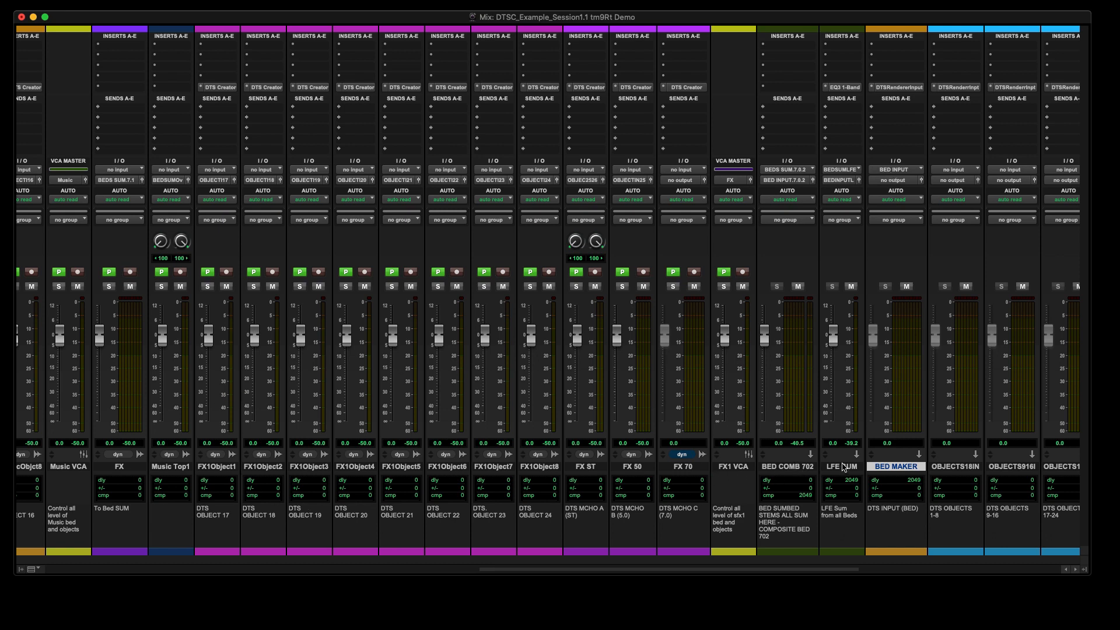
pyautogui.moveTo(898, 474)
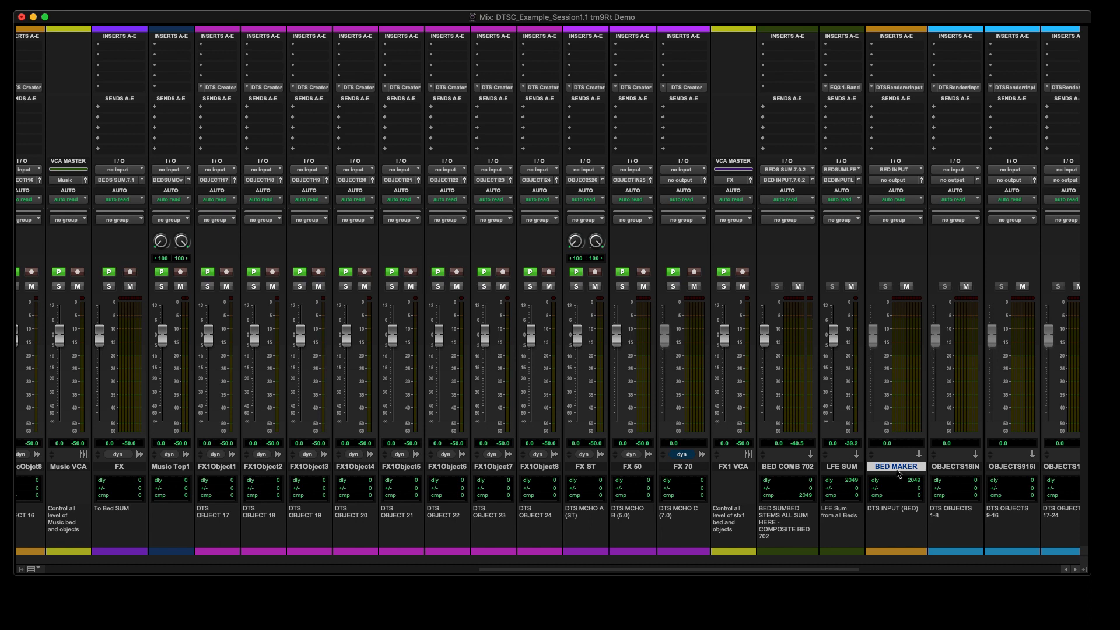
pyautogui.hscroll(-3)
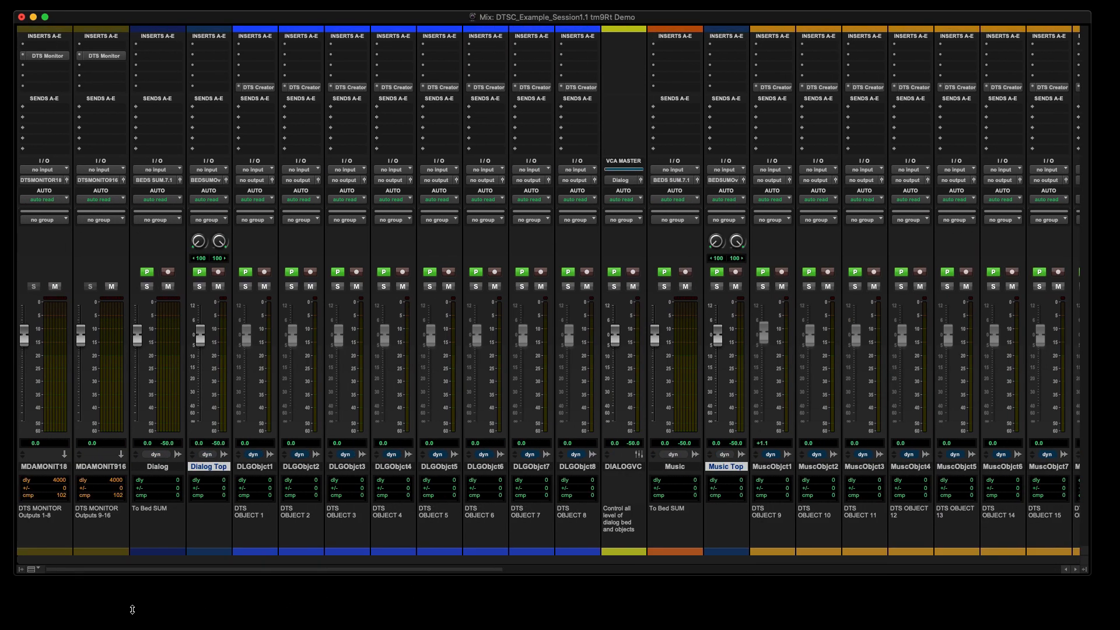
pyautogui.moveTo(255, 469)
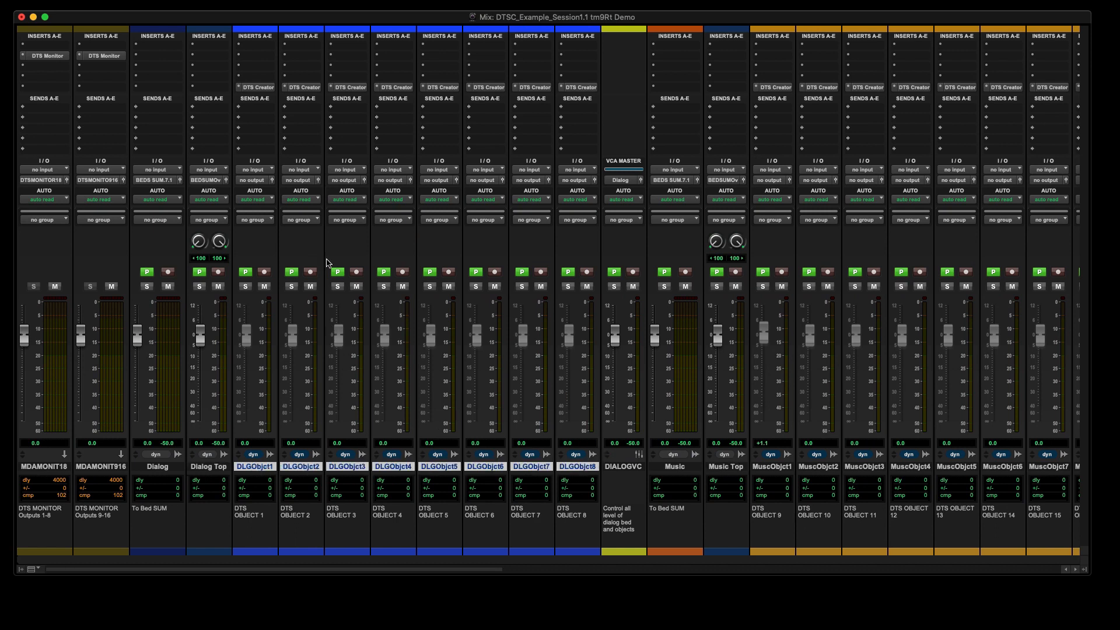
# Cascade DLGObject1–8 outputs to mono OBJECT INPUT 1 through 8
pyautogui.click(254, 179)
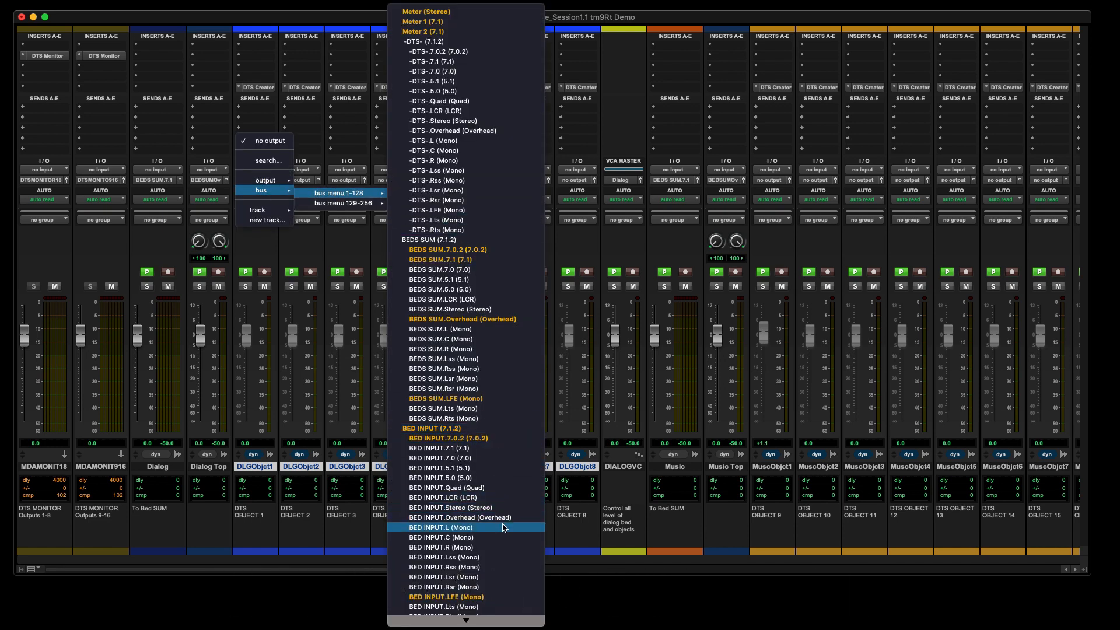
pyautogui.scroll(-3)
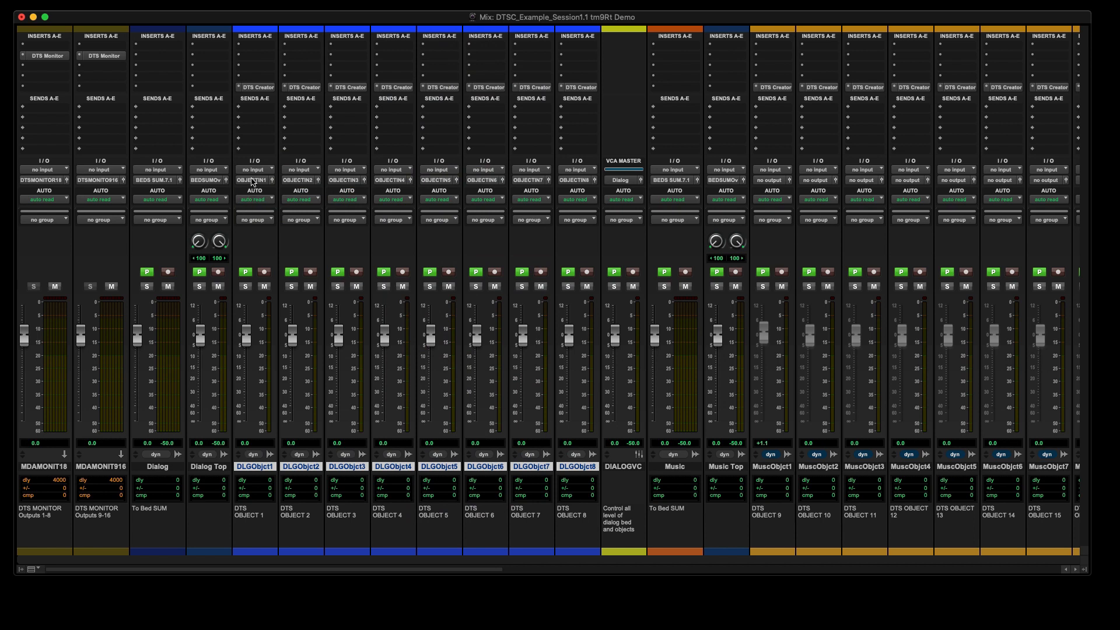
pyautogui.moveTo(252, 180)
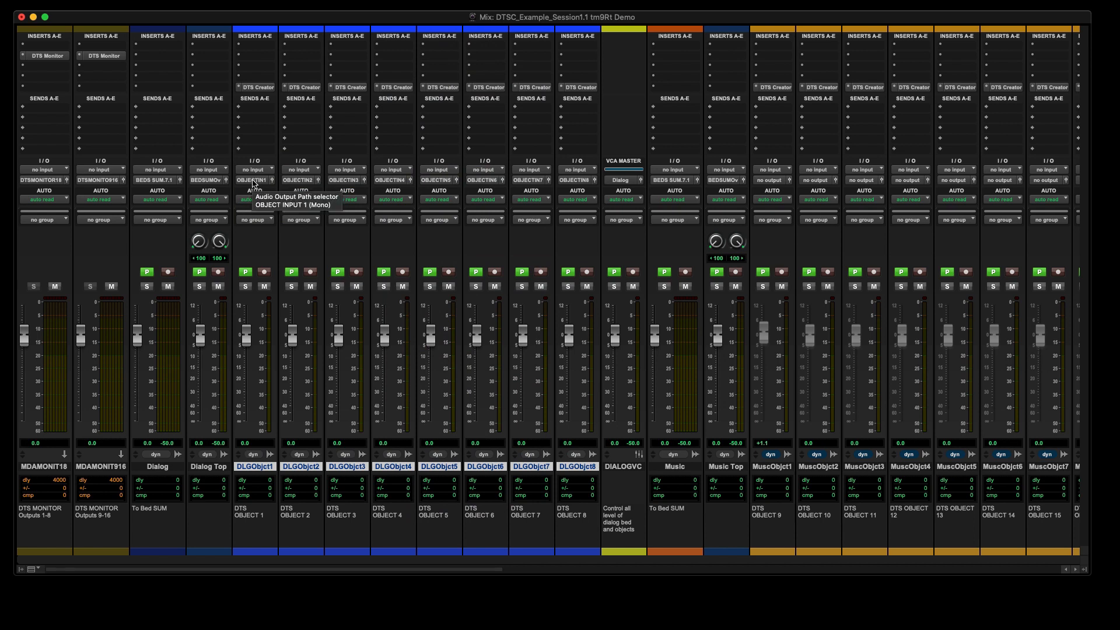
pyautogui.moveTo(582, 185)
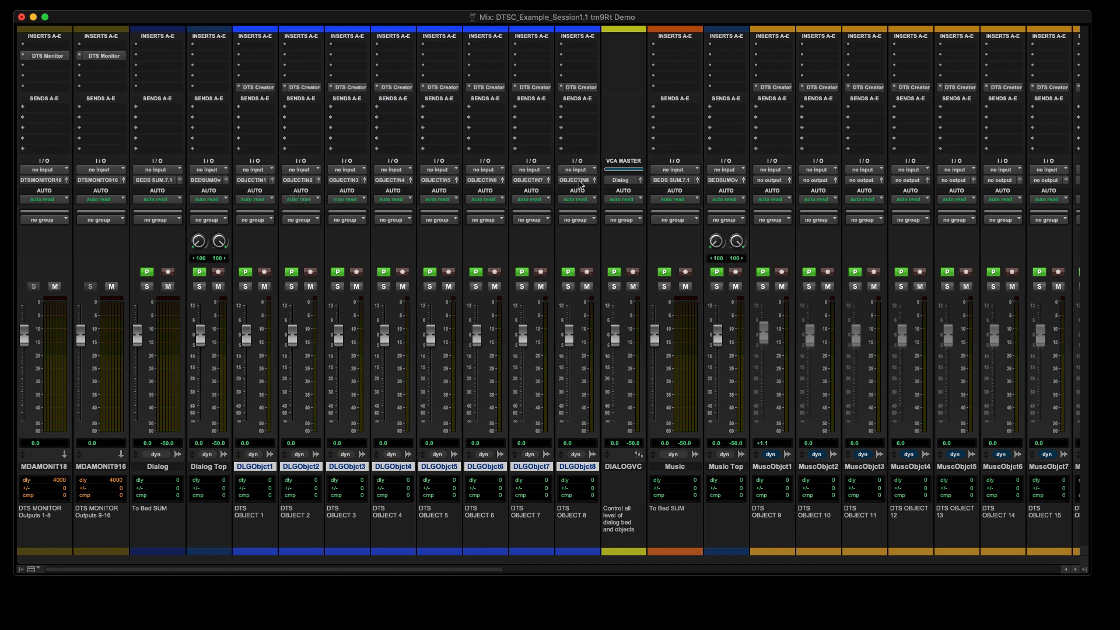
pyautogui.moveTo(577, 179)
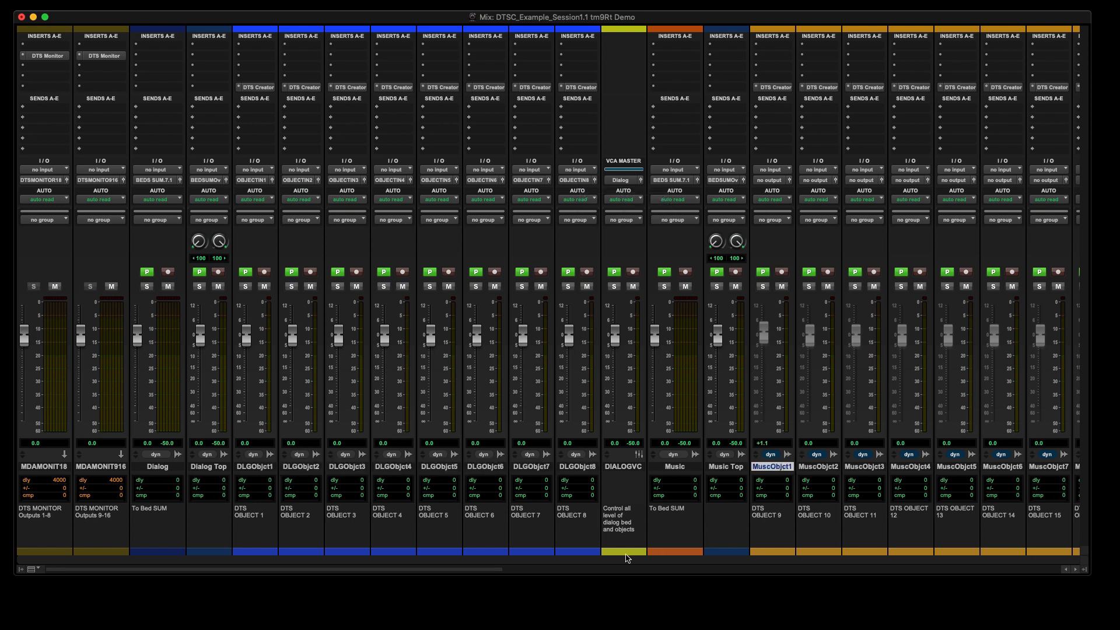
# Cascade MuscObject1–8 outputs to mono OBJECT INPUT 9 through 16
pyautogui.hscroll(3)
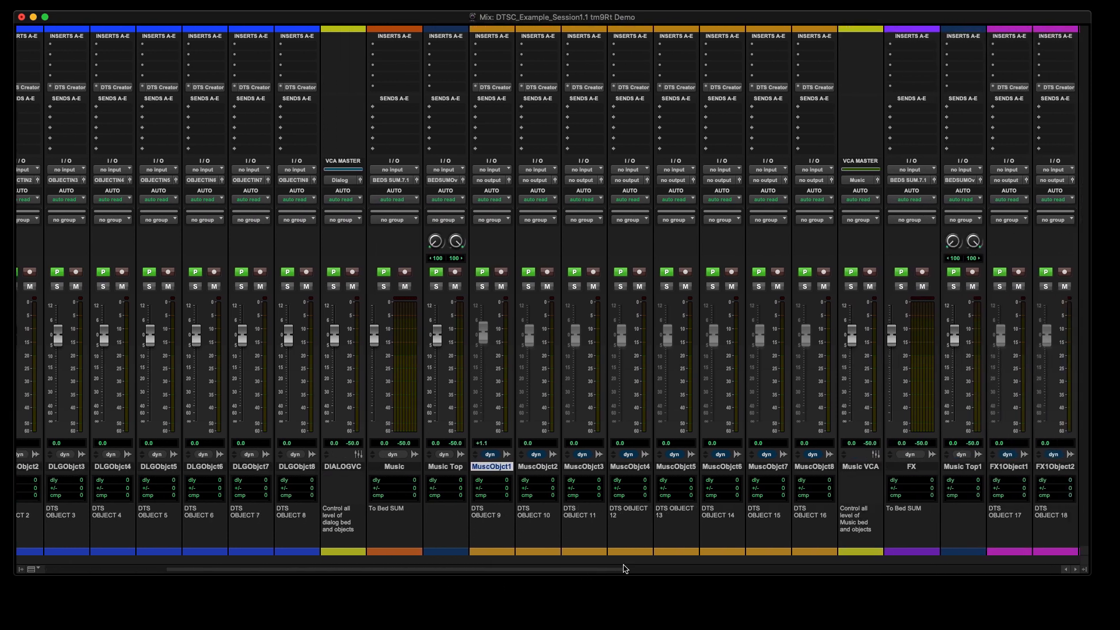
pyautogui.hscroll(3)
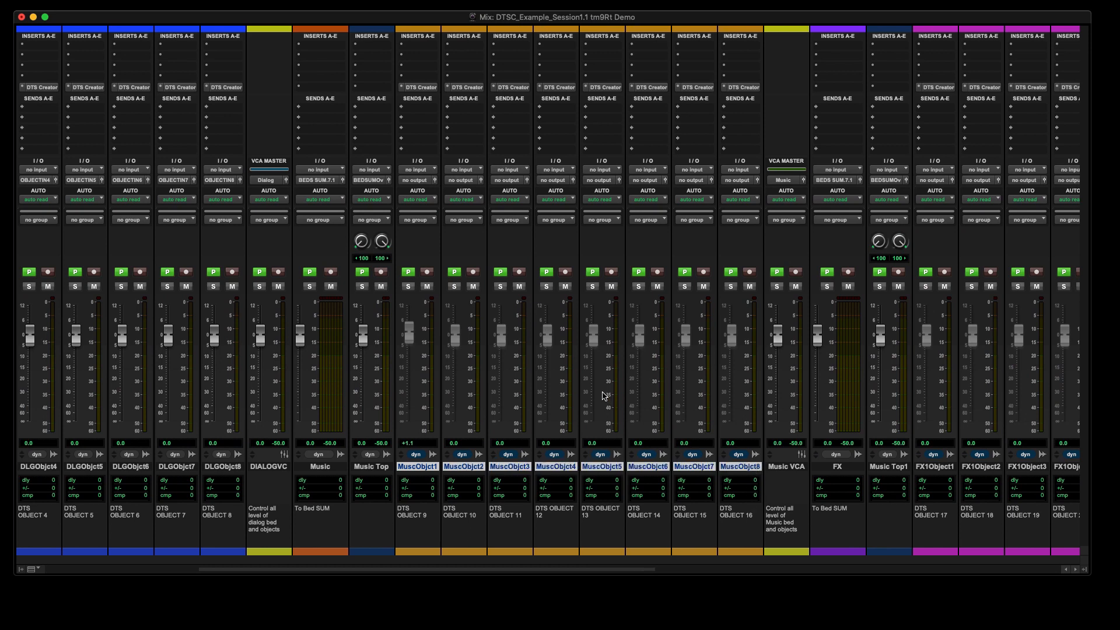
pyautogui.moveTo(389, 188)
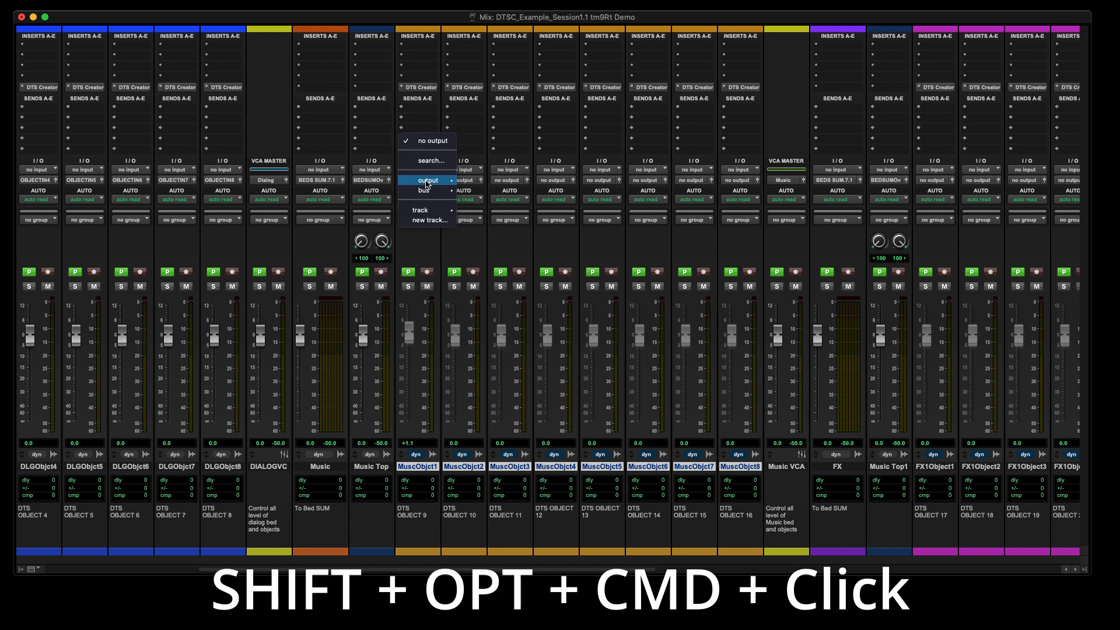
pyautogui.click(420, 190)
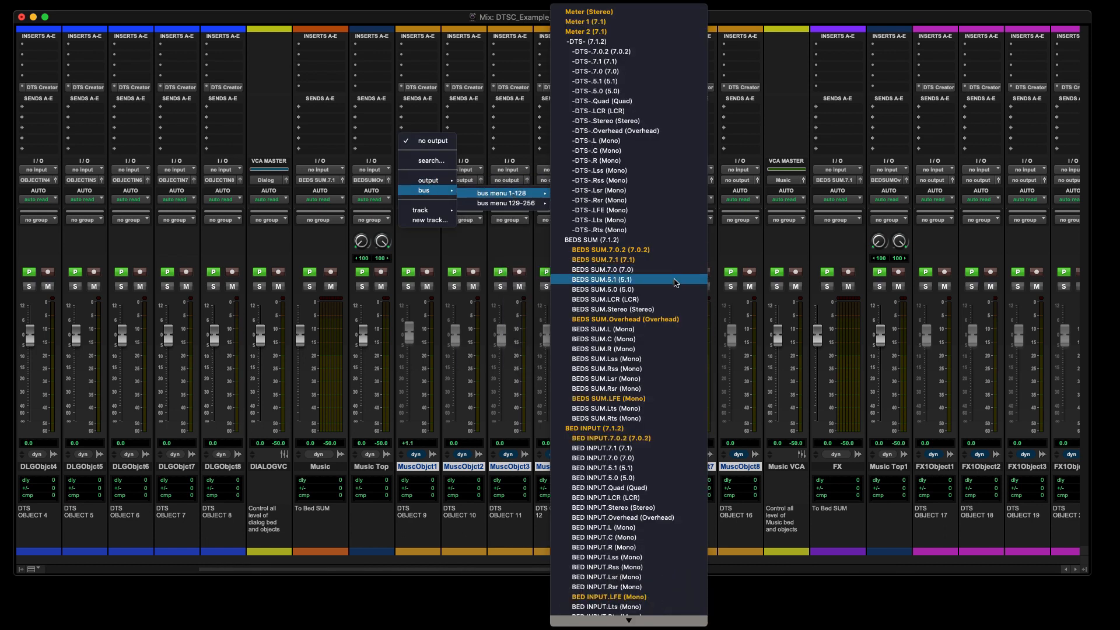
pyautogui.scroll(-3)
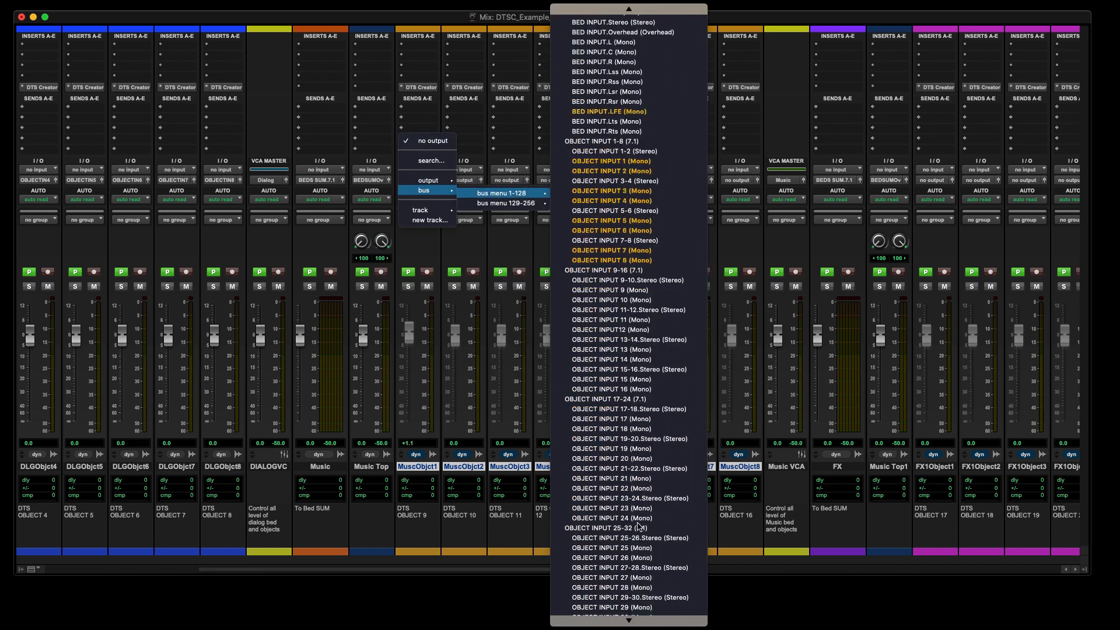
pyautogui.moveTo(611, 289)
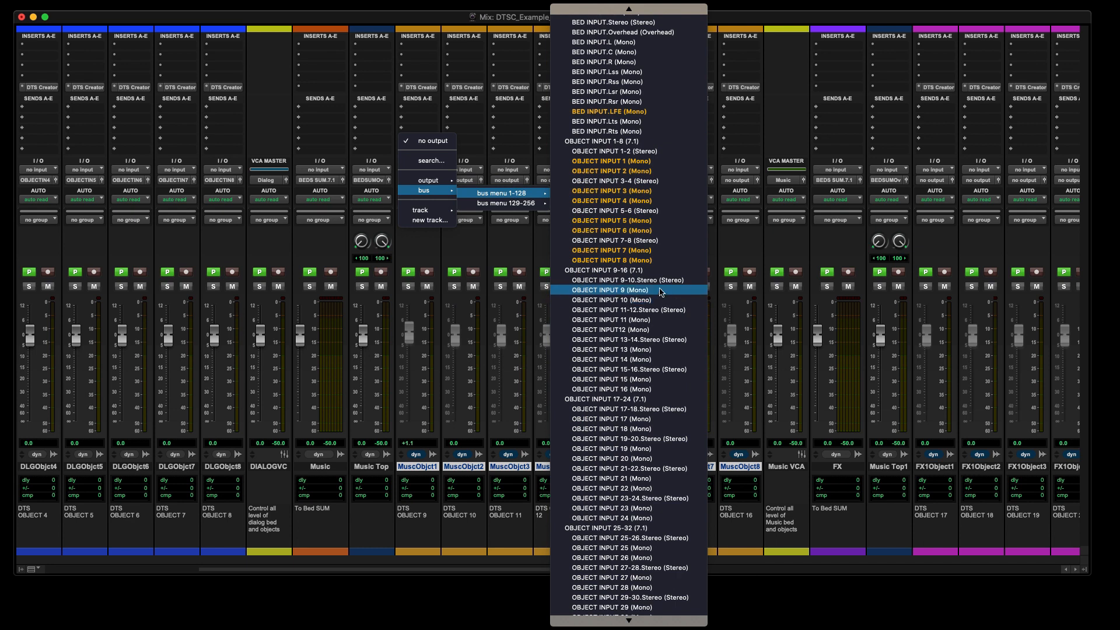
pyautogui.click(611, 289)
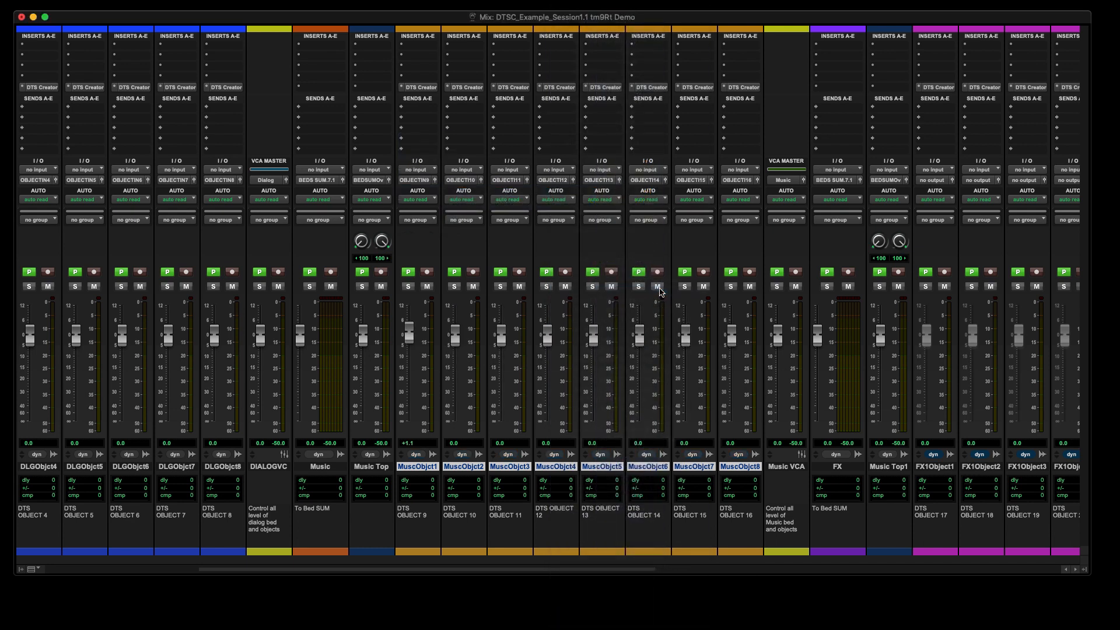
pyautogui.moveTo(423, 185)
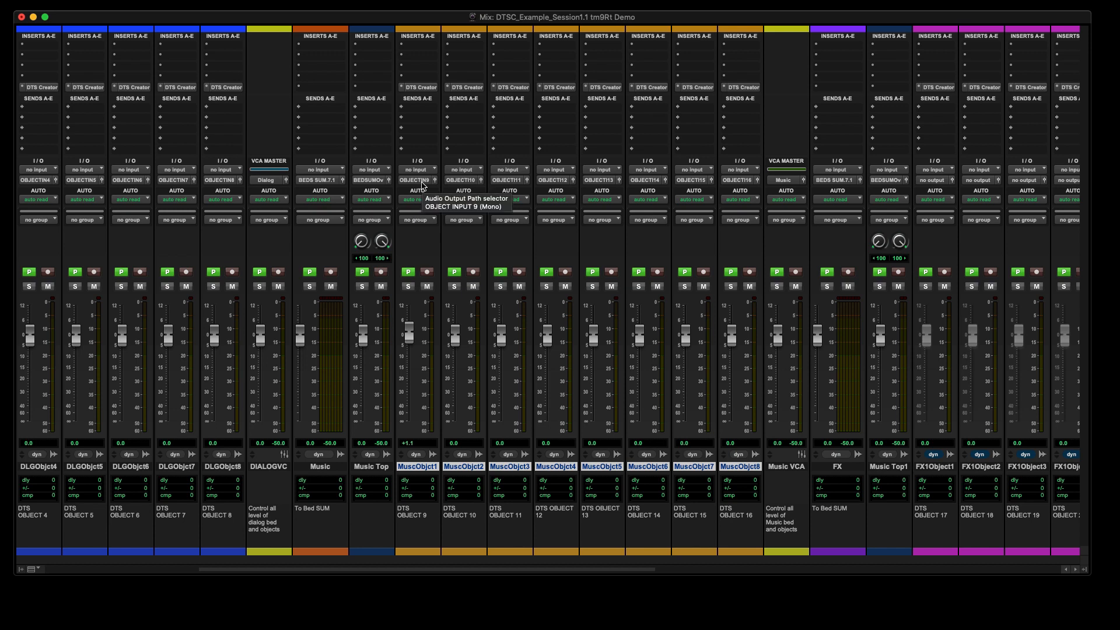
pyautogui.moveTo(737, 185)
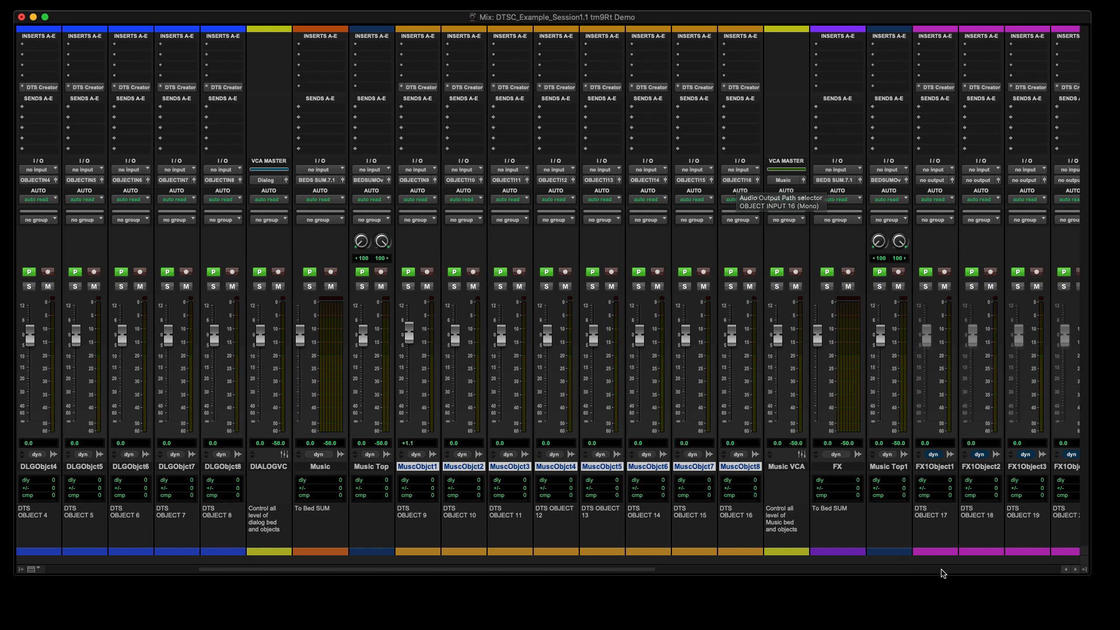
pyautogui.moveTo(957, 467)
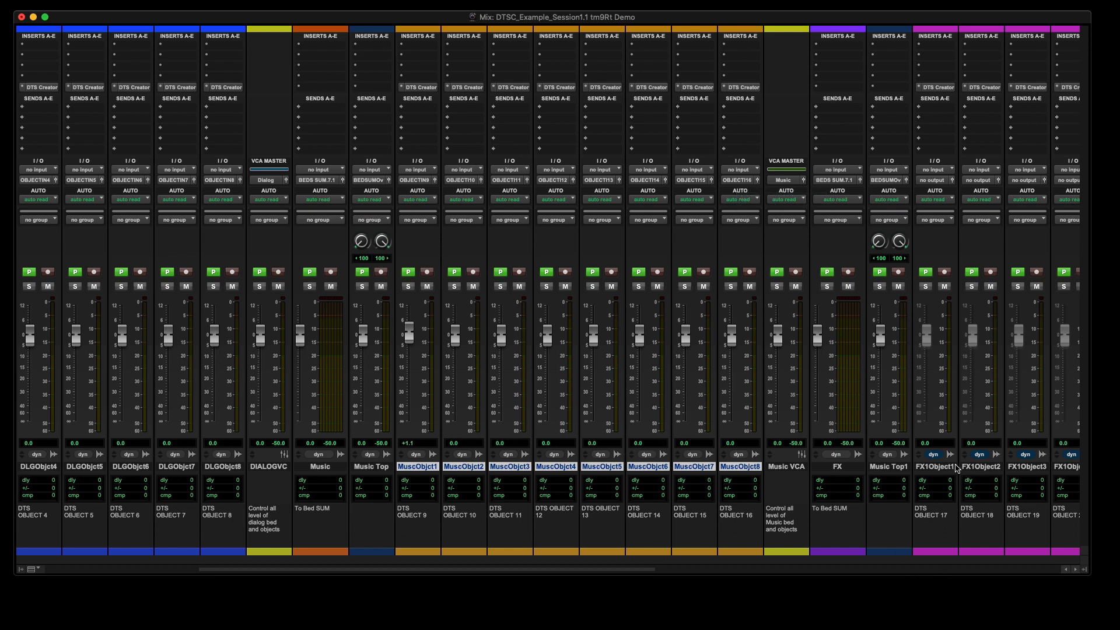
pyautogui.click(933, 467)
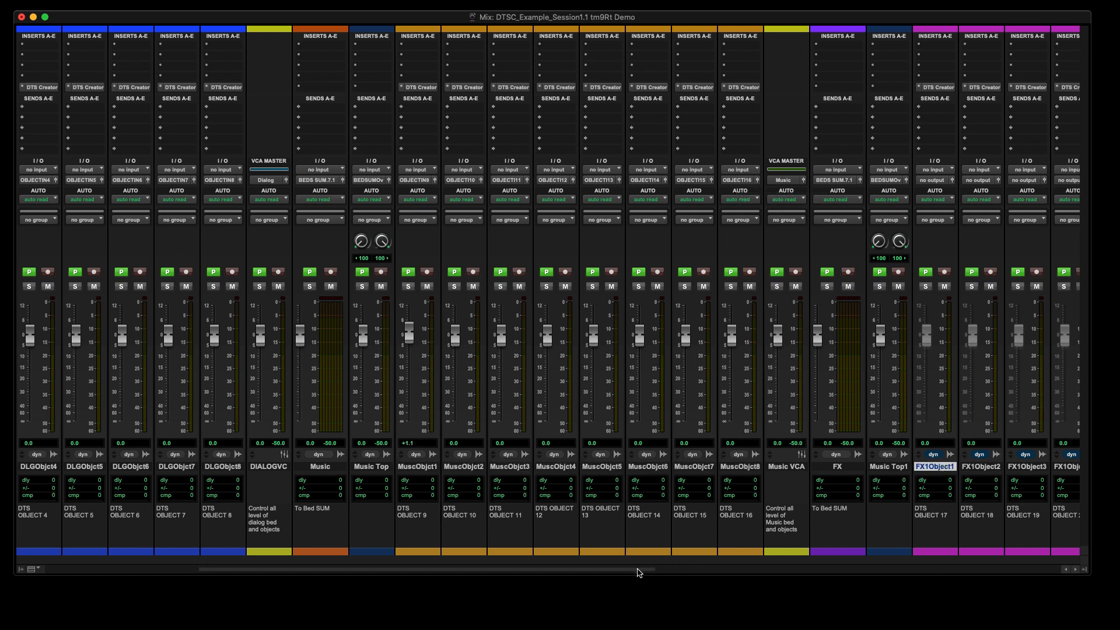
# Cascade FX1Object1–8 outputs to mono OBJECT INPUT 17 through 24
pyautogui.hscroll(3)
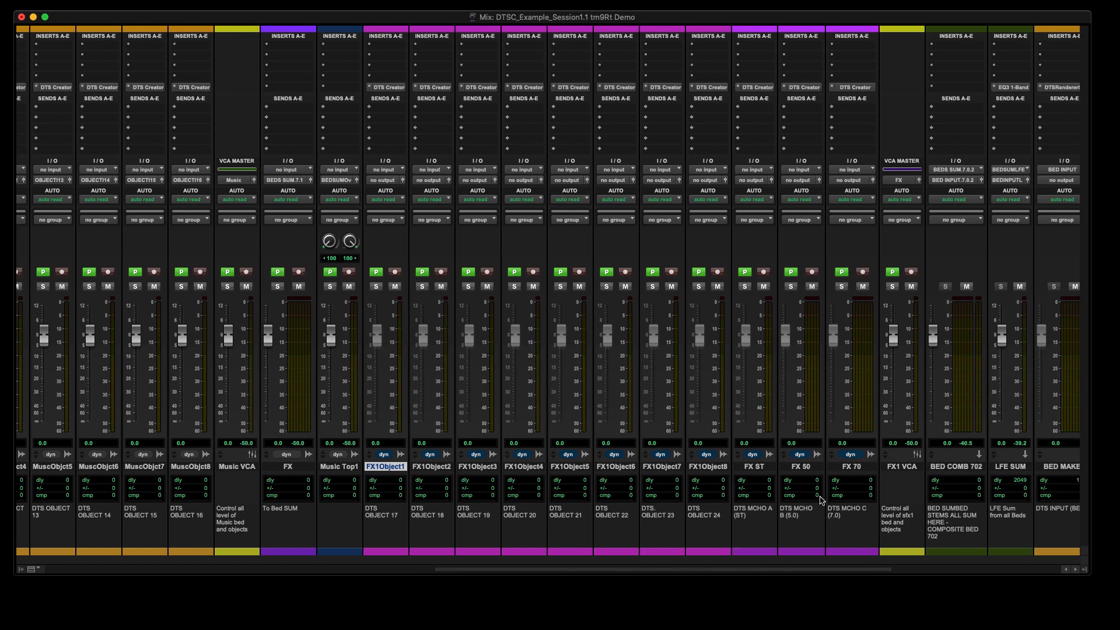
pyautogui.click(707, 467)
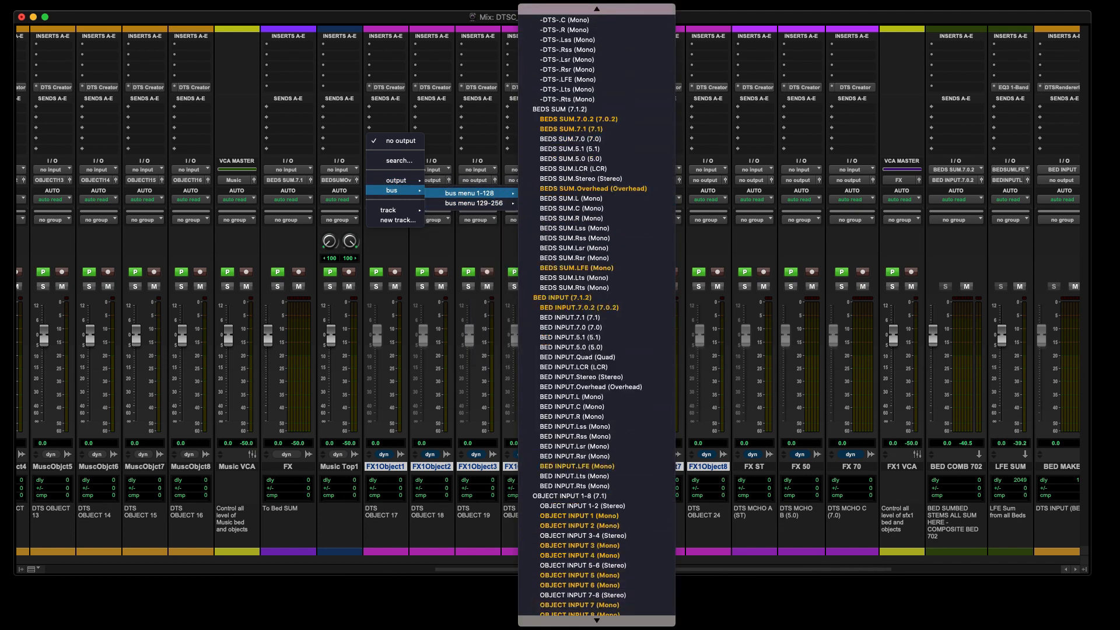
pyautogui.scroll(-3)
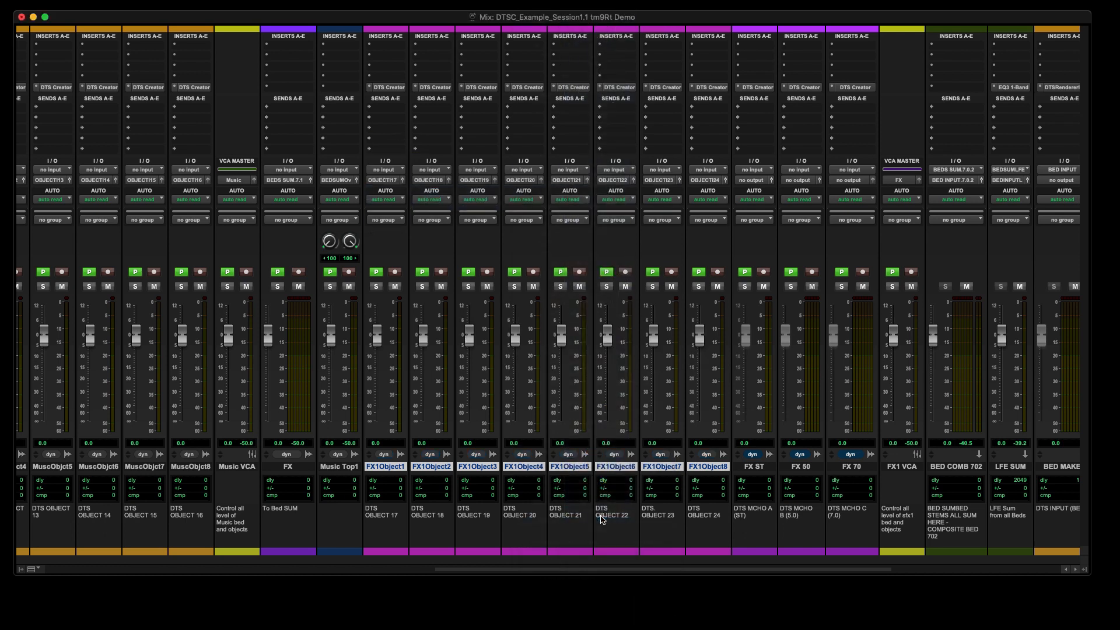
pyautogui.moveTo(385, 184)
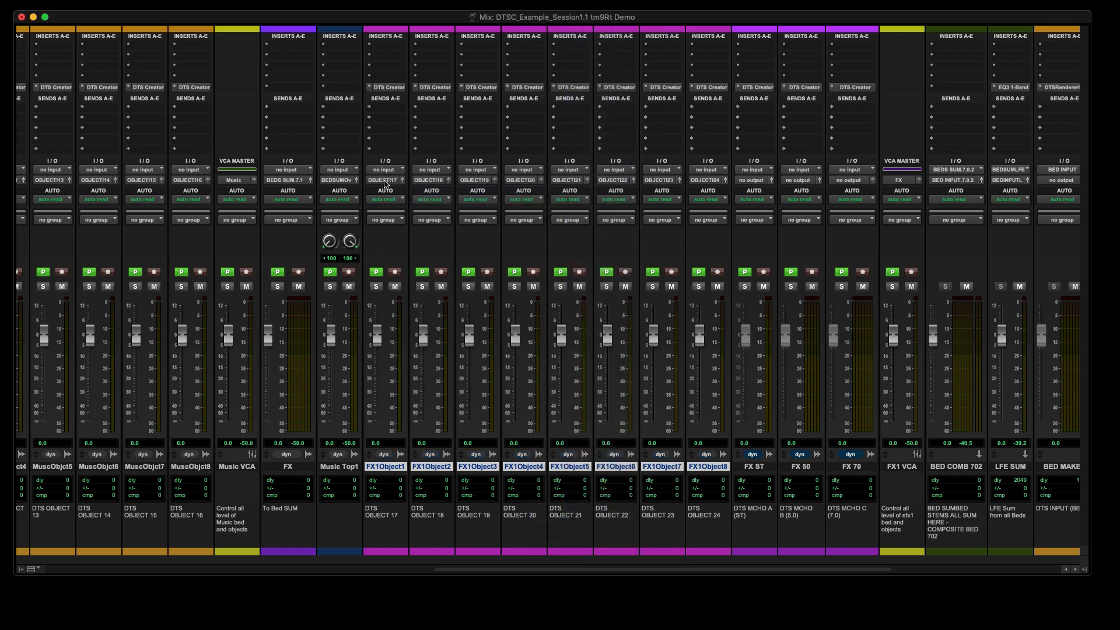
pyautogui.moveTo(384, 179)
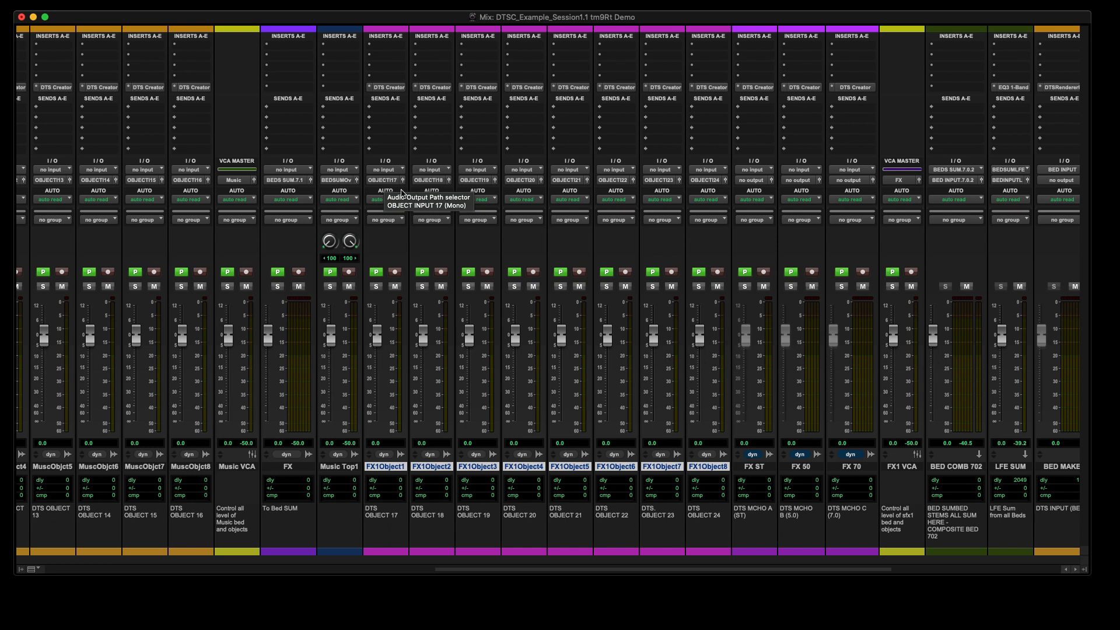
pyautogui.moveTo(719, 185)
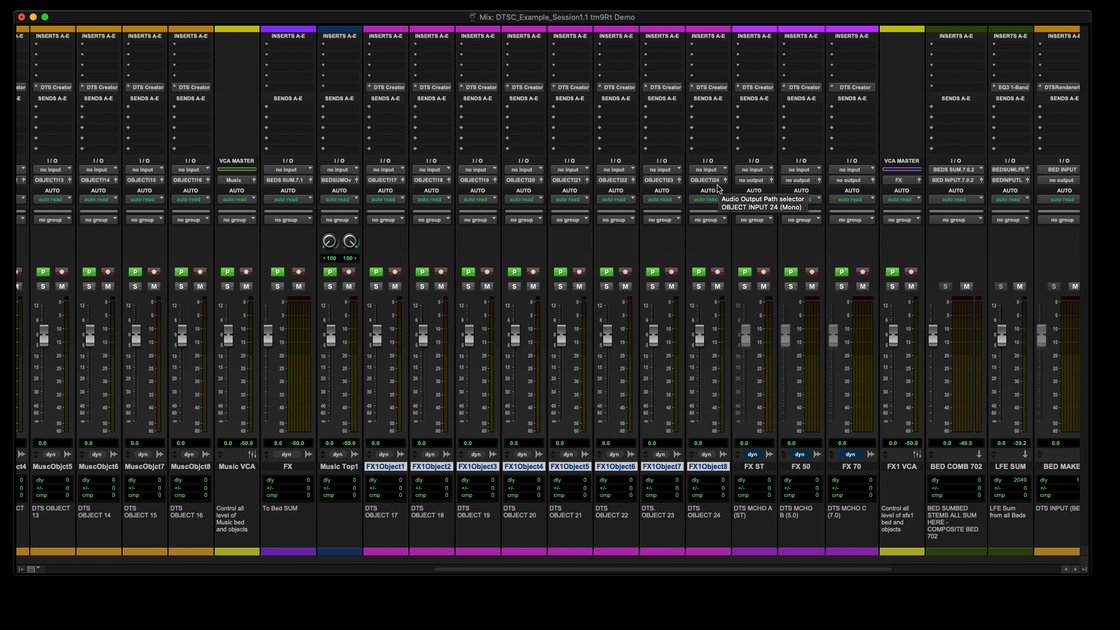
pyautogui.moveTo(774, 485)
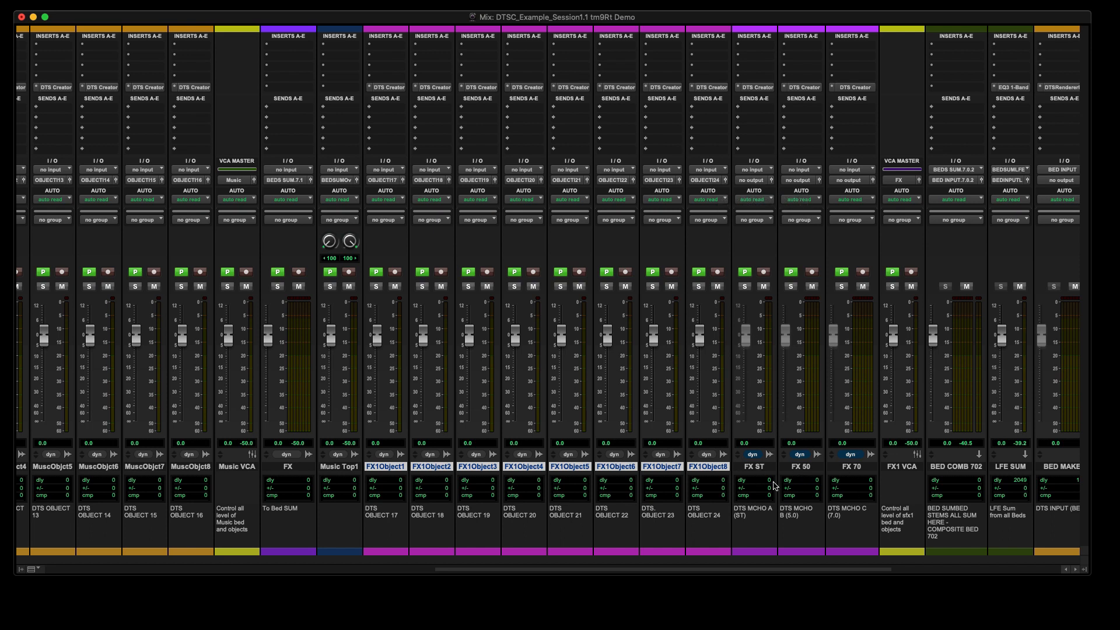
pyautogui.moveTo(835, 524)
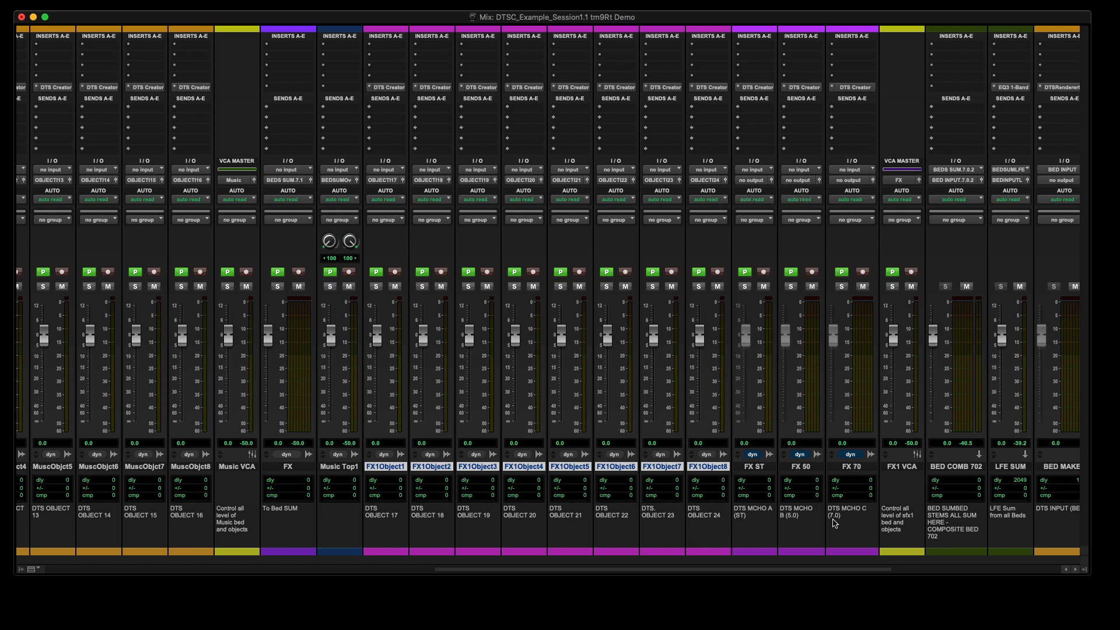
pyautogui.hscroll(3)
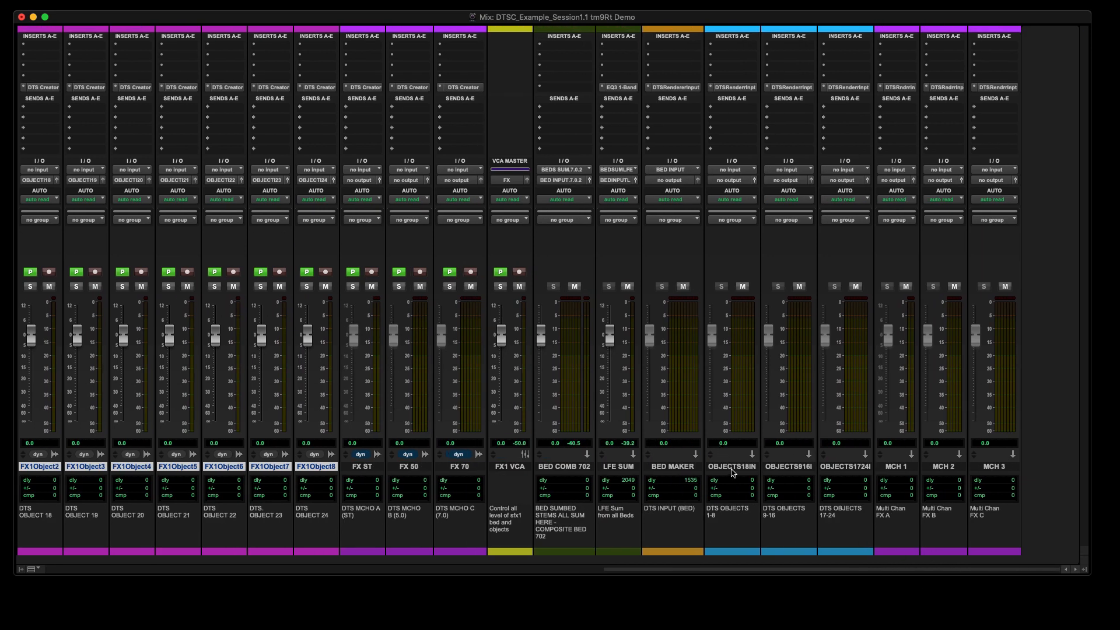
pyautogui.moveTo(723, 521)
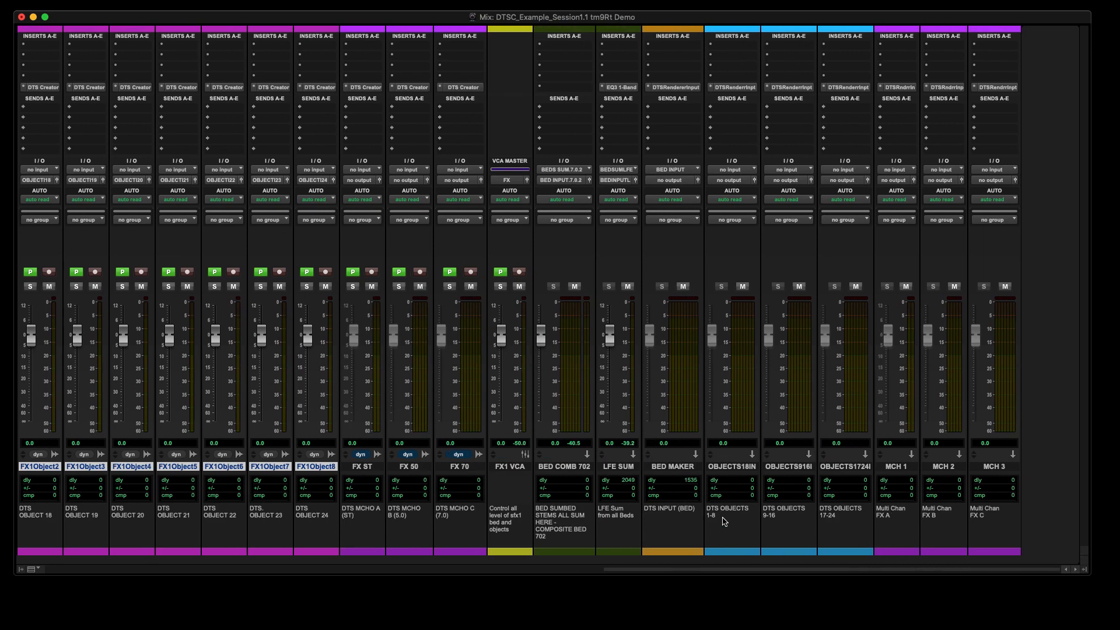
pyautogui.moveTo(725, 478)
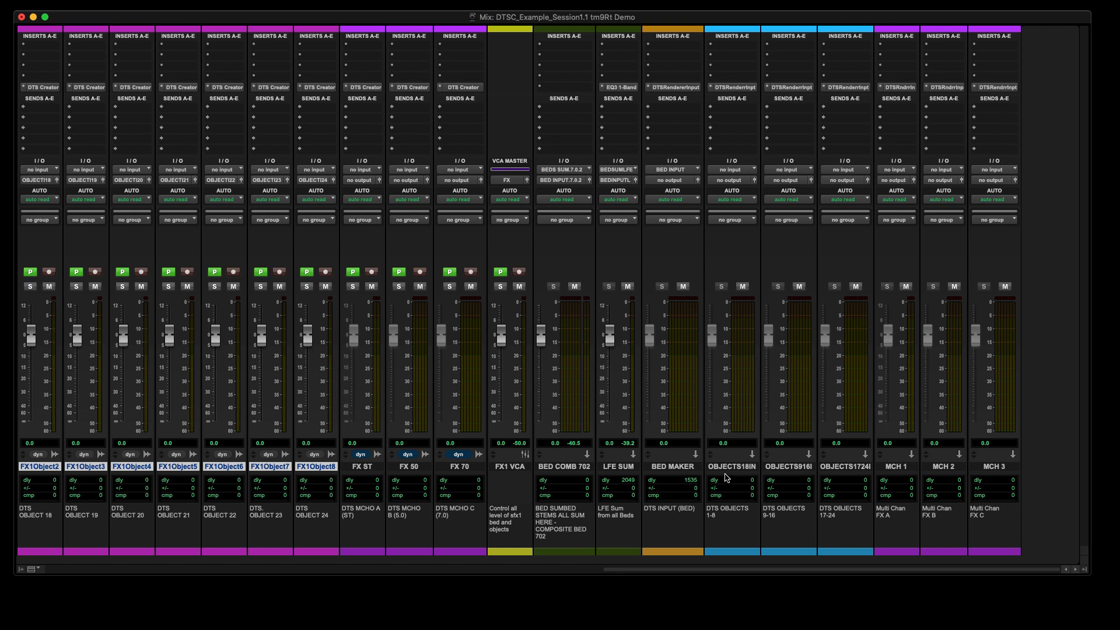
# Feed OBJECTS18IN, 916 and 1724 from OBJECT INPUT 1-8, 9-16 and 17-24 buses
pyautogui.click(845, 467)
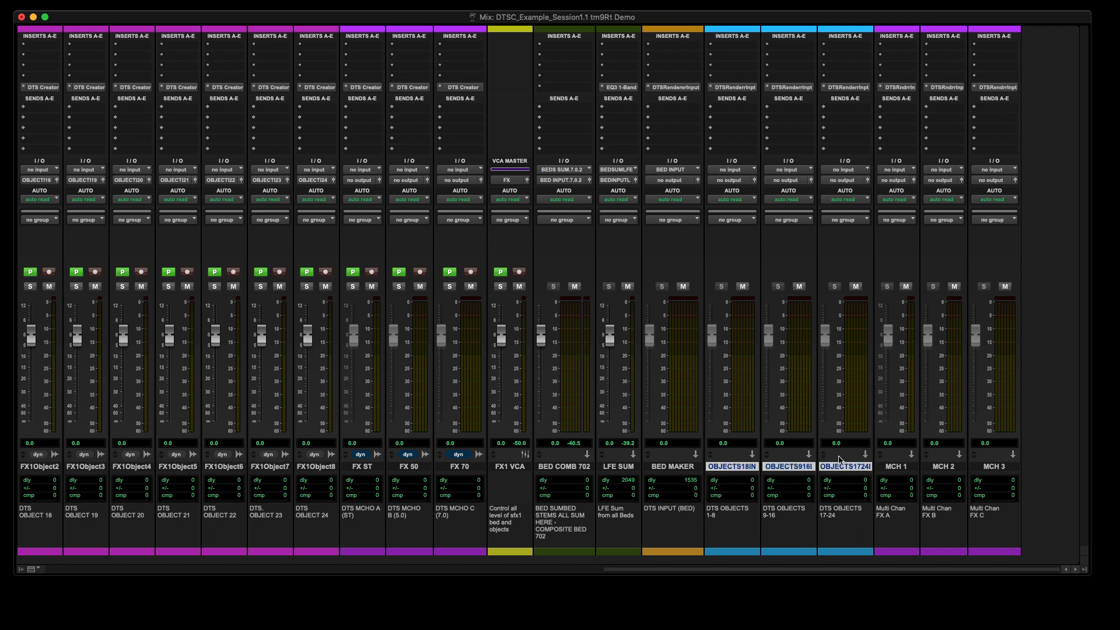
pyautogui.moveTo(721, 187)
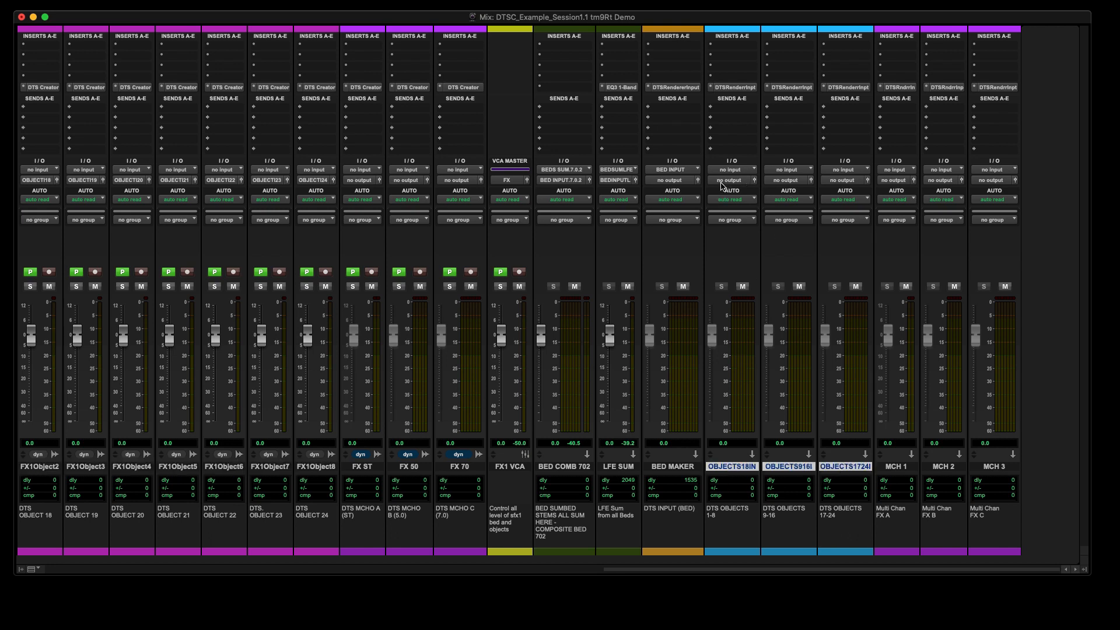
pyautogui.moveTo(723, 172)
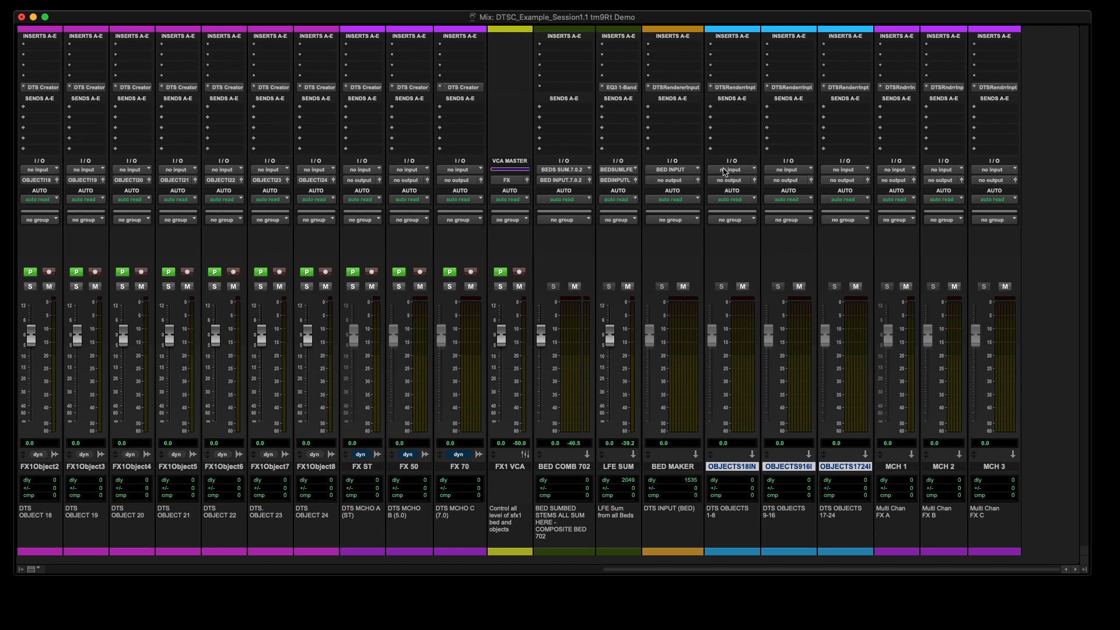
pyautogui.click(731, 169)
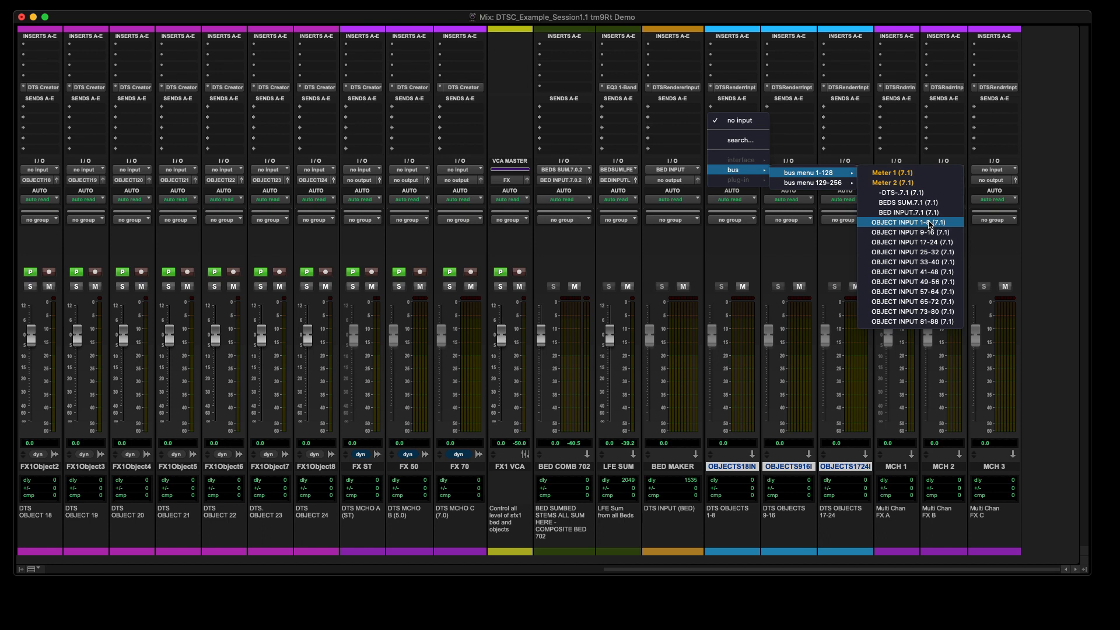
pyautogui.click(911, 222)
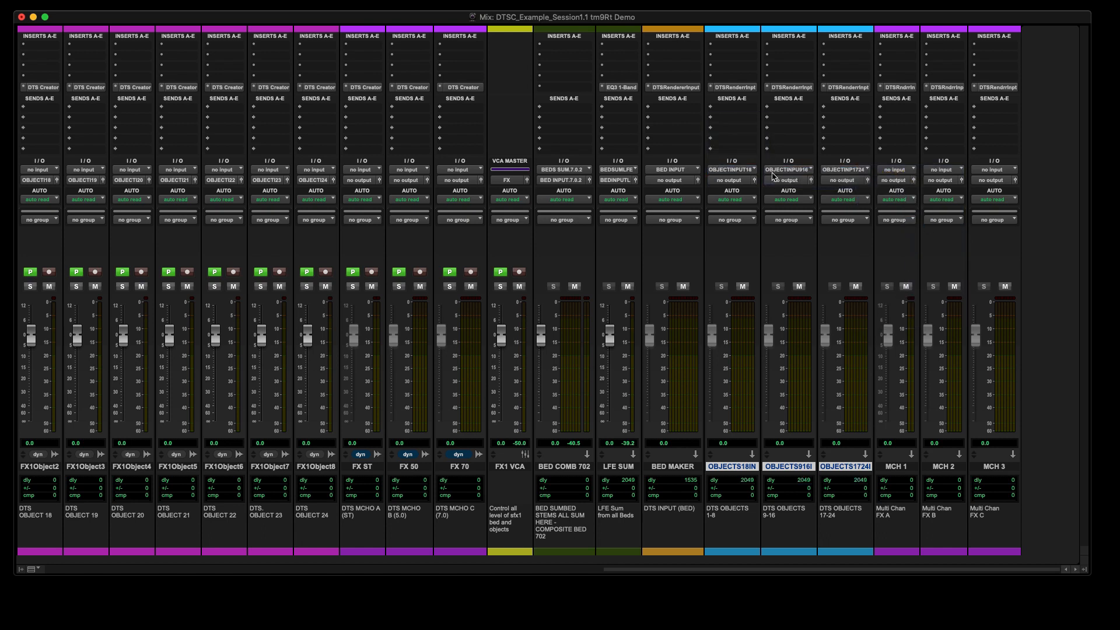
pyautogui.moveTo(788, 178)
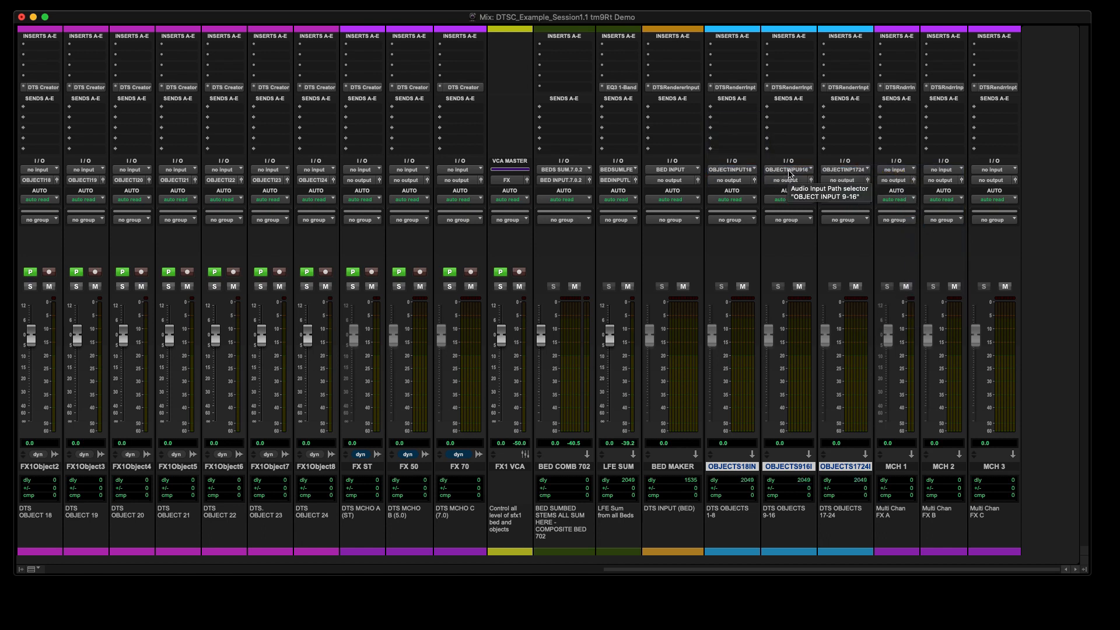
pyautogui.moveTo(851, 173)
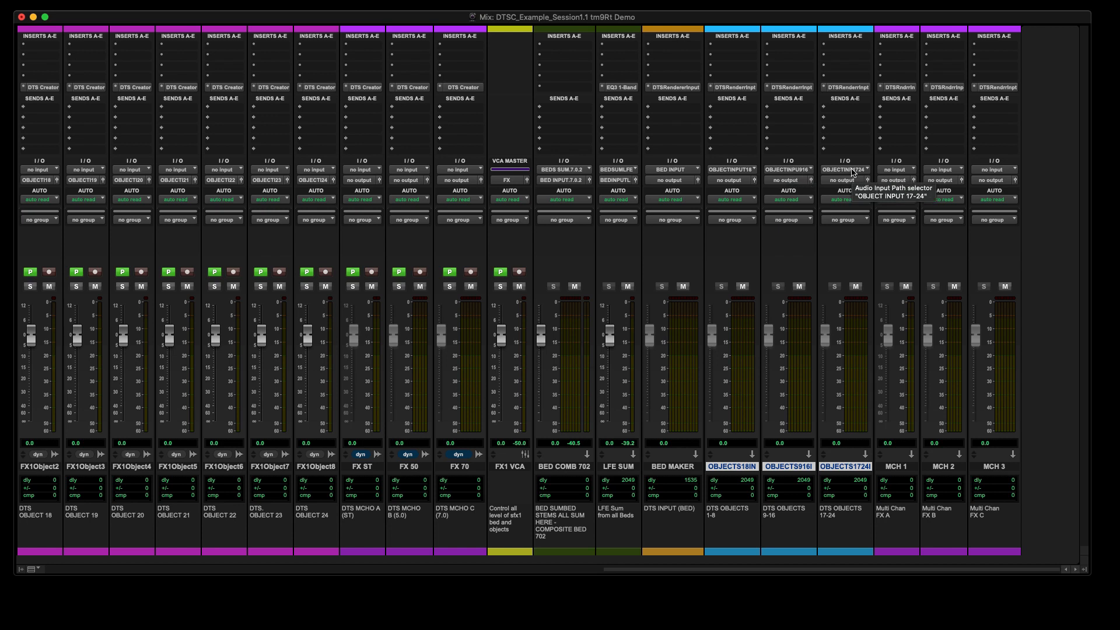
pyautogui.moveTo(812, 345)
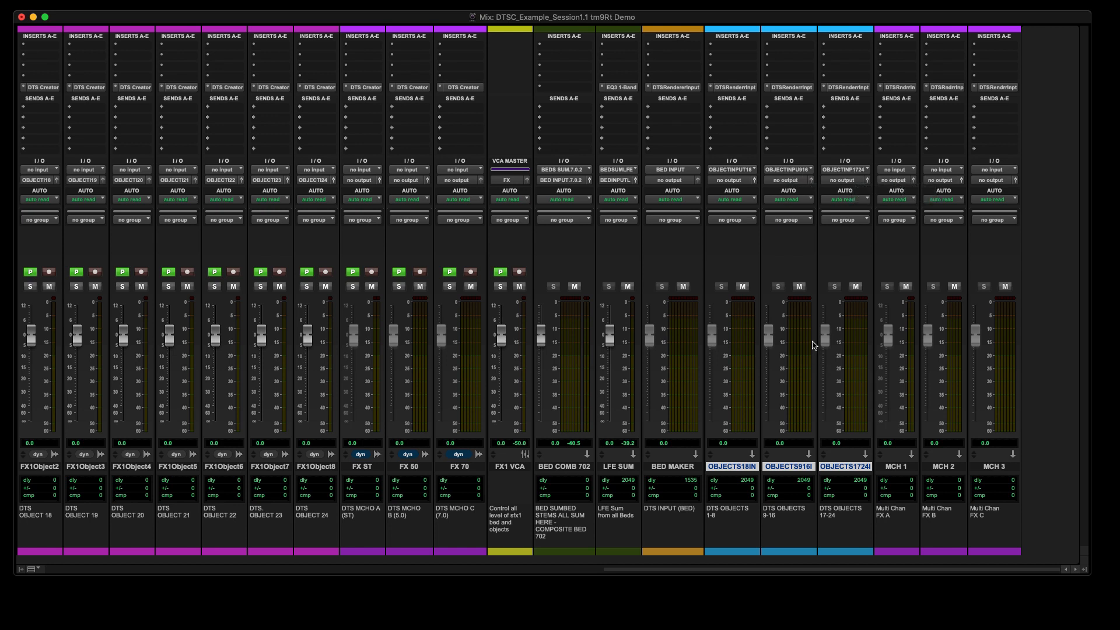
# Route FX ST's output to the MCHP A.Stereo path from the bus menu 129-256, then select MCH 1
pyautogui.click(362, 179)
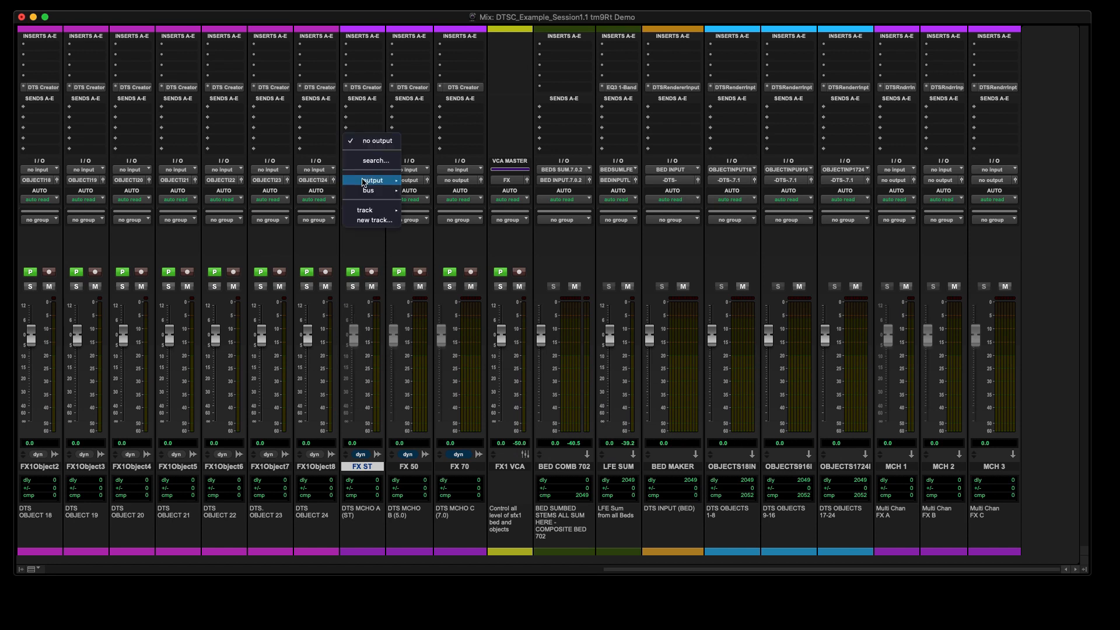
pyautogui.click(368, 190)
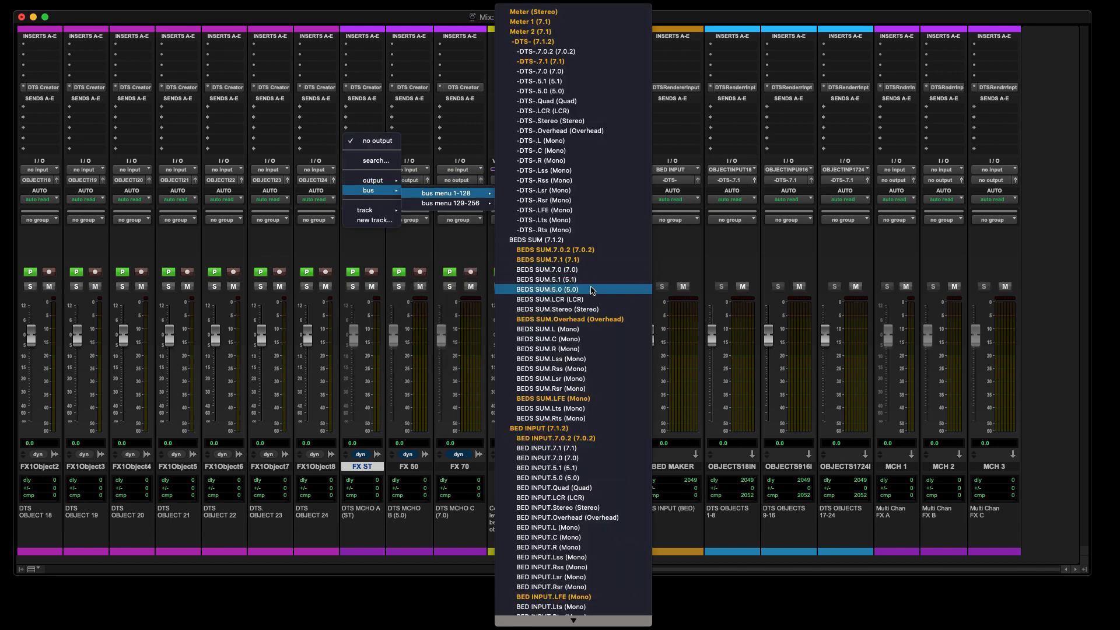
pyautogui.scroll(-3)
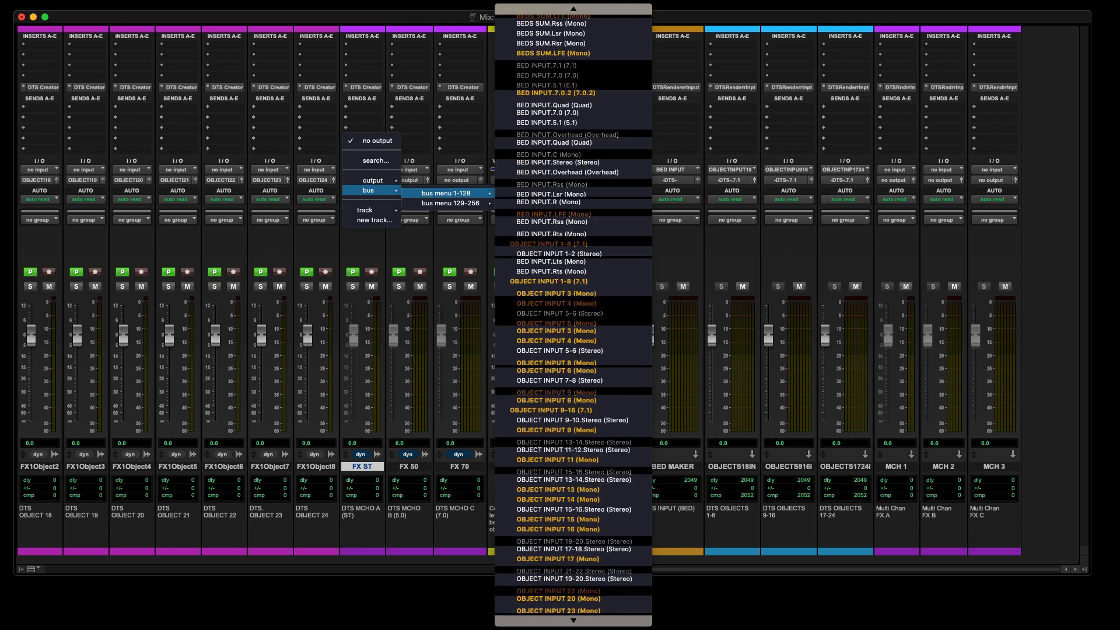
pyautogui.scroll(-3)
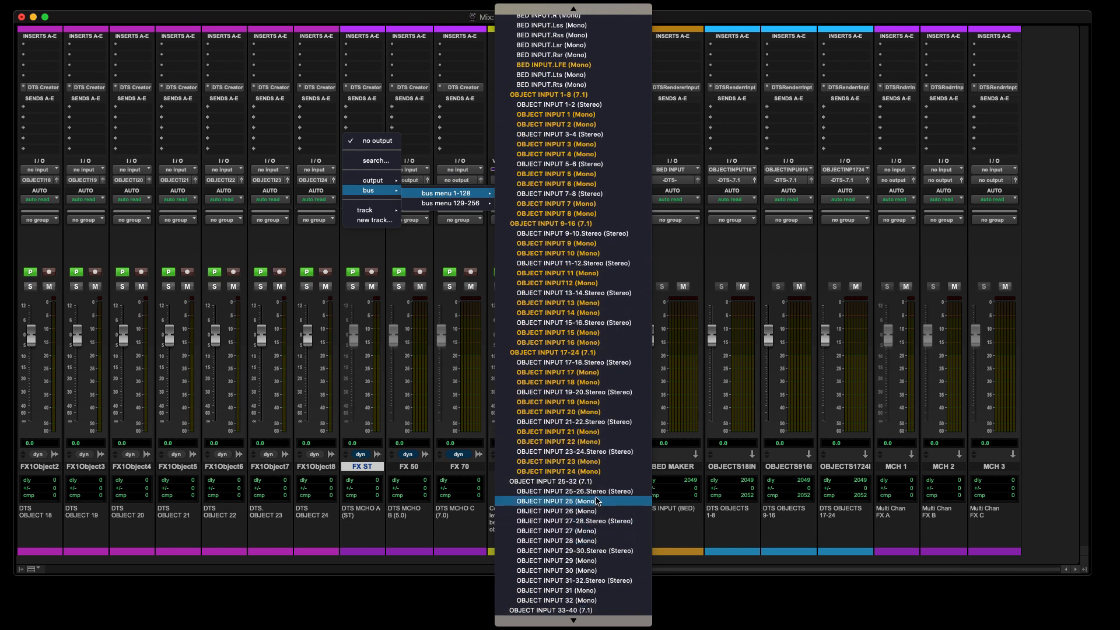
pyautogui.moveTo(573, 491)
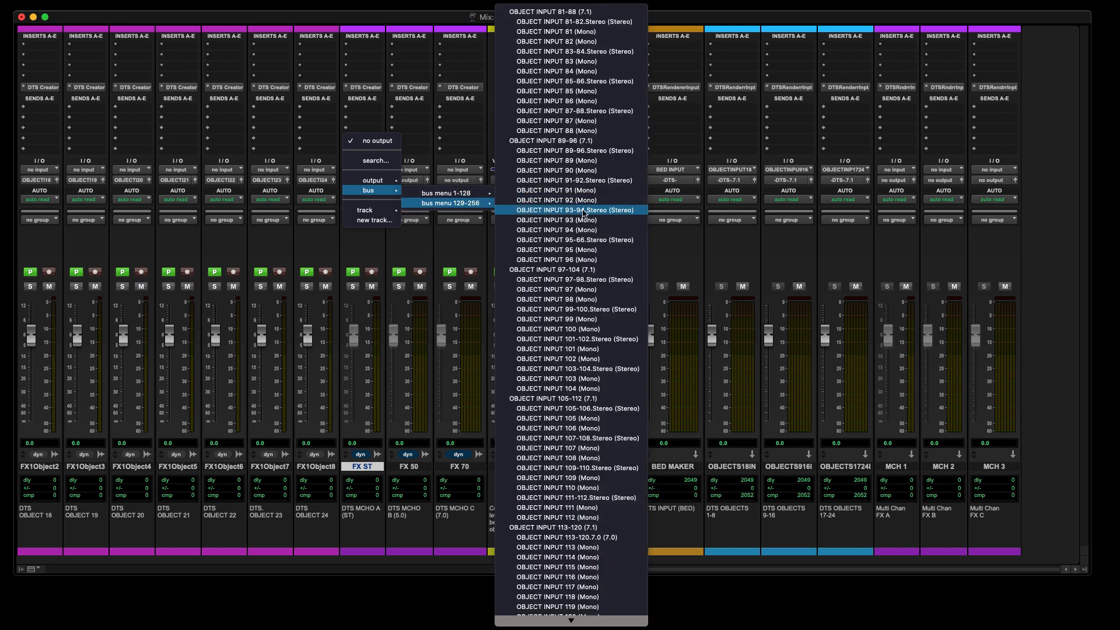
pyautogui.scroll(-3)
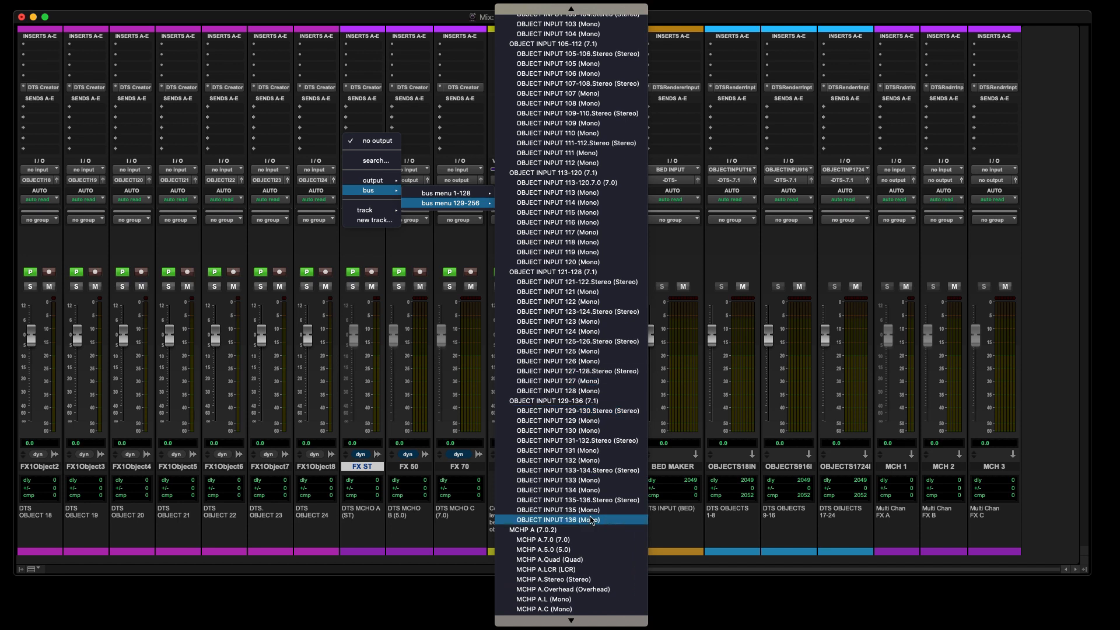
pyautogui.moveTo(581, 578)
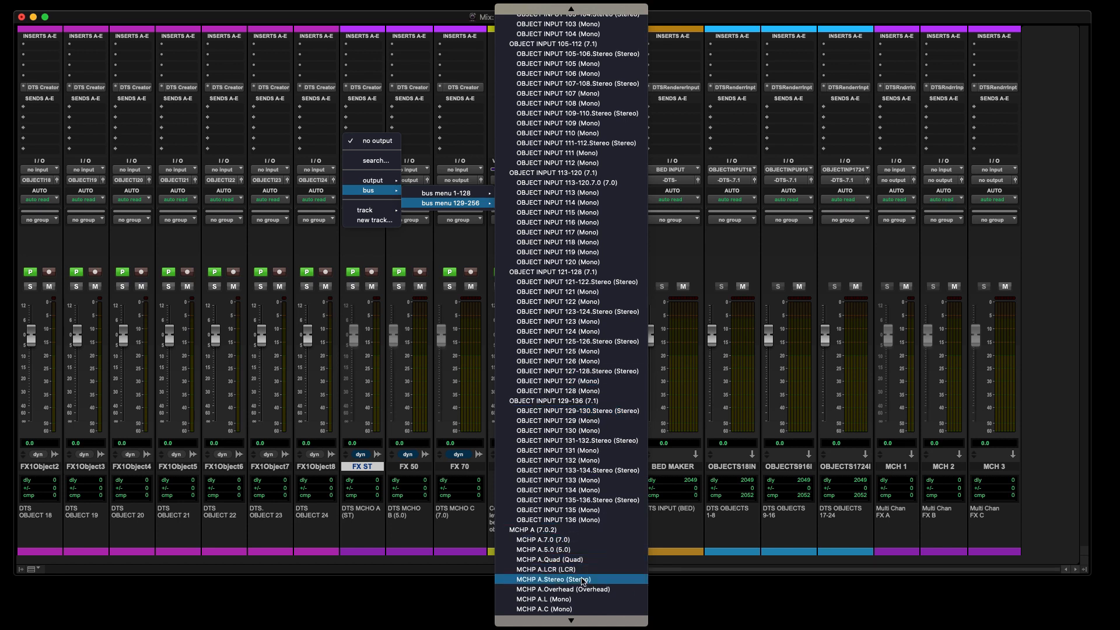
pyautogui.click(554, 579)
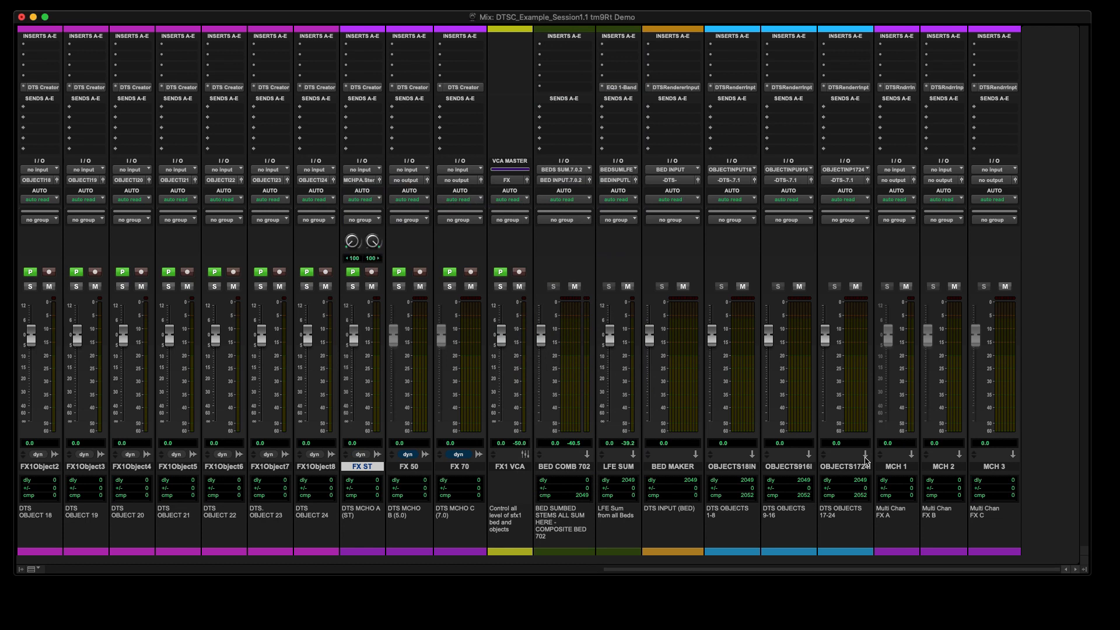
pyautogui.click(896, 466)
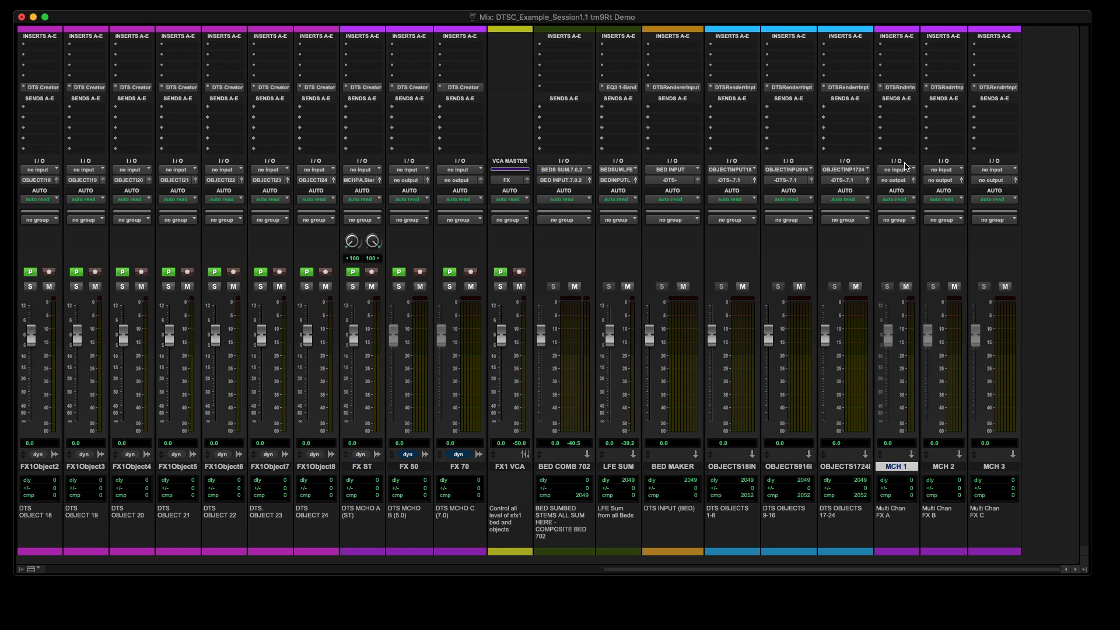
# Feed MCH 1 from MCHP A.Stereo, send FX 50 to MCHP B.5.0, and feed MCH 2 from MCHP B.5.0
pyautogui.click(894, 169)
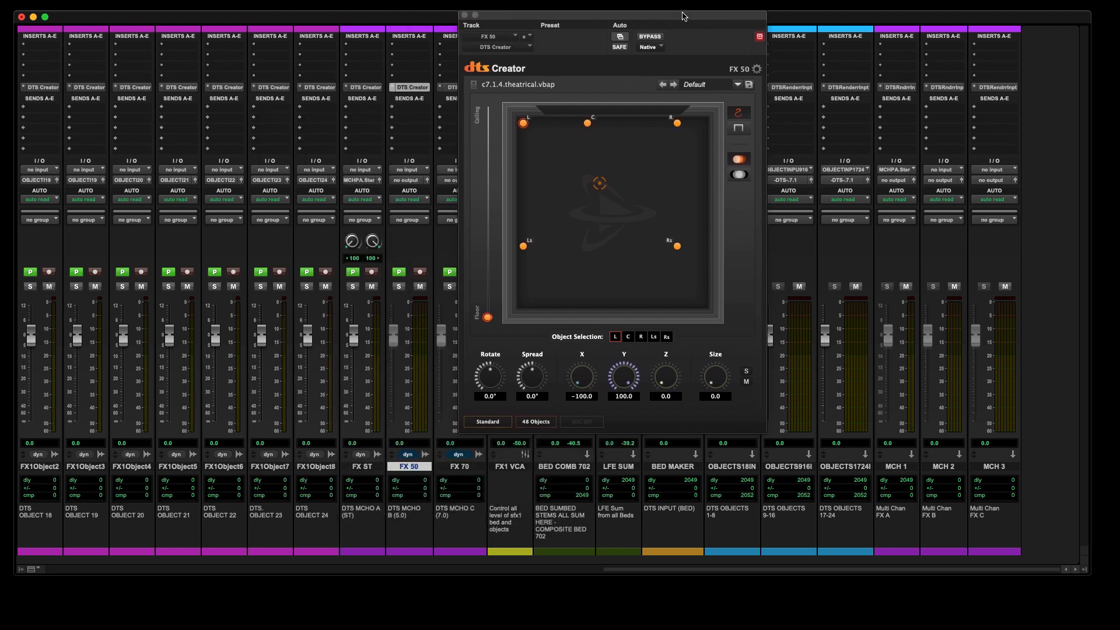
pyautogui.click(410, 169)
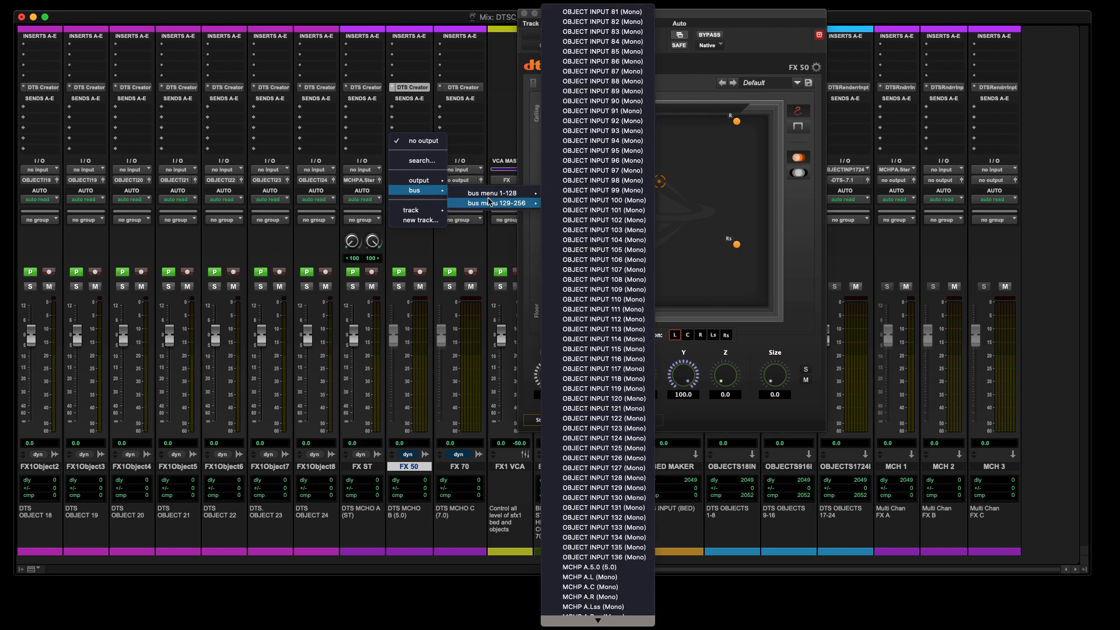
pyautogui.moveTo(597, 606)
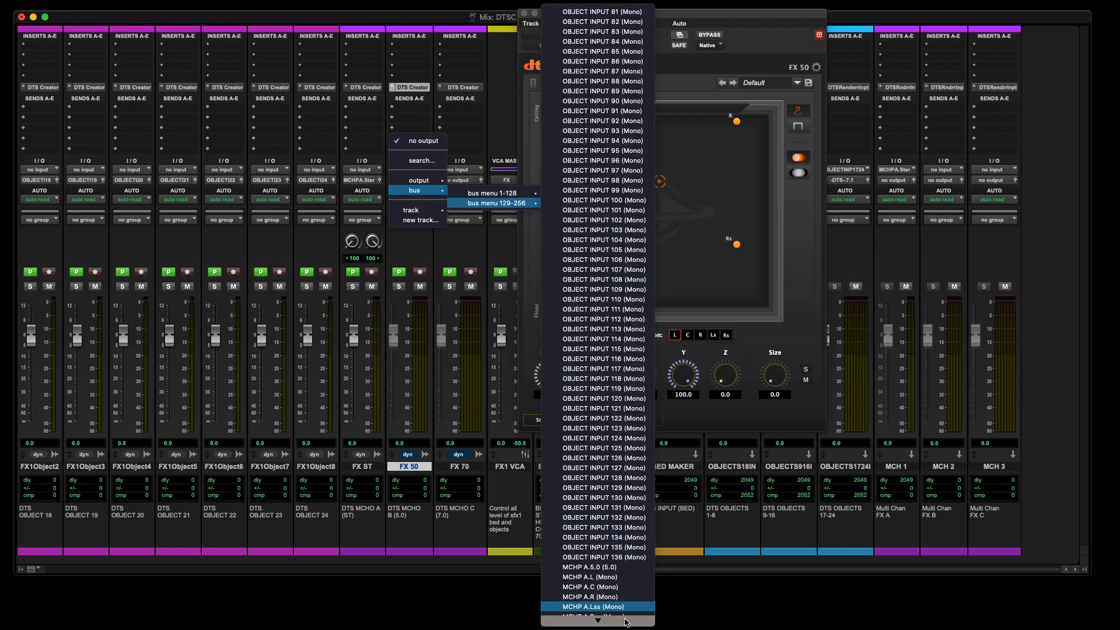
pyautogui.scroll(-3)
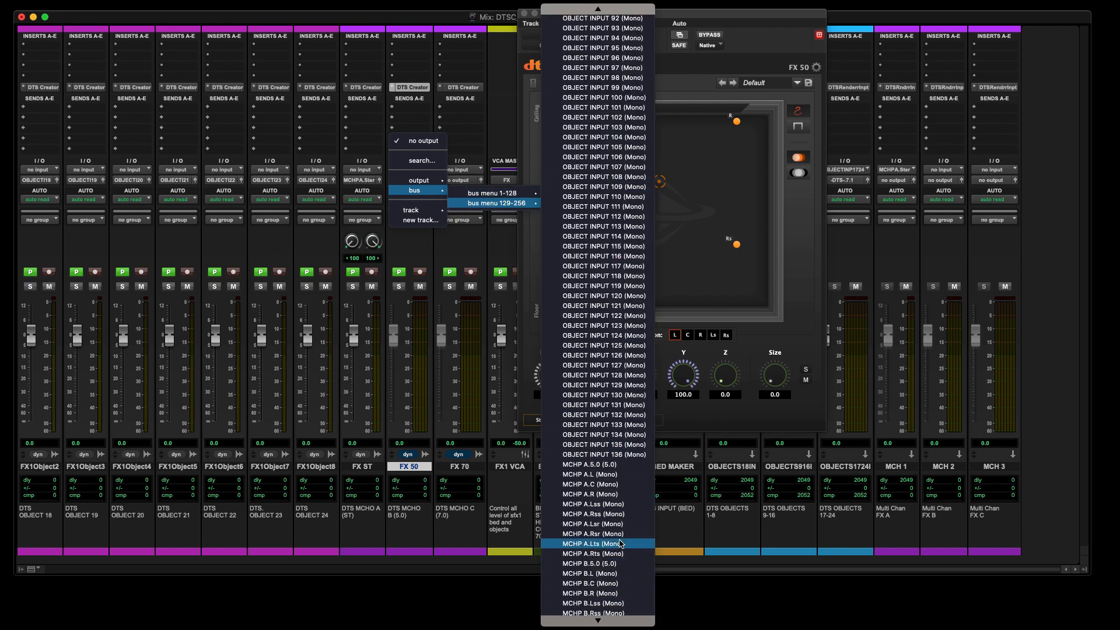
pyautogui.moveTo(602, 563)
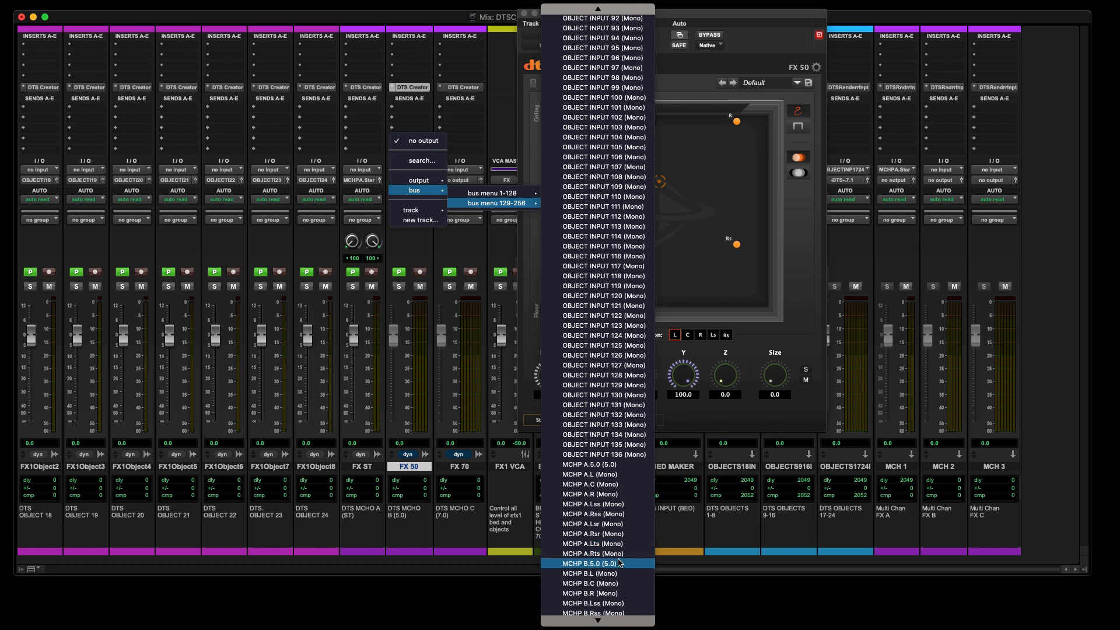
pyautogui.click(590, 563)
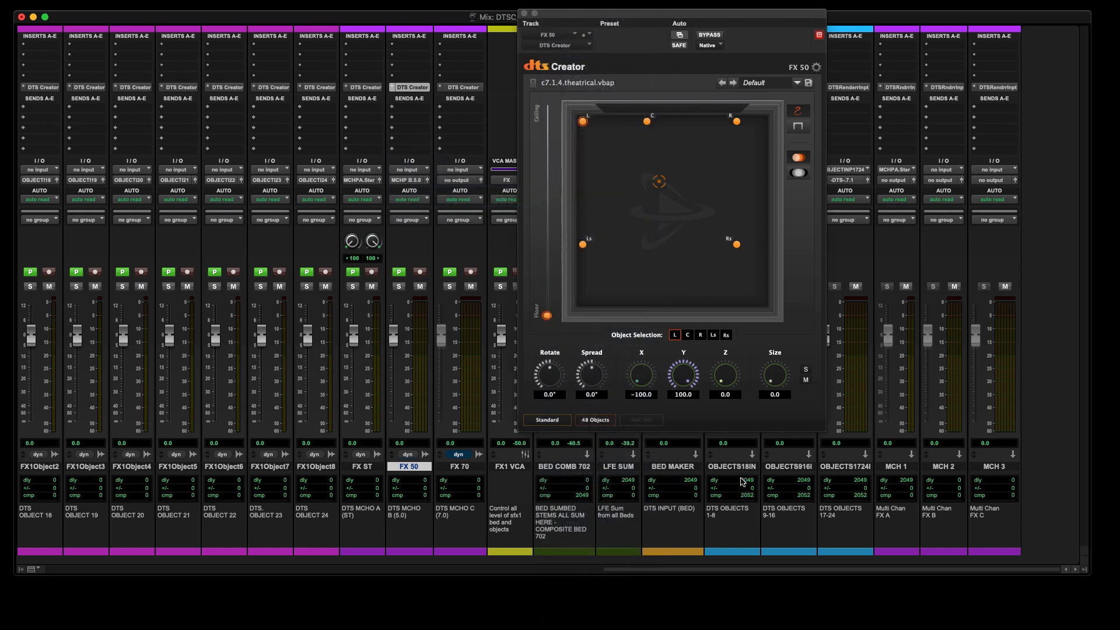
pyautogui.click(942, 169)
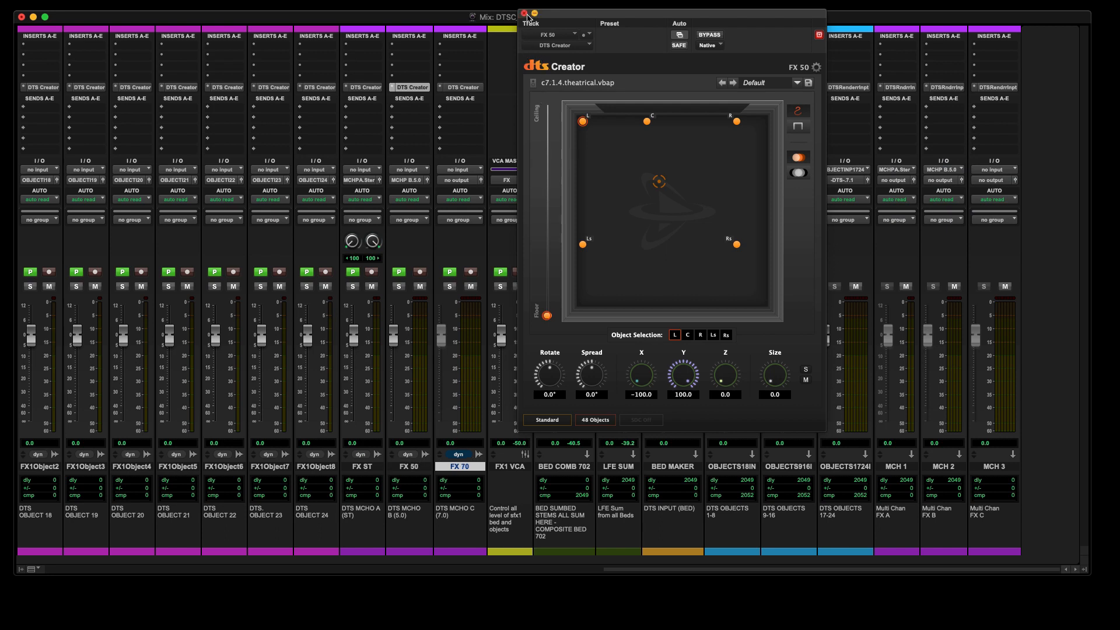
# Route FX 70's output to the MCHP C.7.0 path from the bus menu 129-256
pyautogui.click(525, 13)
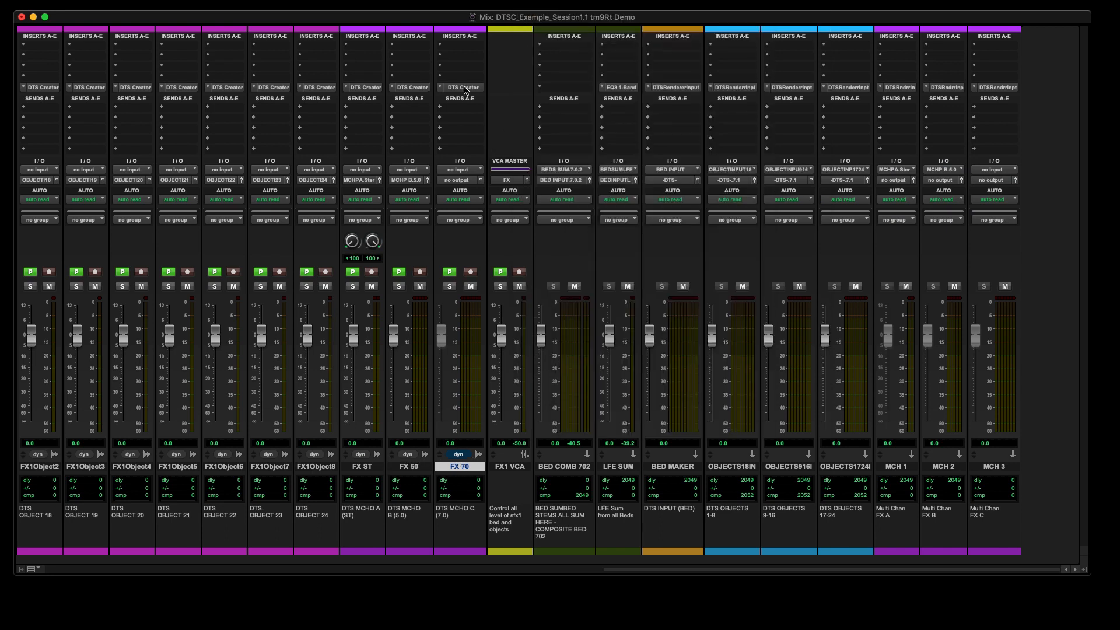
pyautogui.click(460, 87)
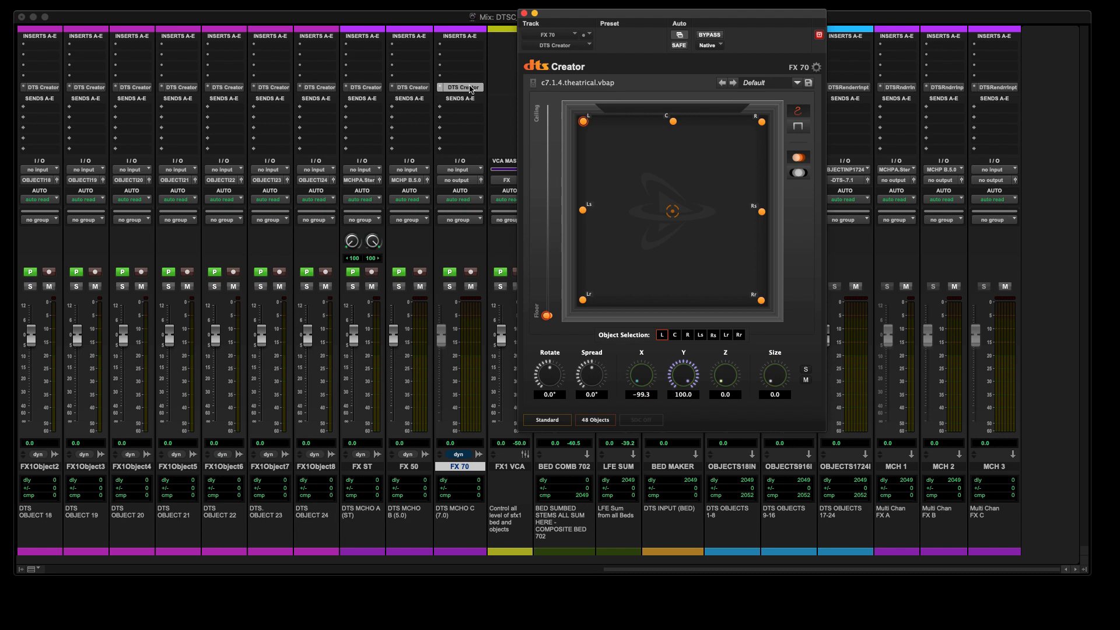
pyautogui.click(461, 179)
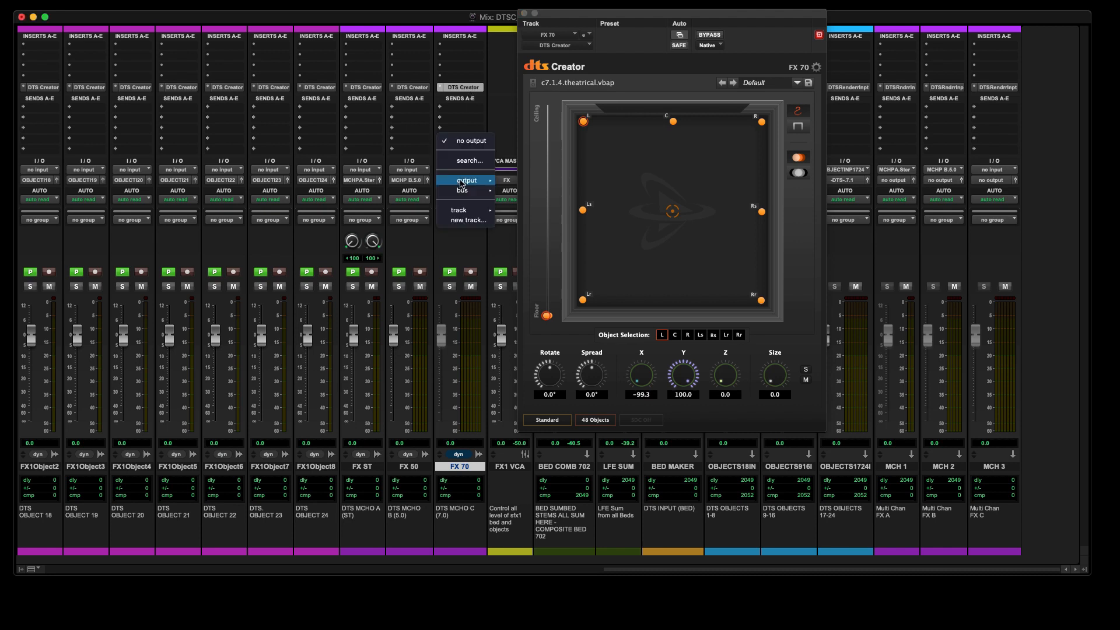
pyautogui.click(462, 190)
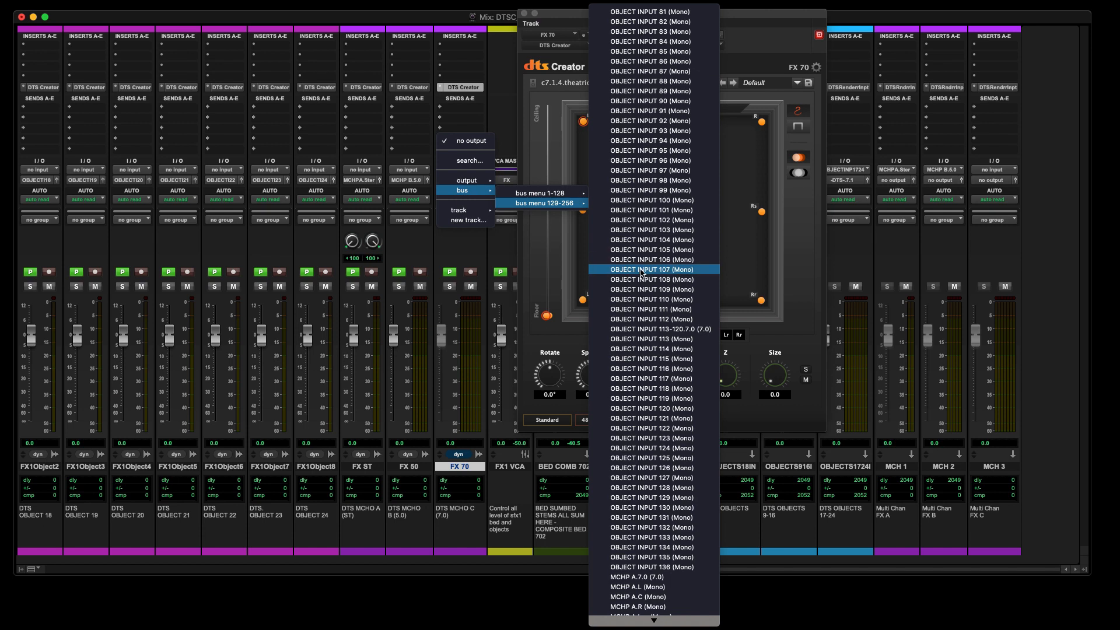
pyautogui.scroll(-3)
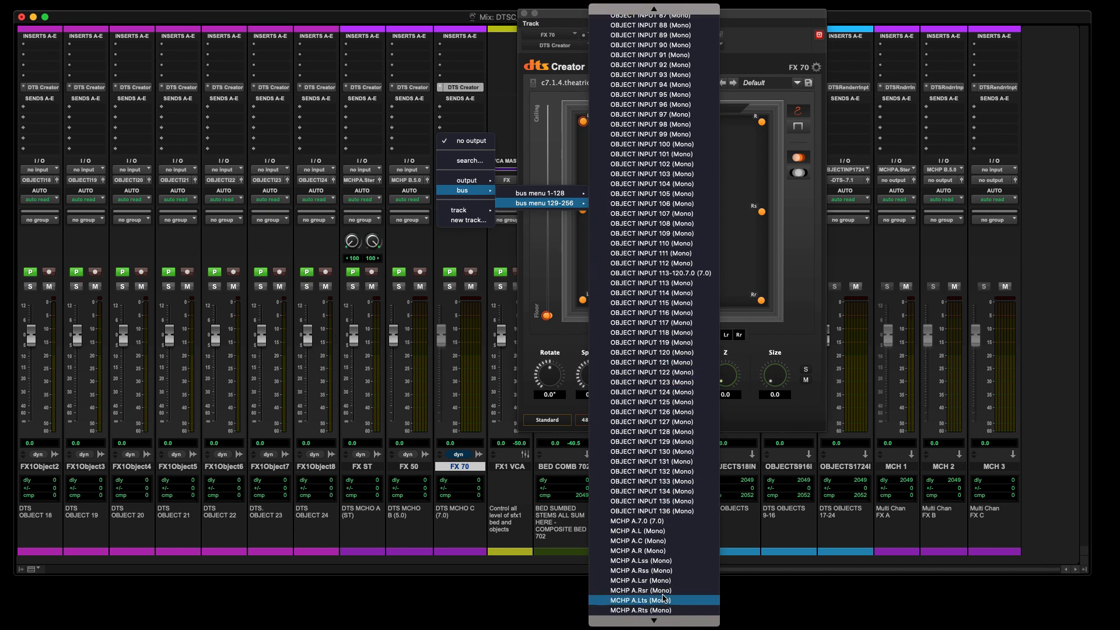
pyautogui.moveTo(653, 521)
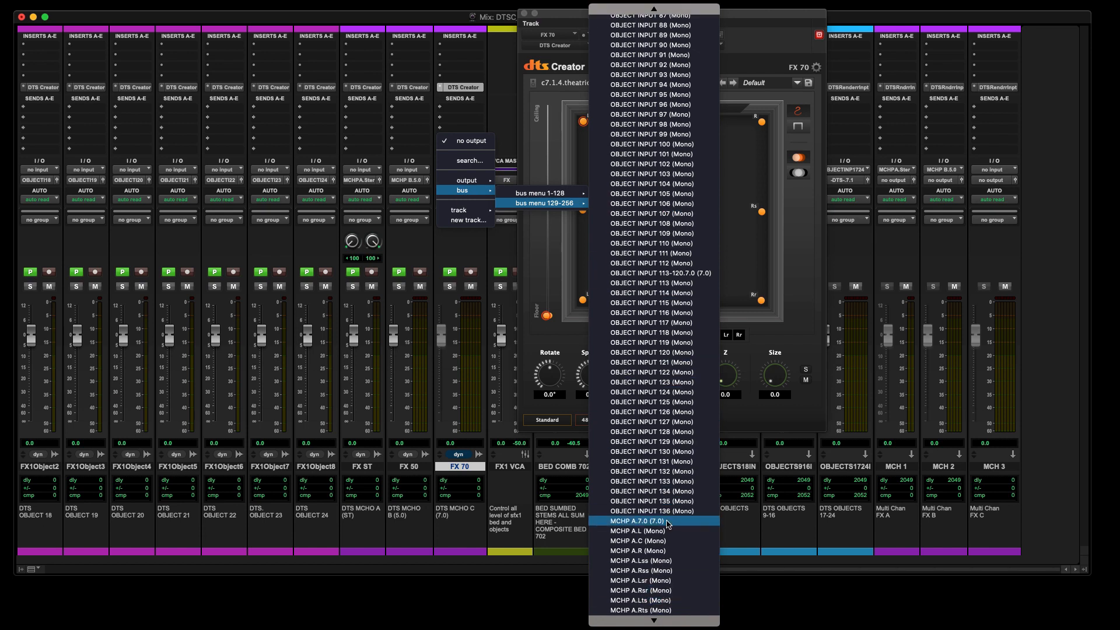
pyautogui.scroll(-3)
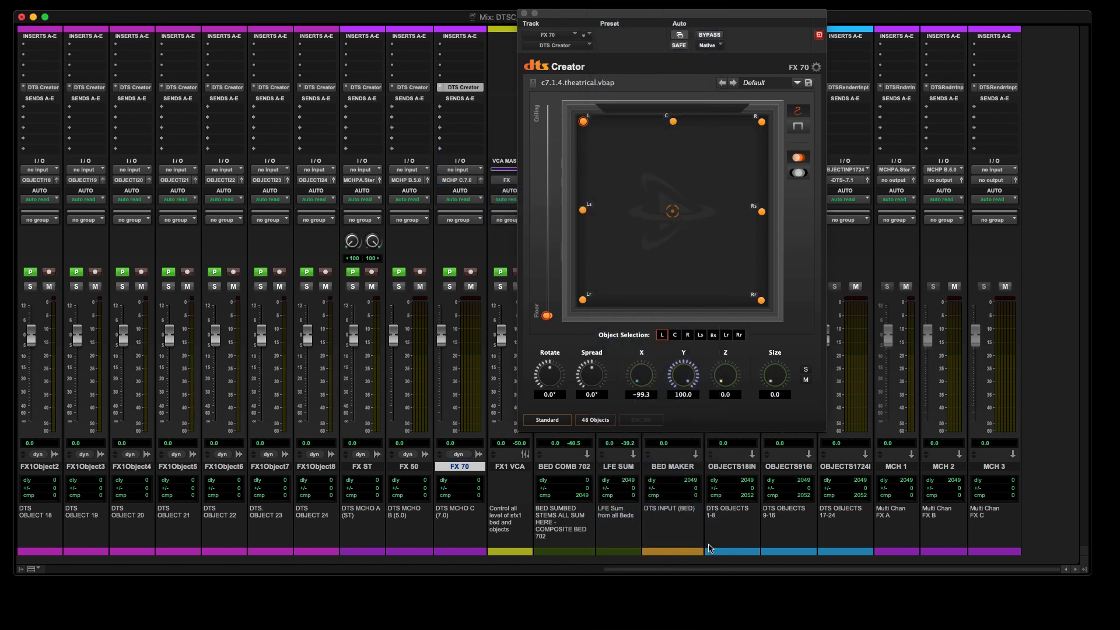
# Feed MCH 3's input from the MCHP C.7.0 bus
pyautogui.click(992, 169)
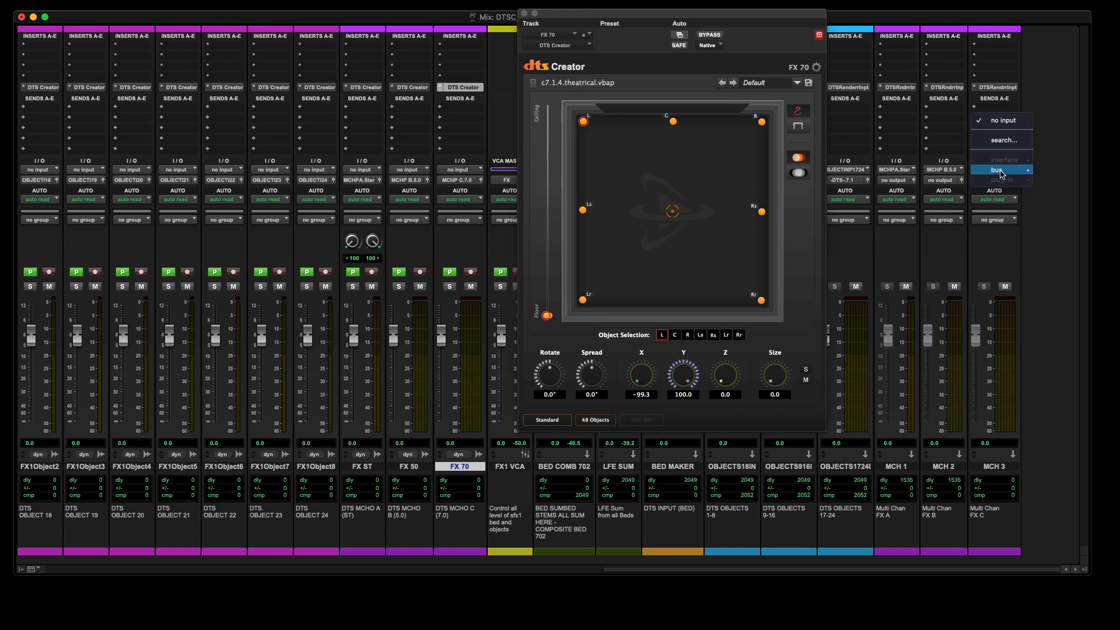
pyautogui.click(999, 170)
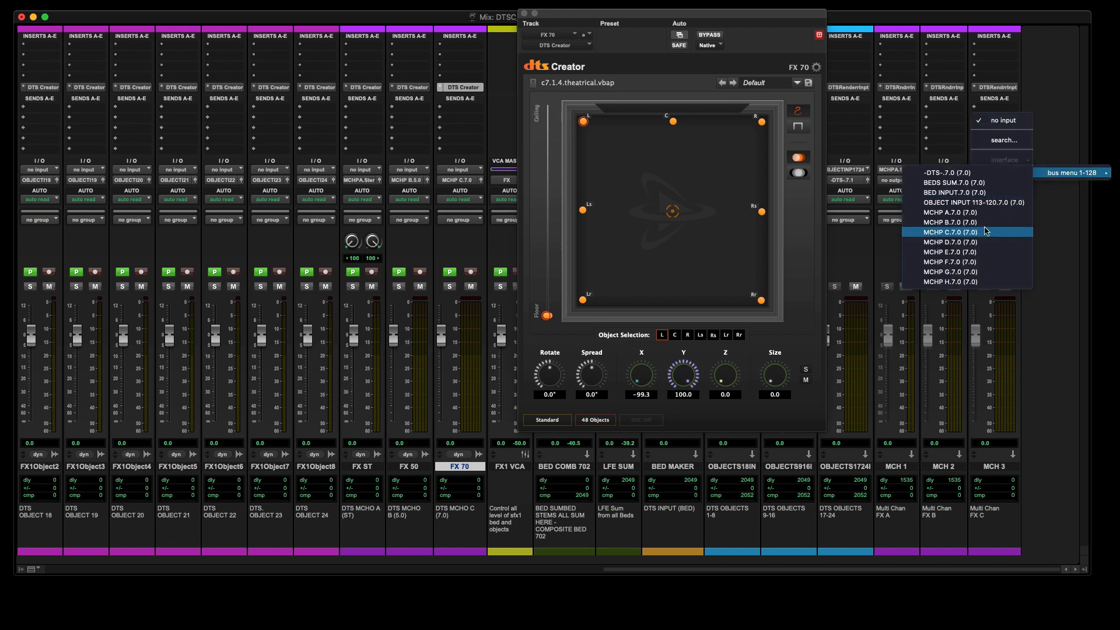
pyautogui.click(949, 231)
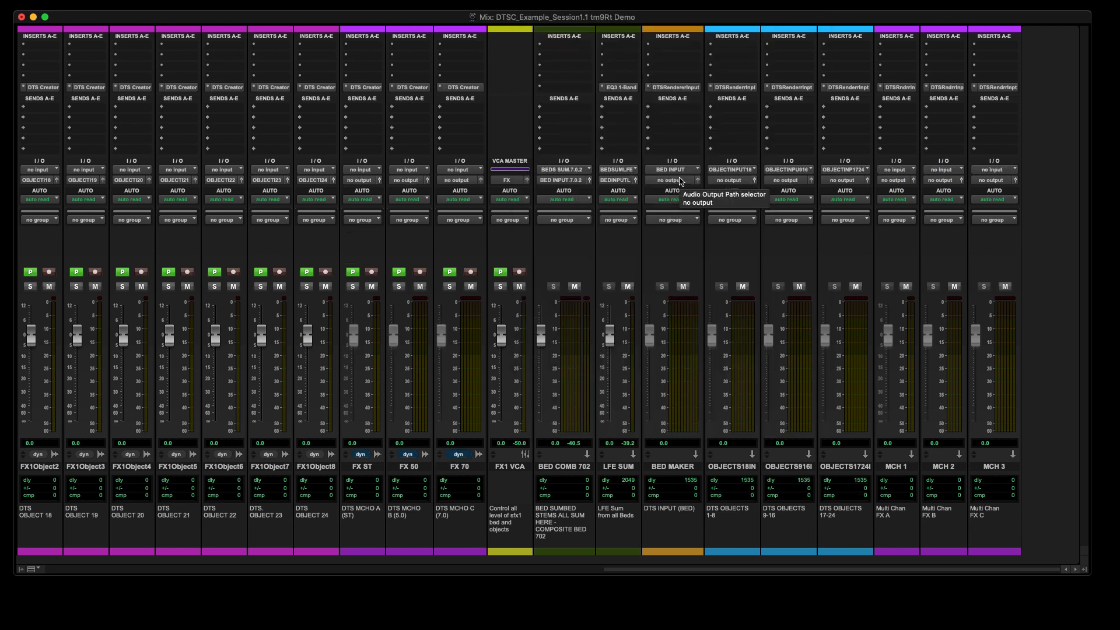
# Assign the -DTS- bus as output for BED MAKER, the three object renderer tracks and MCH 1–3
pyautogui.click(672, 180)
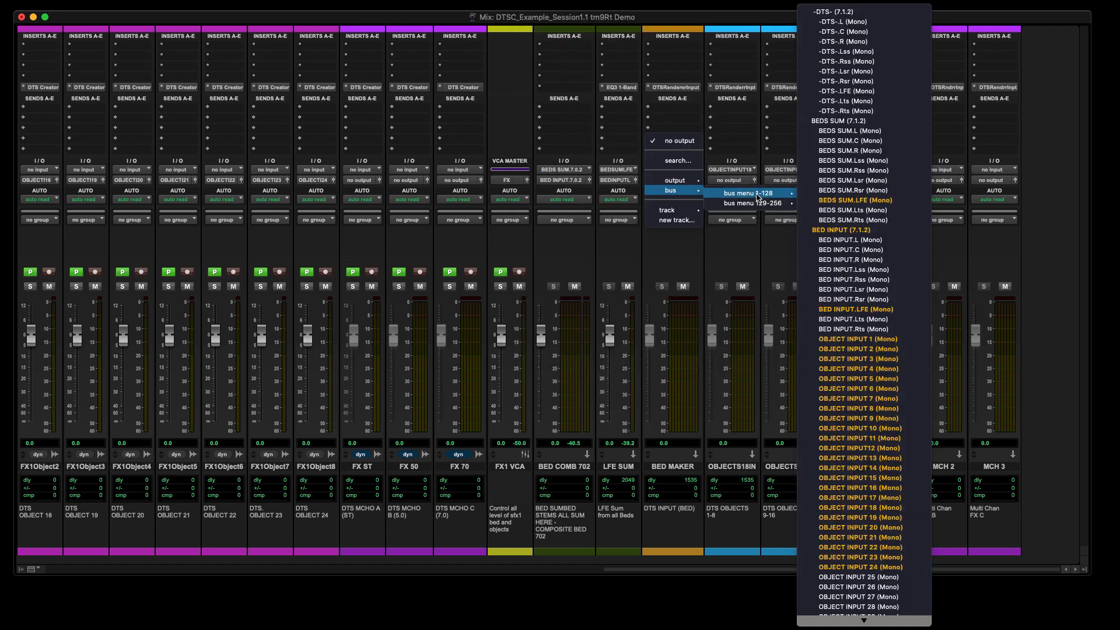
pyautogui.moveTo(860, 41)
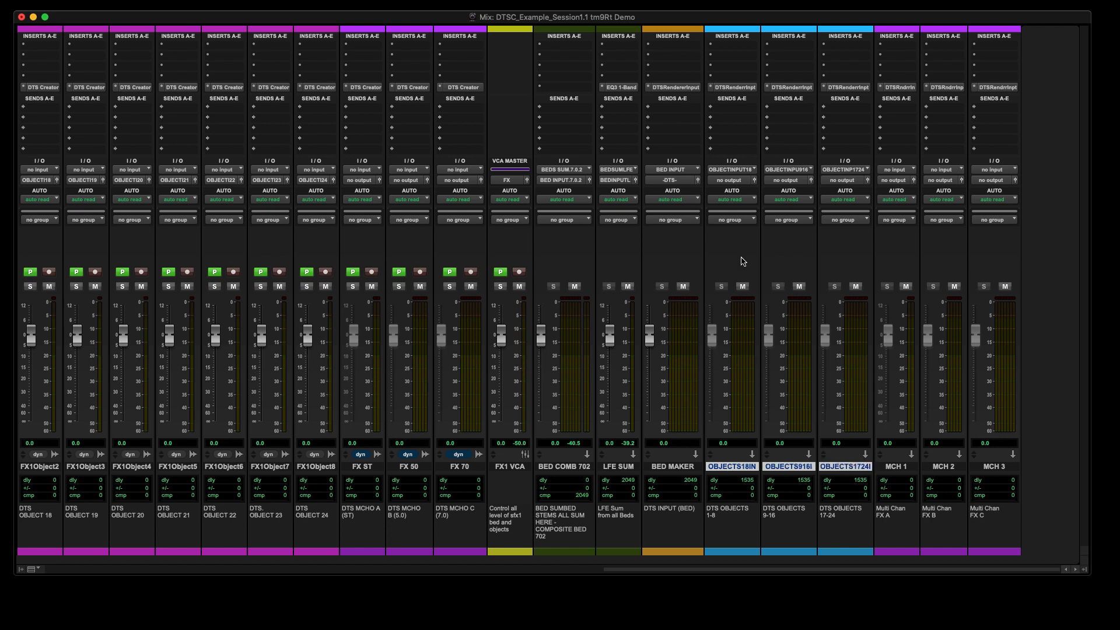
pyautogui.click(730, 179)
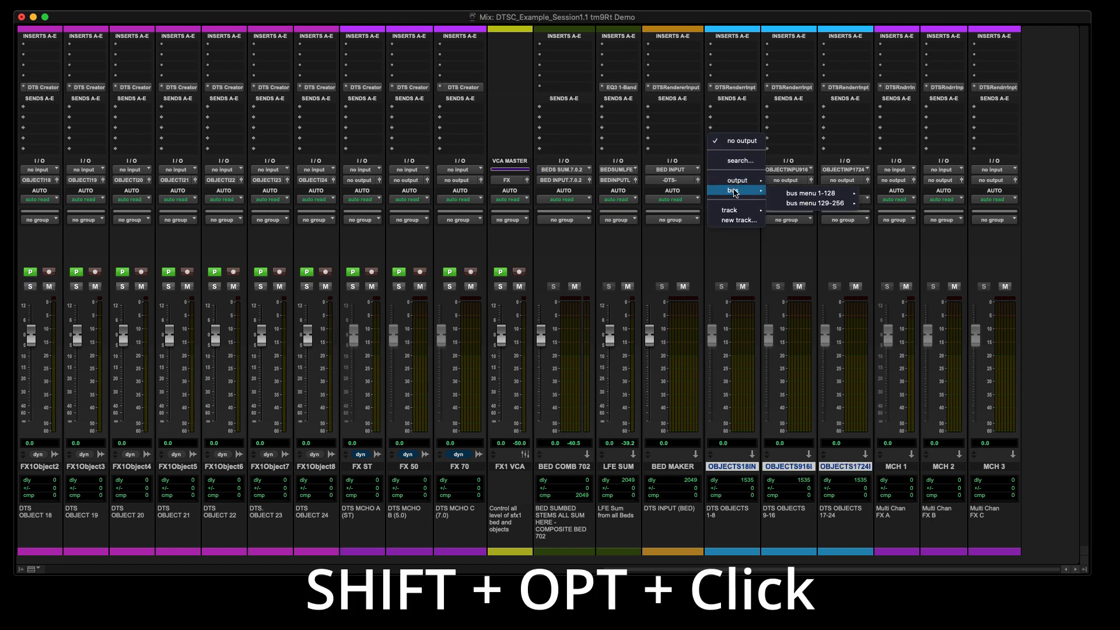
pyautogui.click(805, 193)
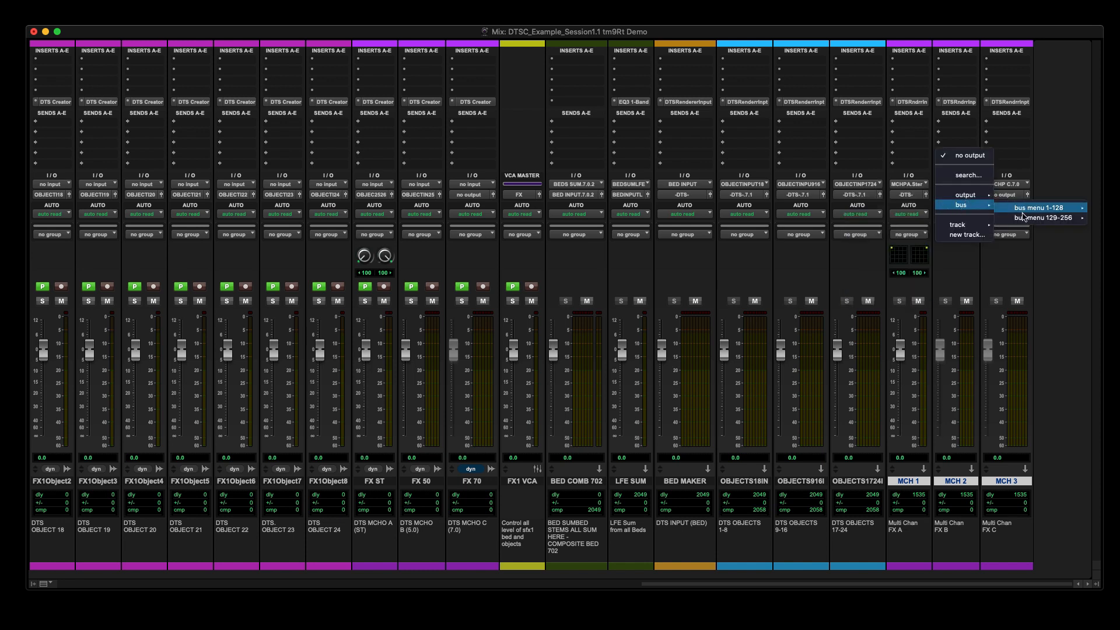
pyautogui.click(1040, 207)
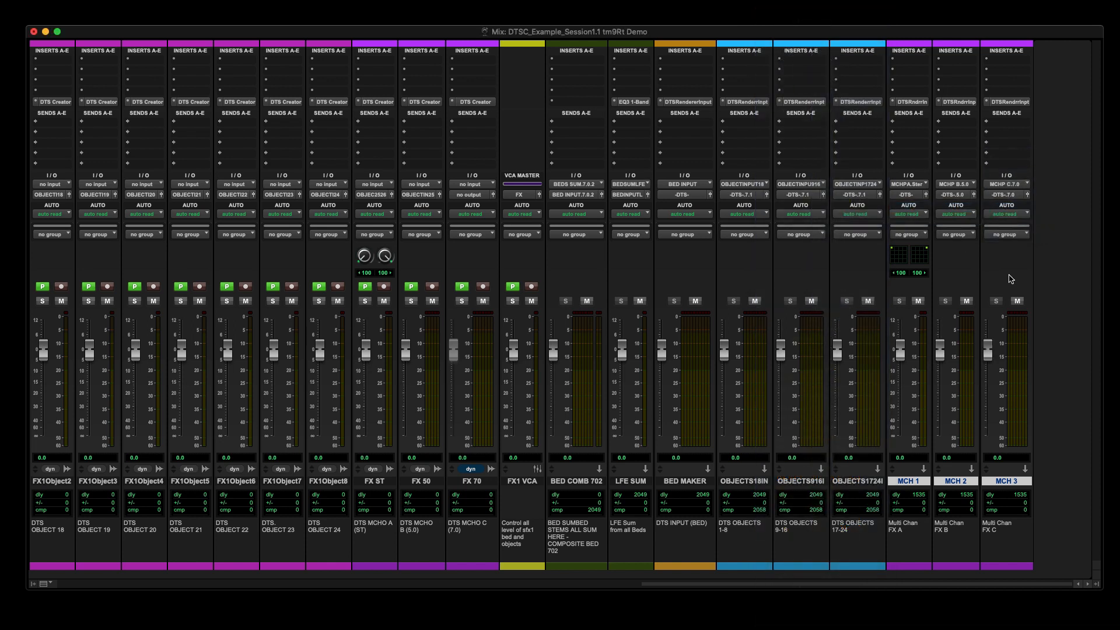
pyautogui.hscroll(-3)
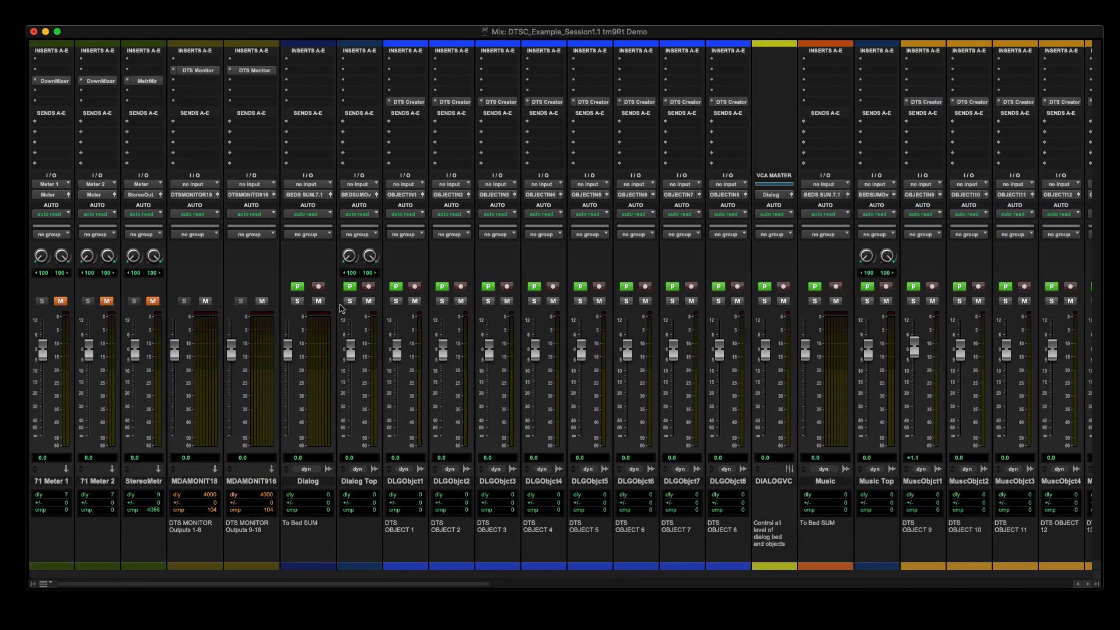
# Feed both MDA monitor tracks from the -DTS- 7.1 bus
pyautogui.click(193, 481)
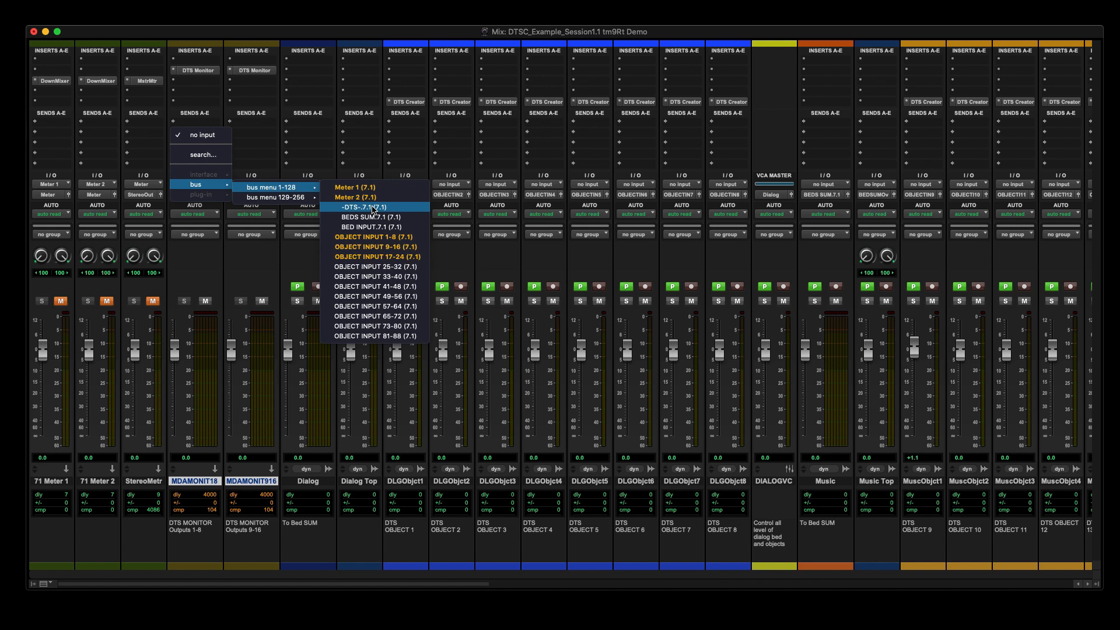
pyautogui.click(365, 207)
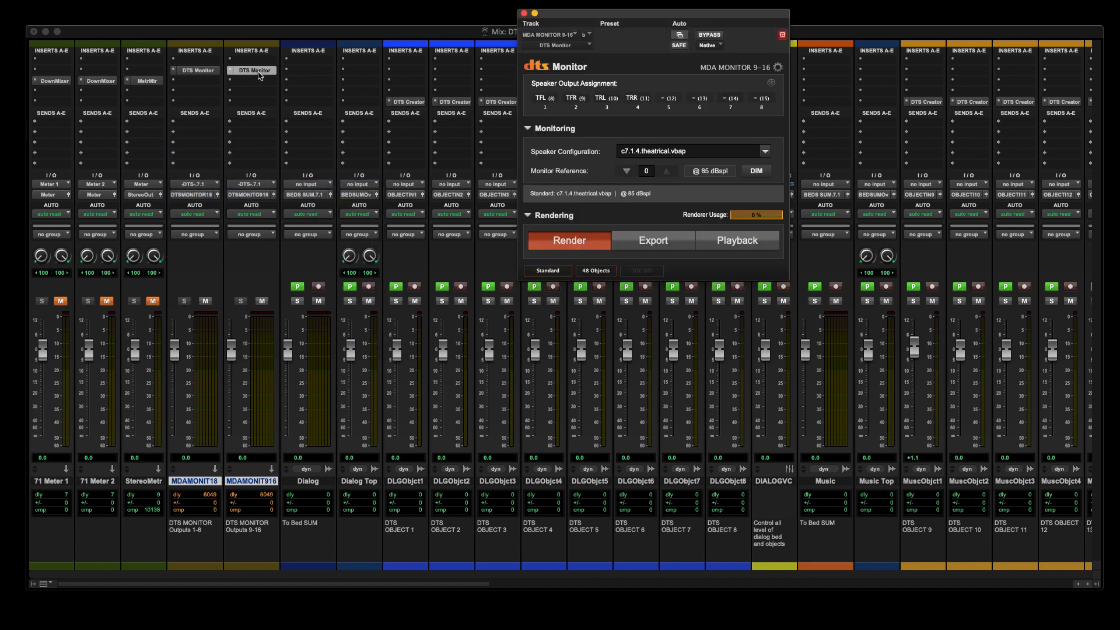
# Confirm HDX as the hardware in use in the DTS Monitor settings and close them
pyautogui.click(779, 67)
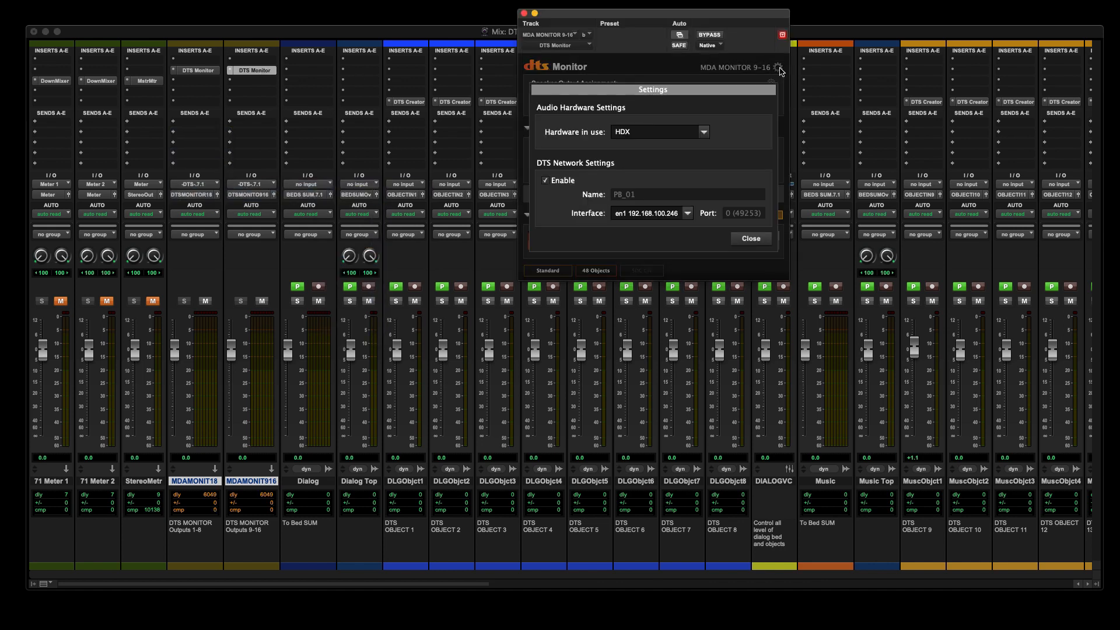
pyautogui.click(703, 131)
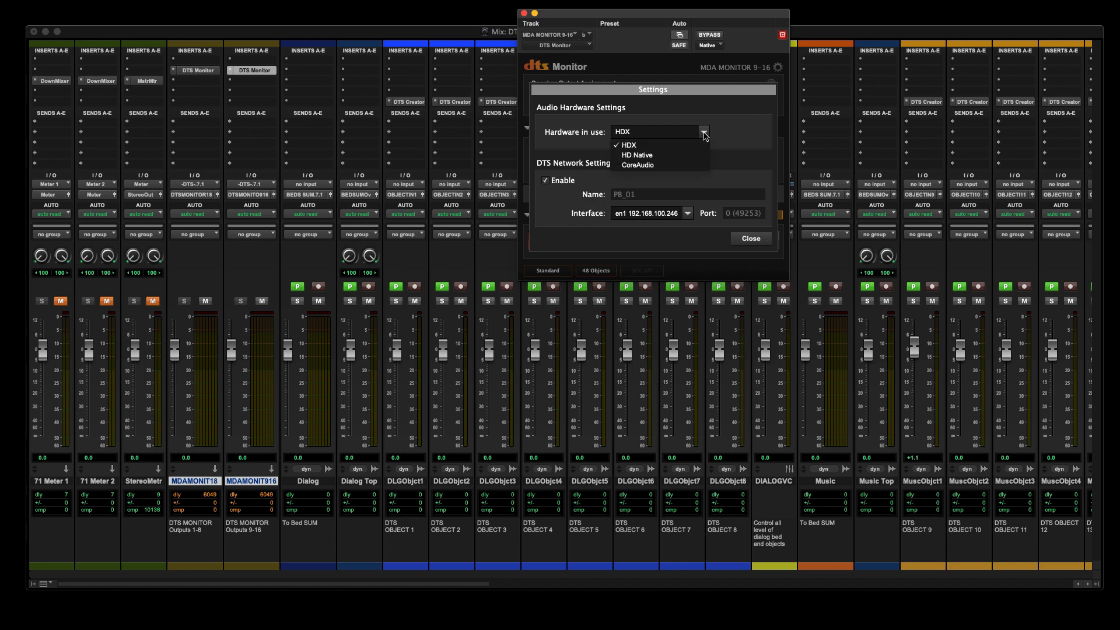
pyautogui.click(658, 131)
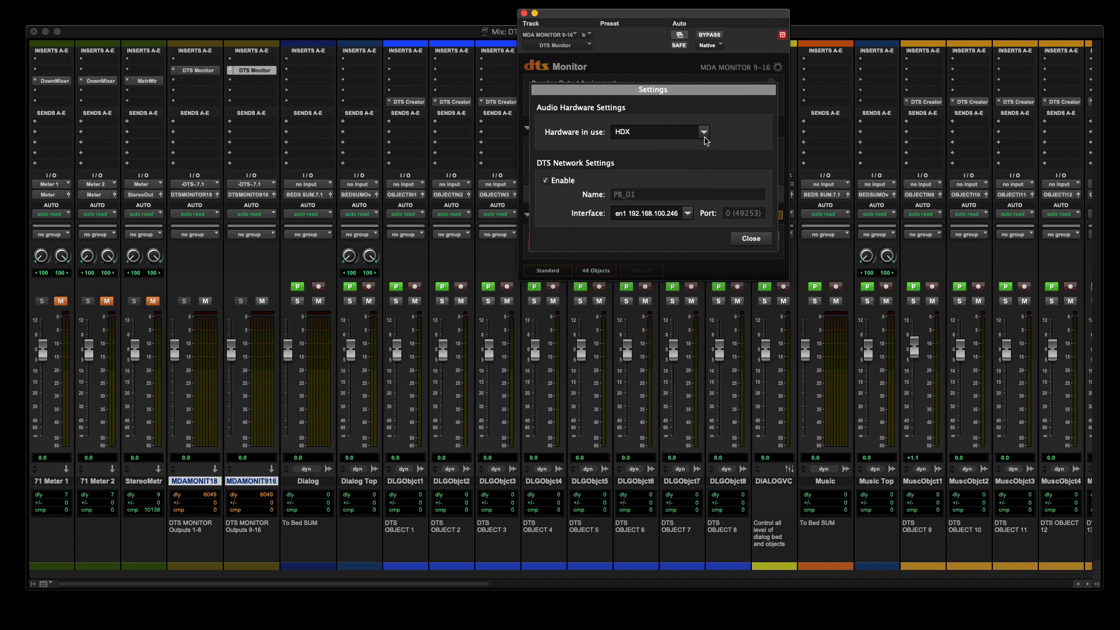
pyautogui.click(750, 238)
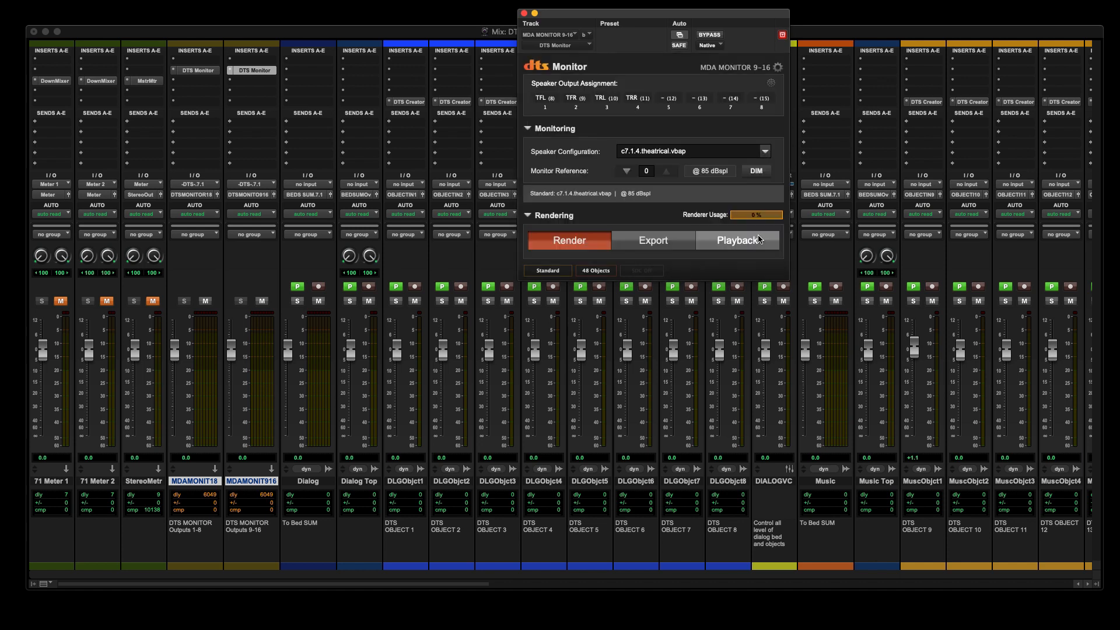
pyautogui.click(736, 240)
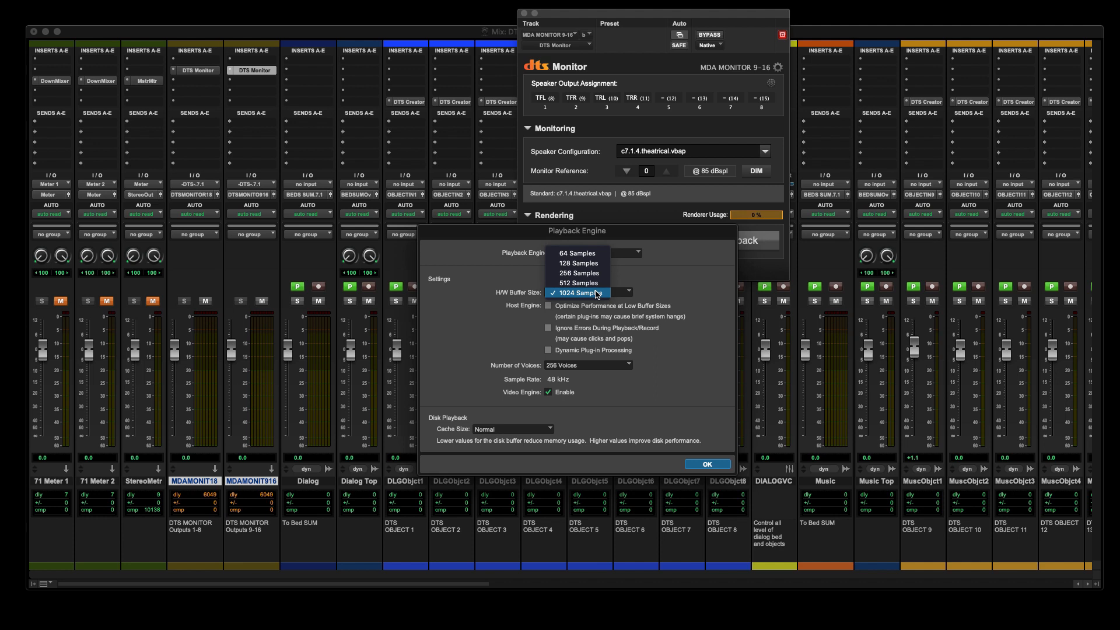
pyautogui.click(705, 463)
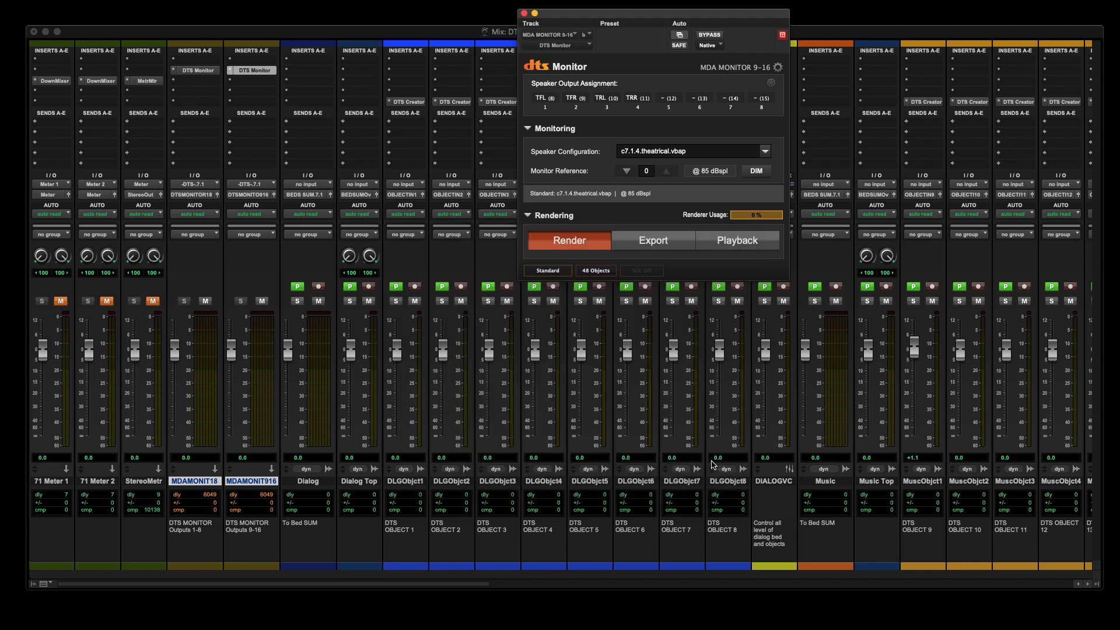
pyautogui.moveTo(642, 626)
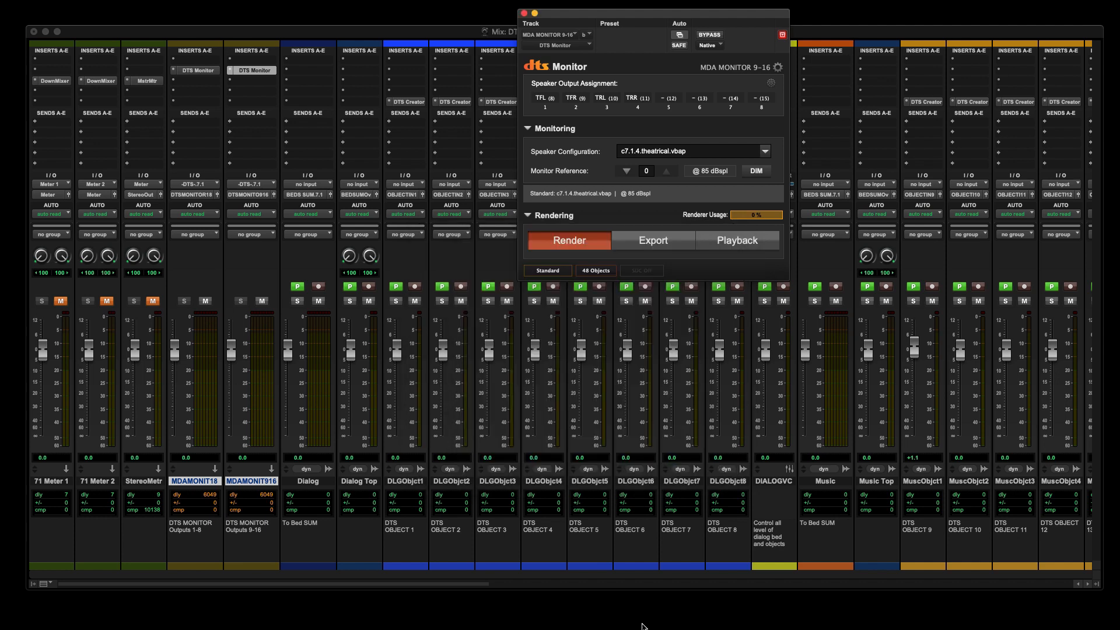